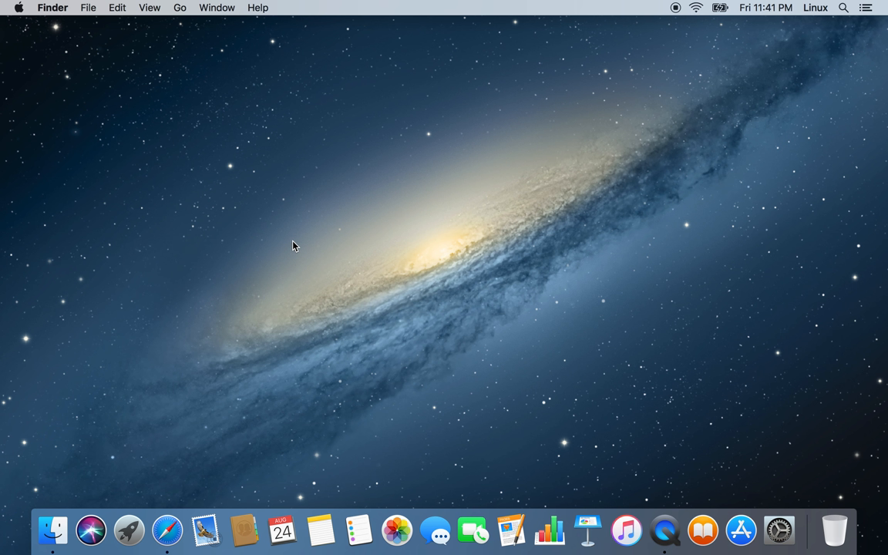
pyautogui.moveTo(216, 450)
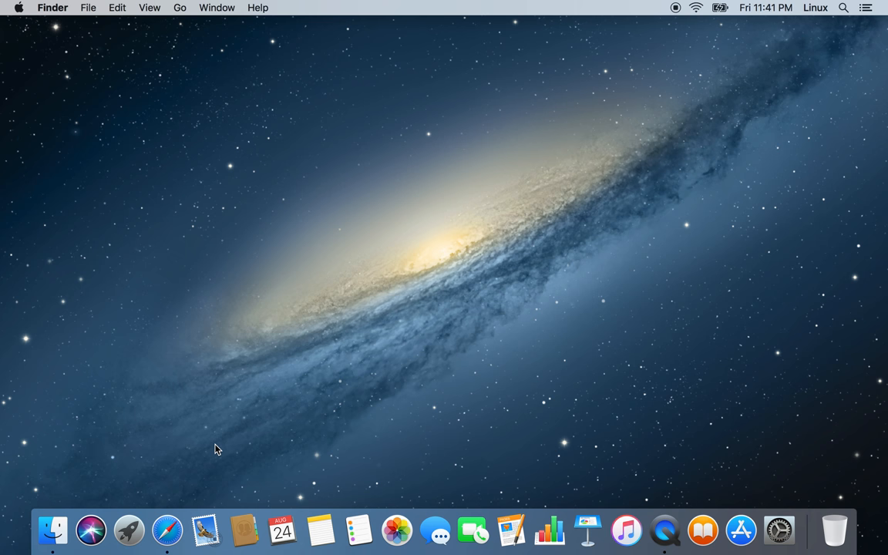
pyautogui.moveTo(223, 449)
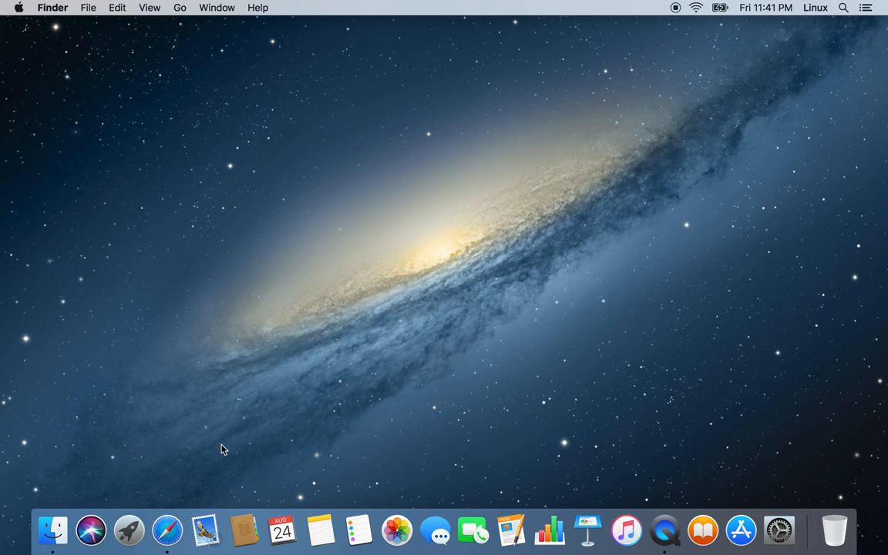
# Launch Firefox from Launchpad and load raspberrypi.org
pyautogui.click(128, 530)
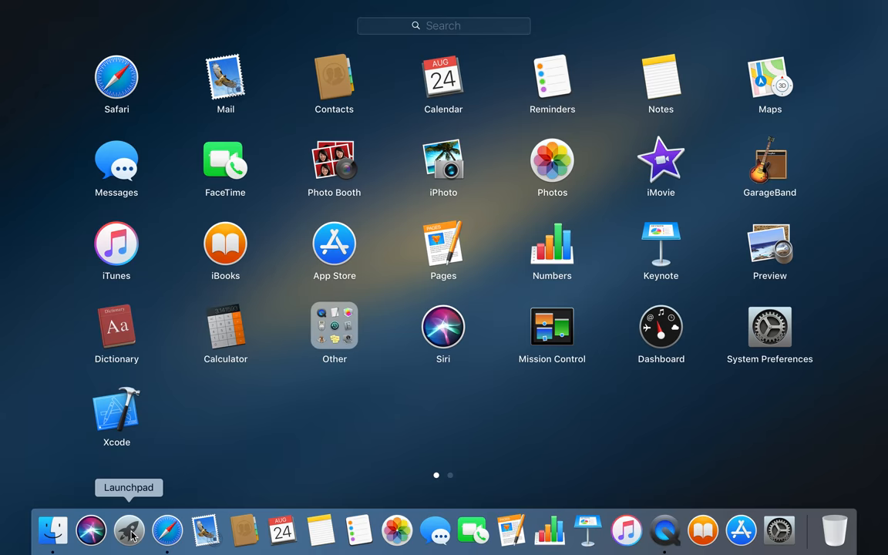
pyautogui.write('fire')
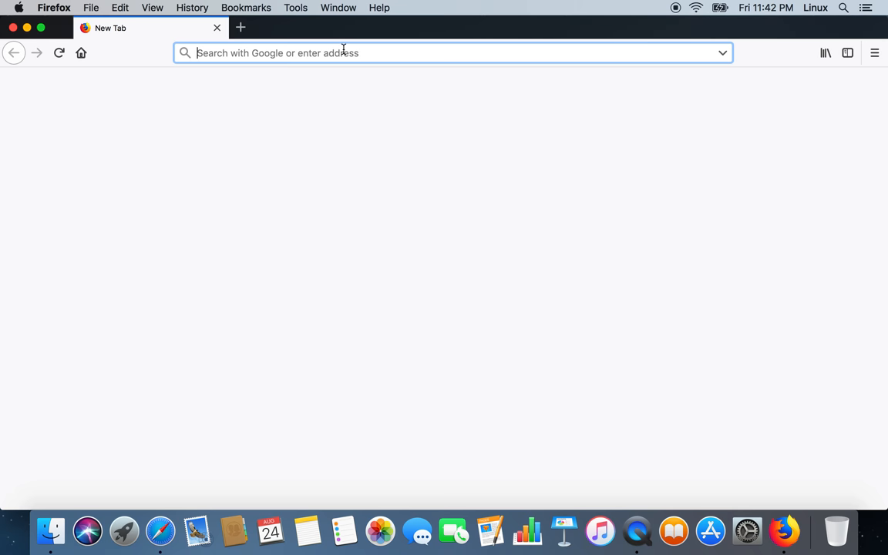
pyautogui.write('raspberrypi.org/')
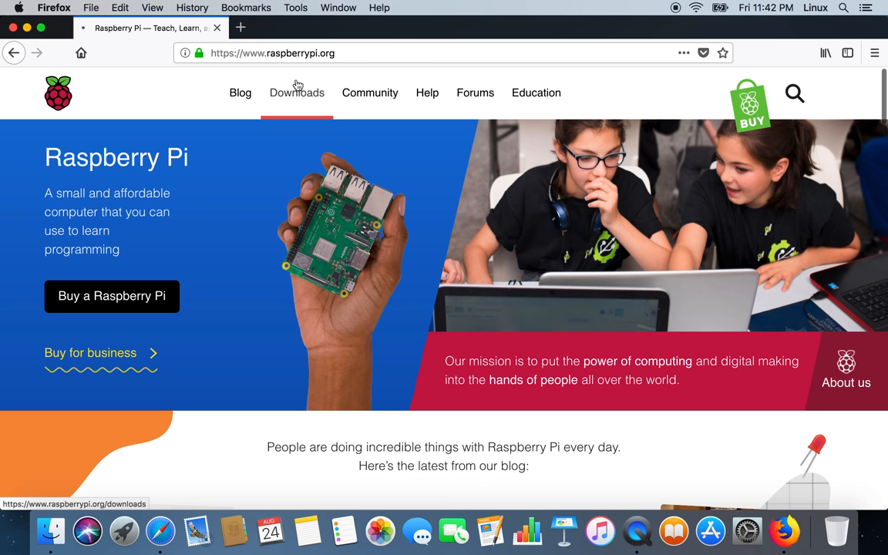
# Go to the site's Downloads page and scroll to the NOOBS and Raspbian tiles
pyautogui.click(297, 92)
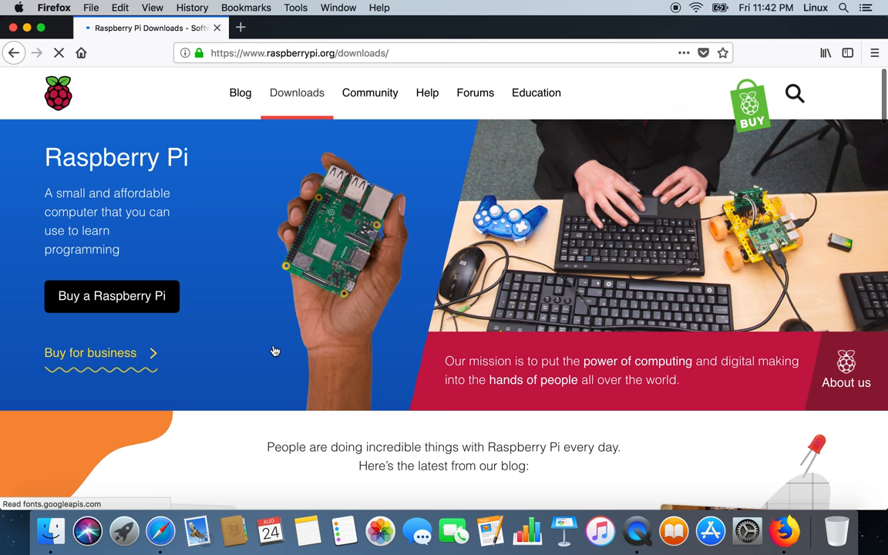
pyautogui.moveTo(277, 347)
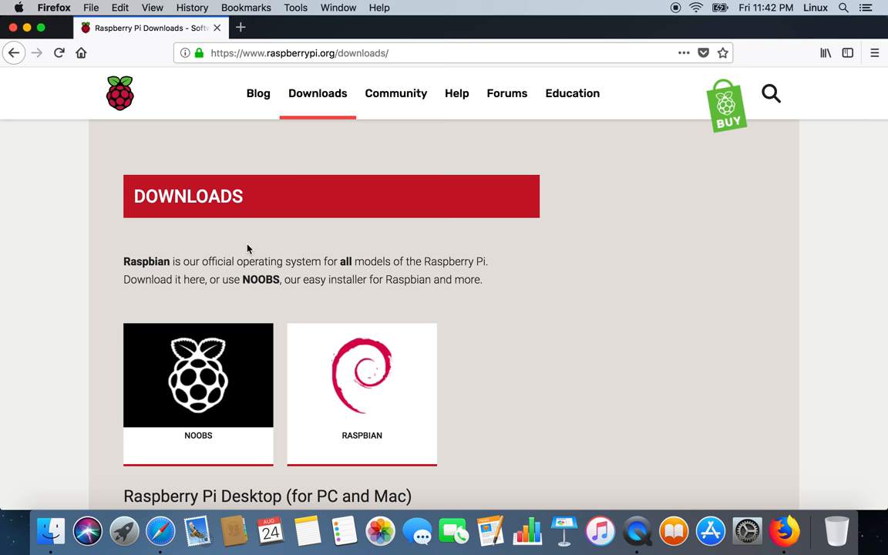
pyautogui.scroll(-3)
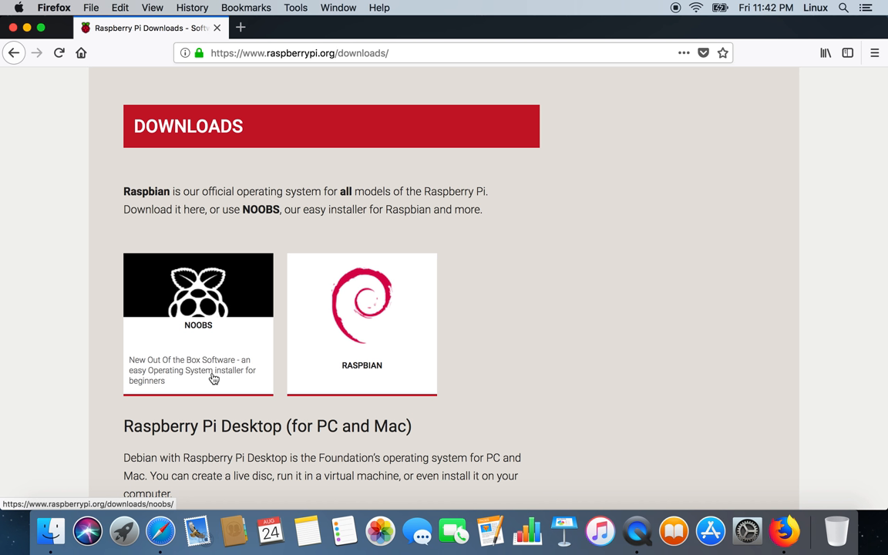
pyautogui.moveTo(195, 373)
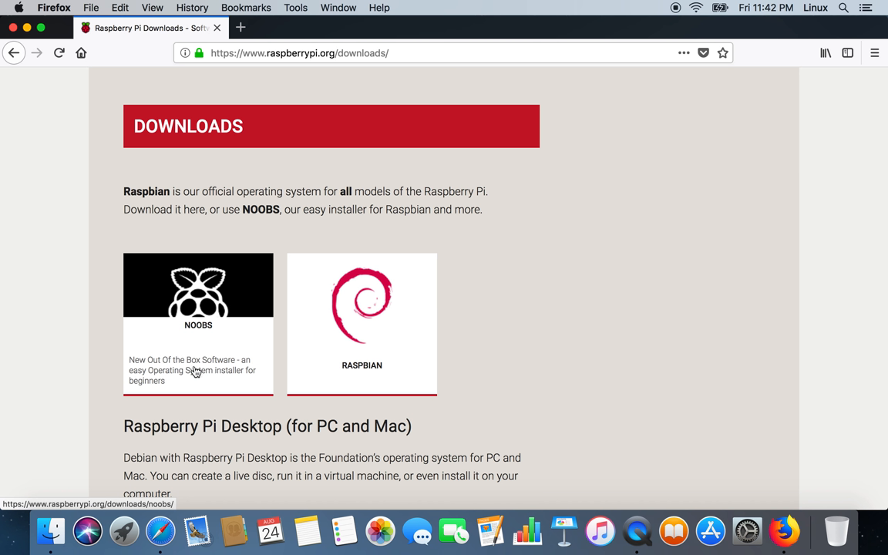
pyautogui.moveTo(204, 378)
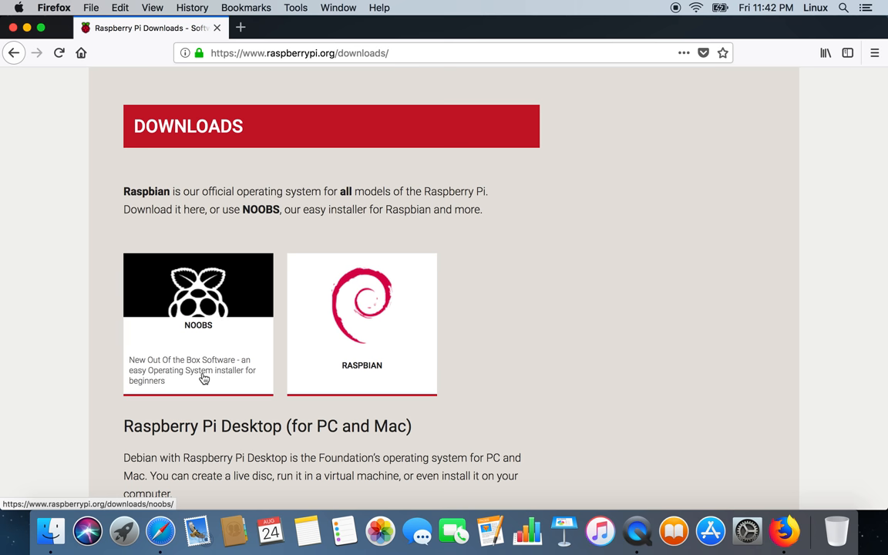
pyautogui.moveTo(395, 359)
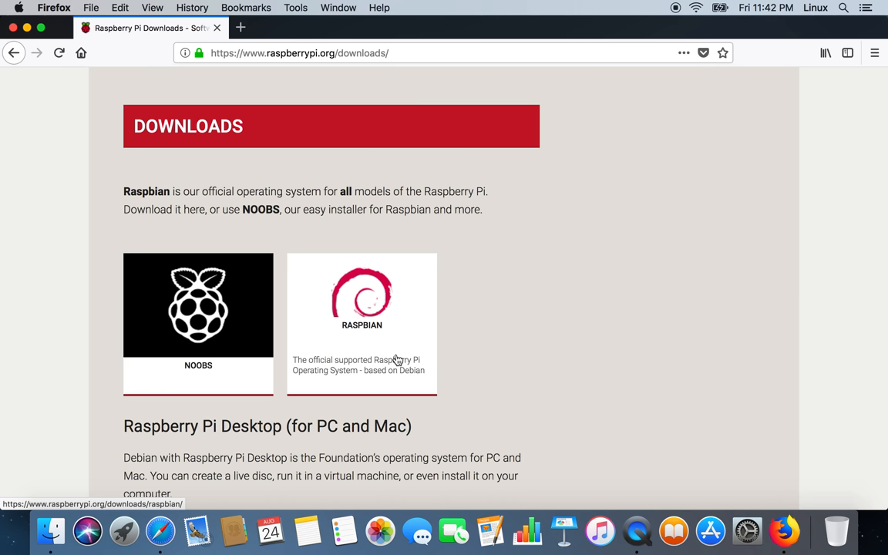
pyautogui.moveTo(422, 337)
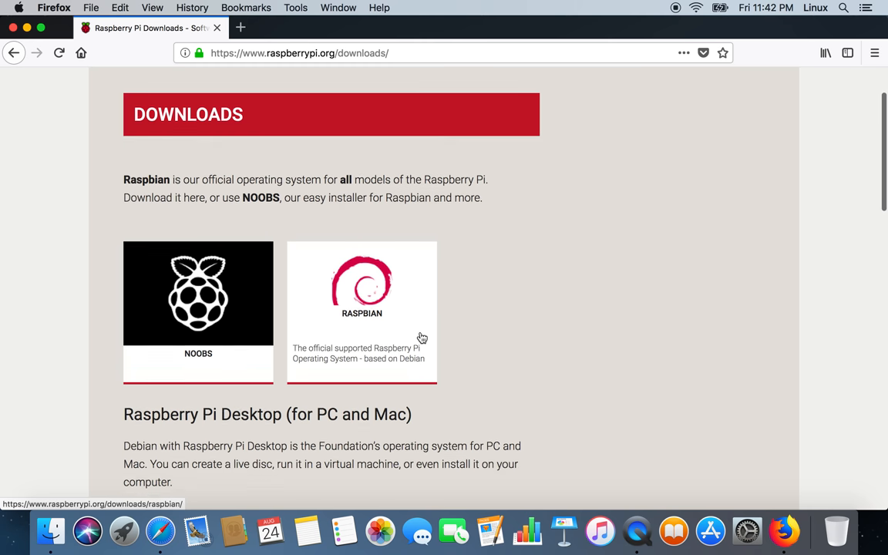
pyautogui.scroll(-3)
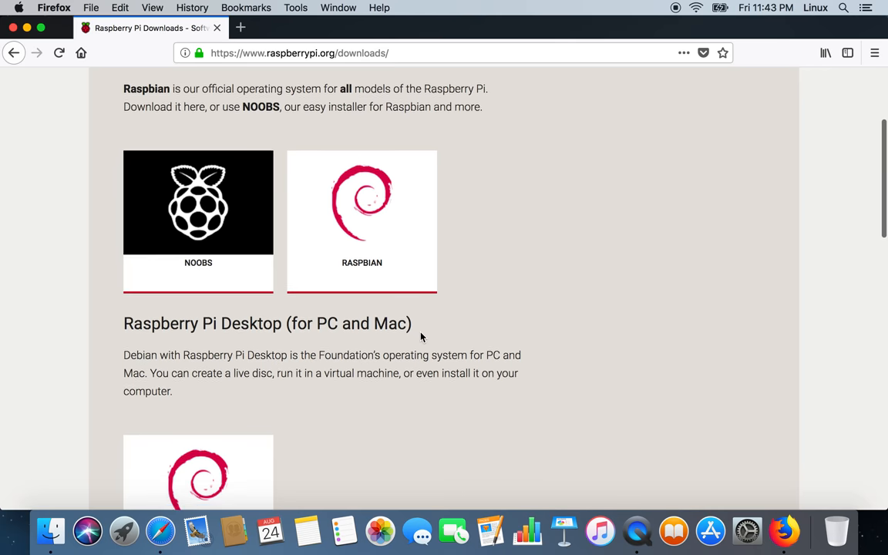
# Scroll past the Raspberry Pi Desktop tile to the Third Party Operating System Images heading
pyautogui.scroll(-3)
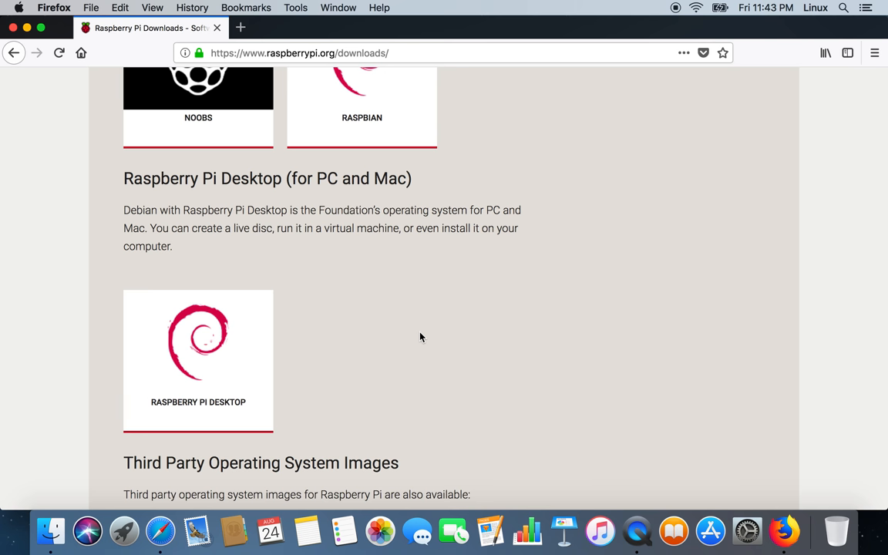
pyautogui.moveTo(308, 366)
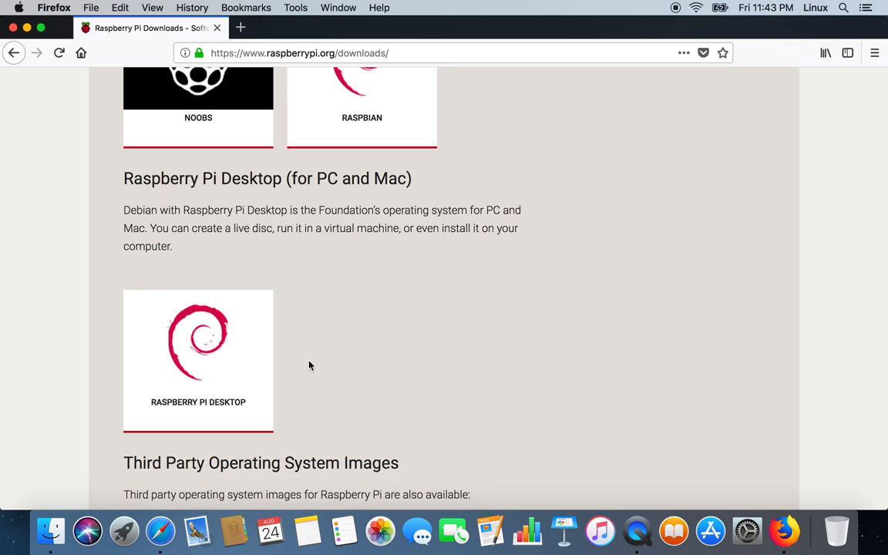
pyautogui.moveTo(238, 372)
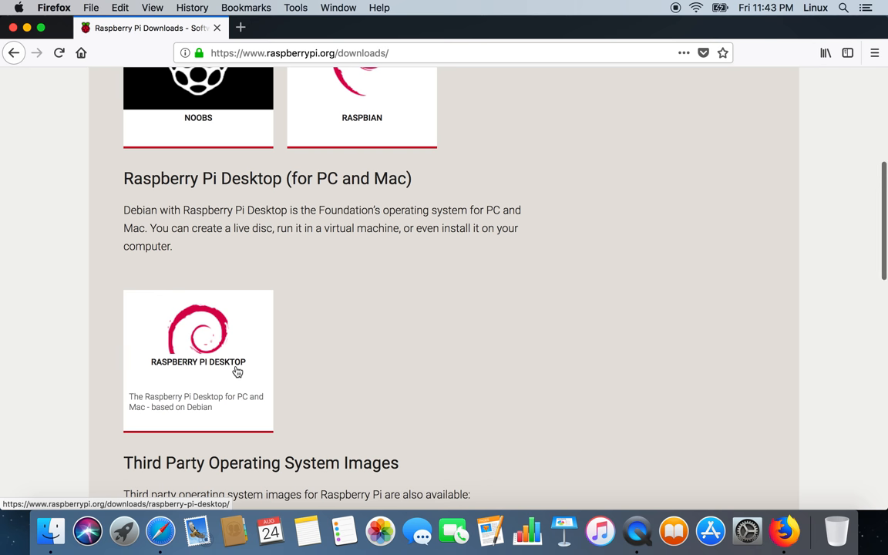
pyautogui.scroll(-3)
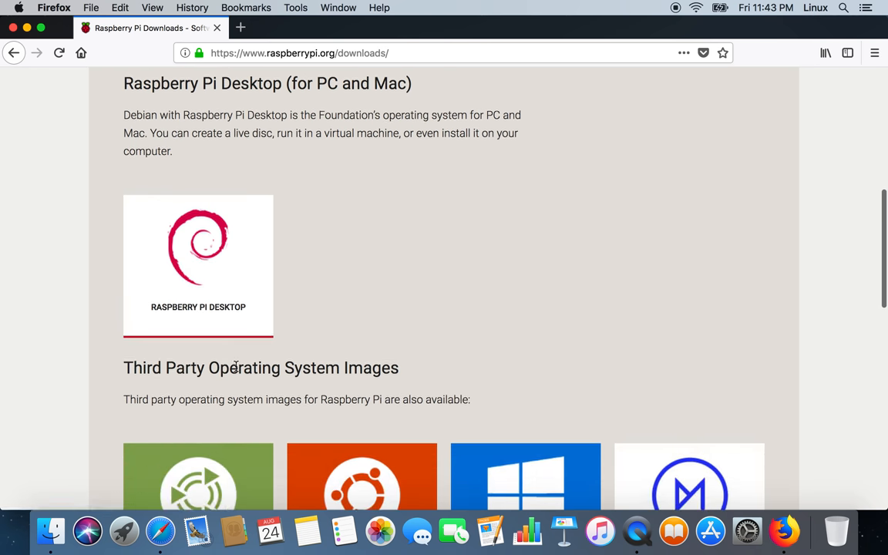
# Scroll through the third-party image tiles: Ubuntu MATE, Windows 10 IoT Core, OSMC, LibreELEC, RISC OS
pyautogui.scroll(-3)
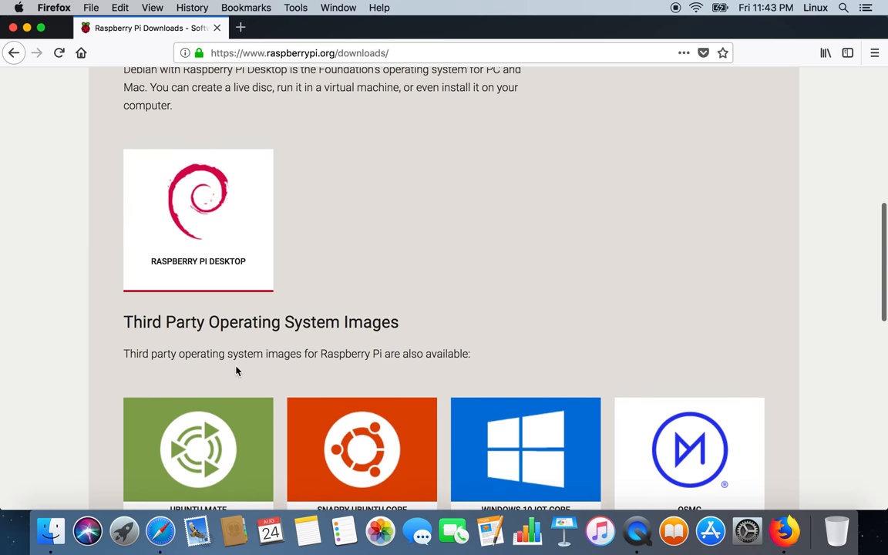
pyautogui.scroll(-3)
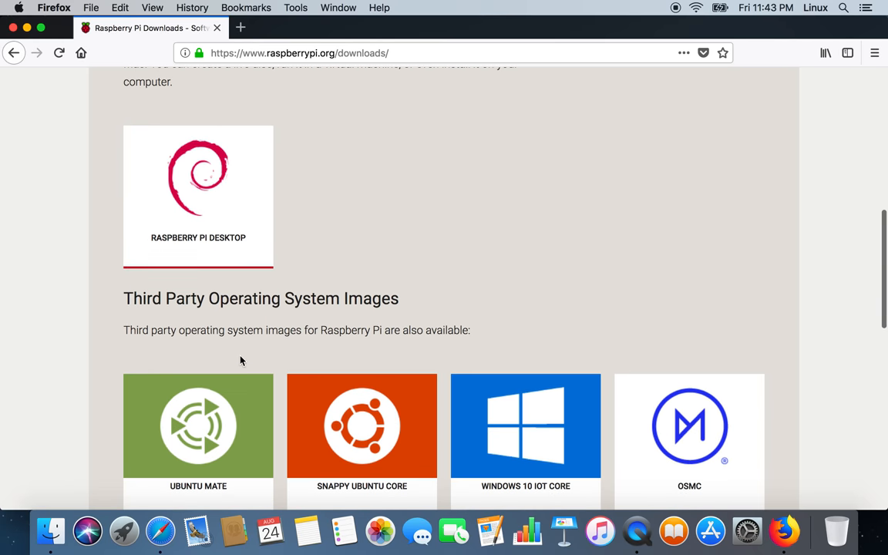
pyautogui.scroll(-3)
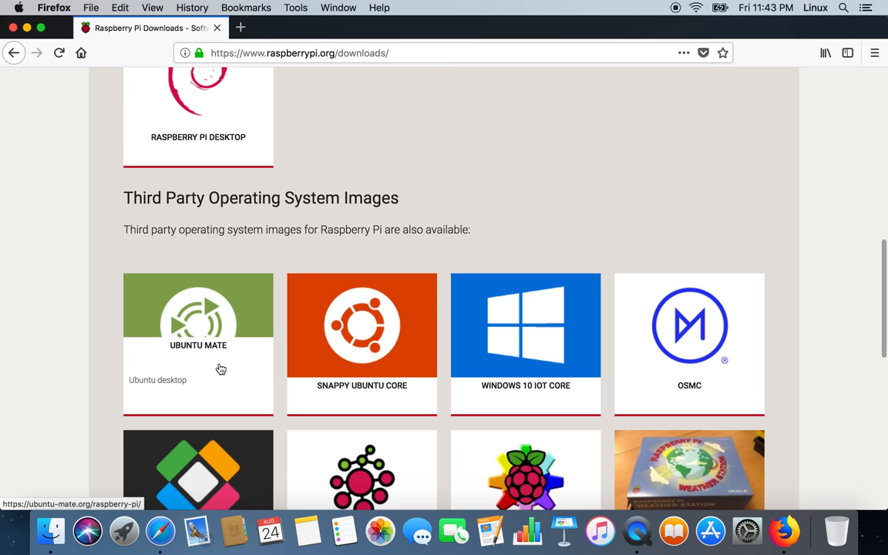
pyautogui.moveTo(363, 385)
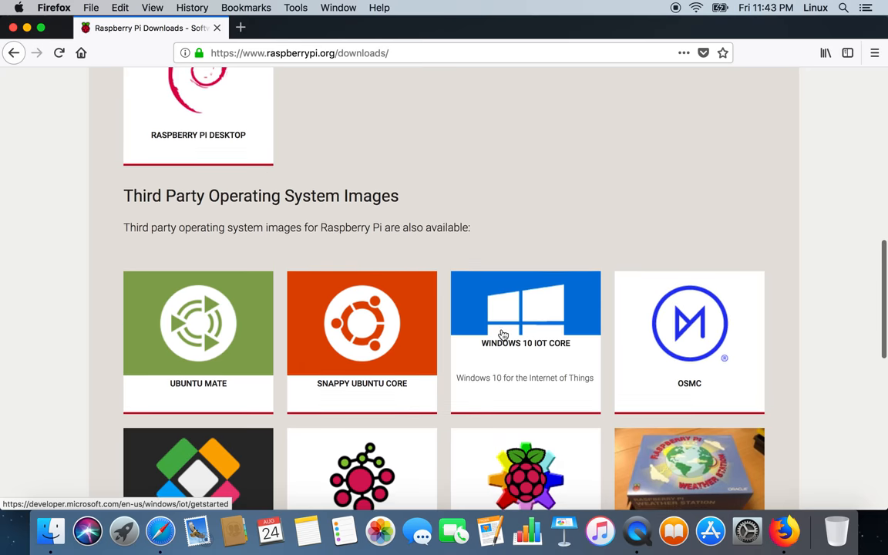
pyautogui.scroll(-3)
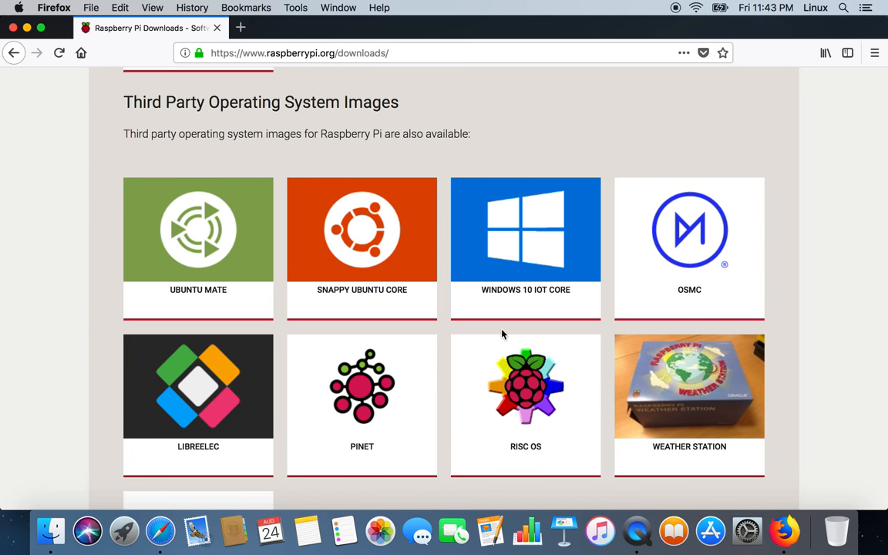
pyautogui.moveTo(690, 263)
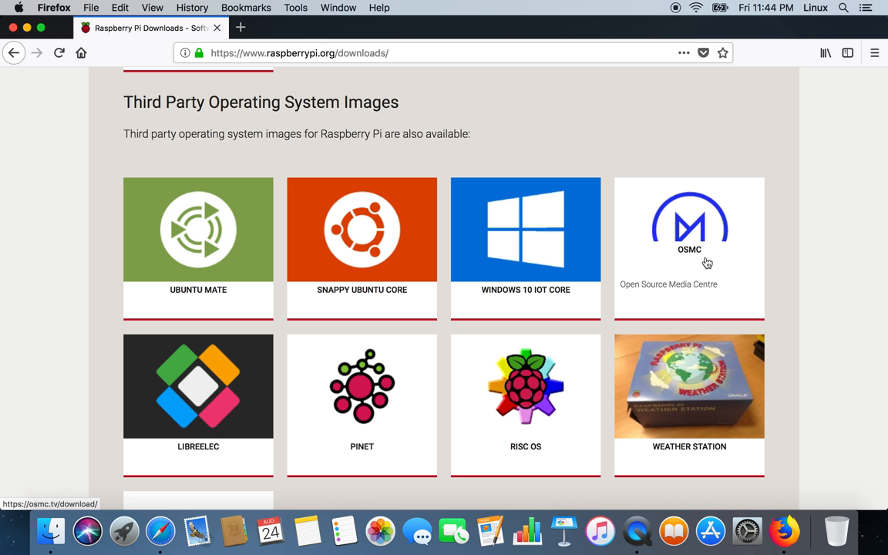
pyautogui.moveTo(718, 228)
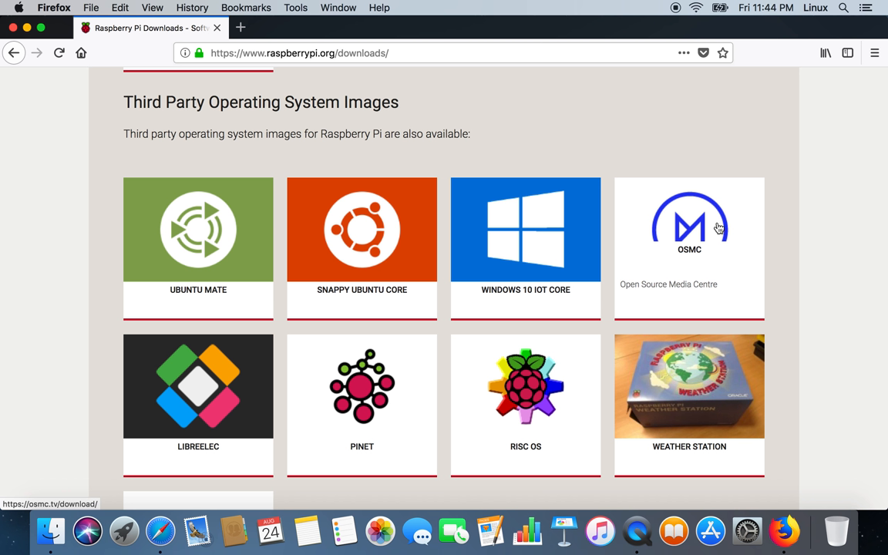
pyautogui.moveTo(730, 203)
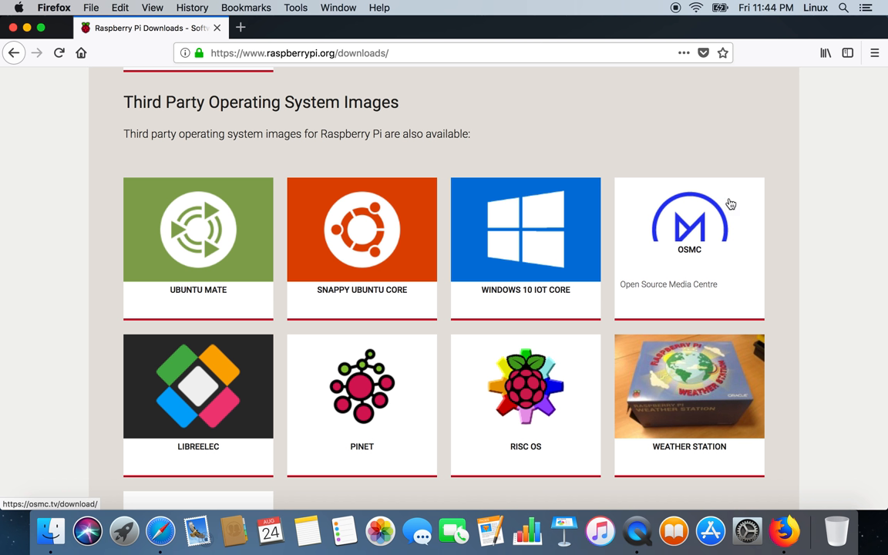
pyautogui.moveTo(661, 265)
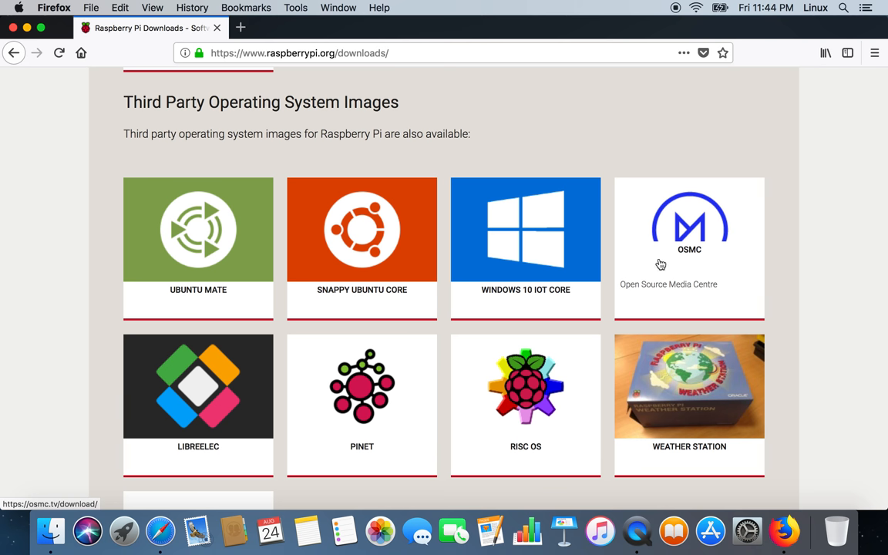
pyautogui.moveTo(660, 297)
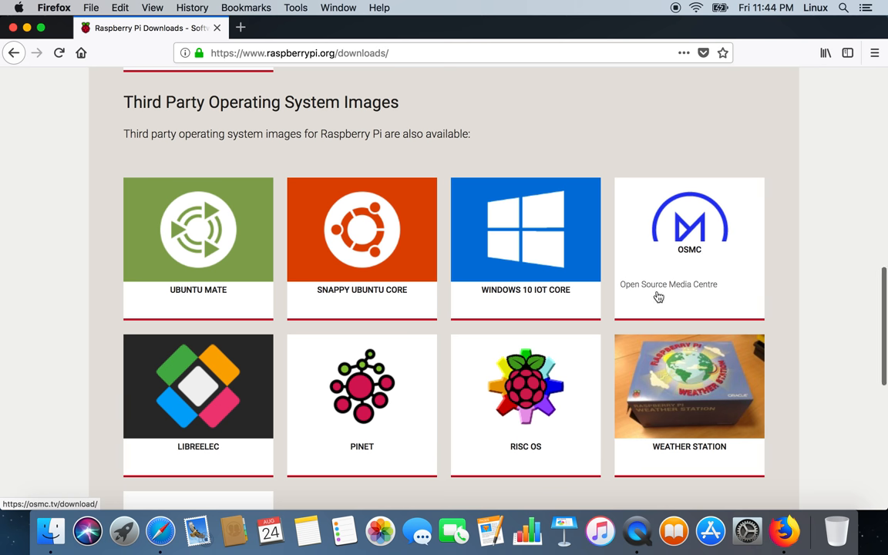
pyautogui.scroll(-3)
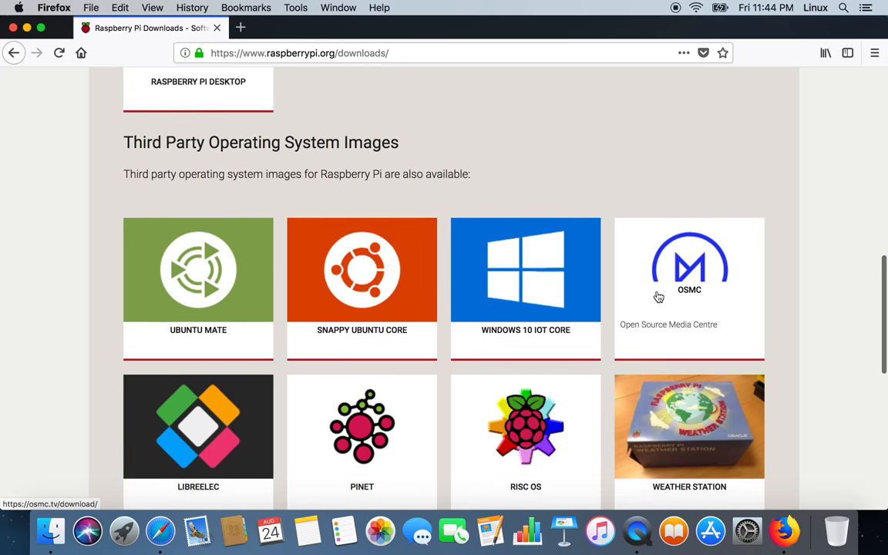
pyautogui.scroll(-3)
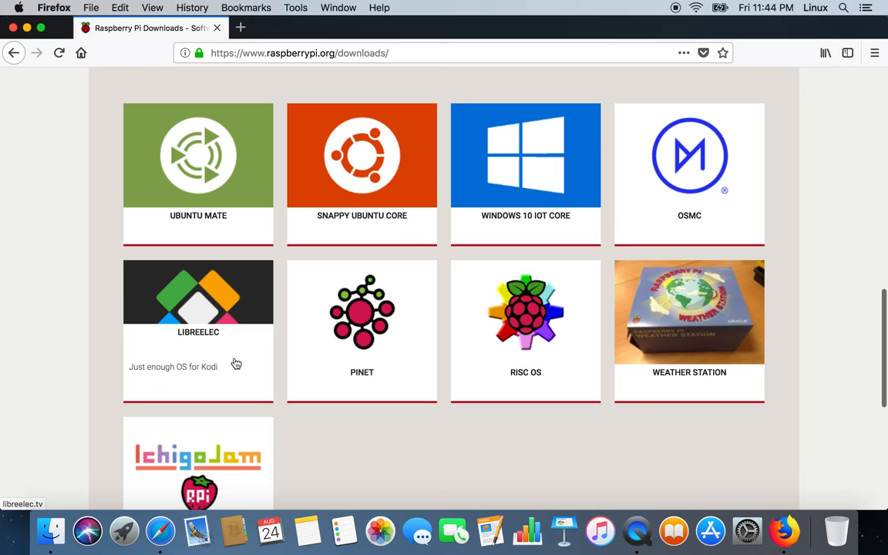
pyautogui.scroll(3)
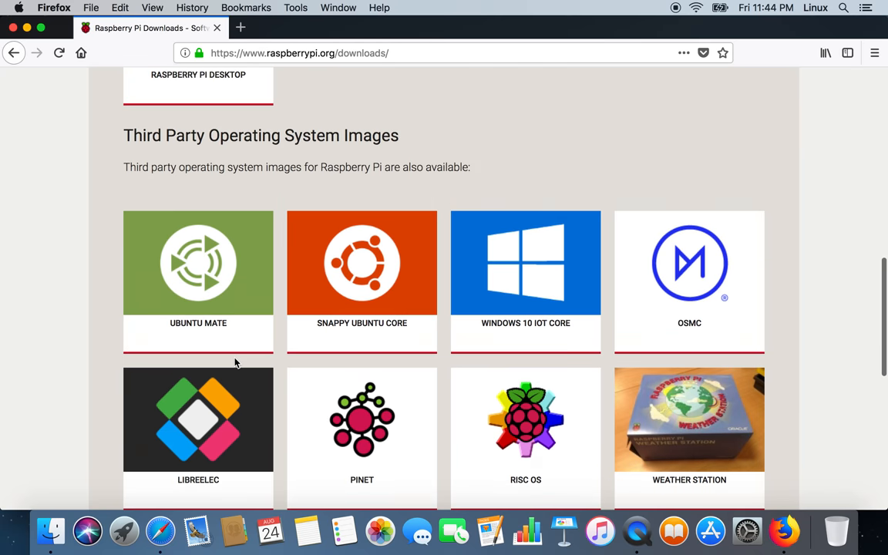
pyautogui.scroll(-3)
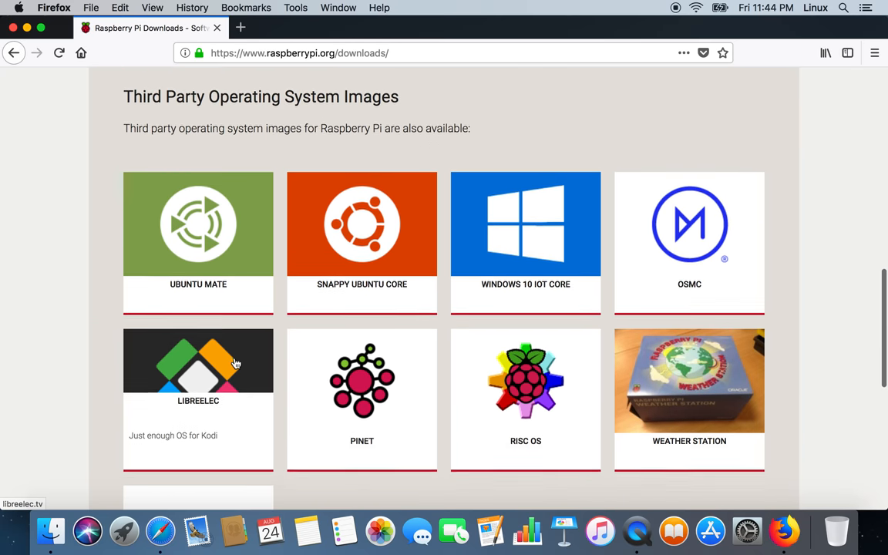
pyautogui.moveTo(301, 427)
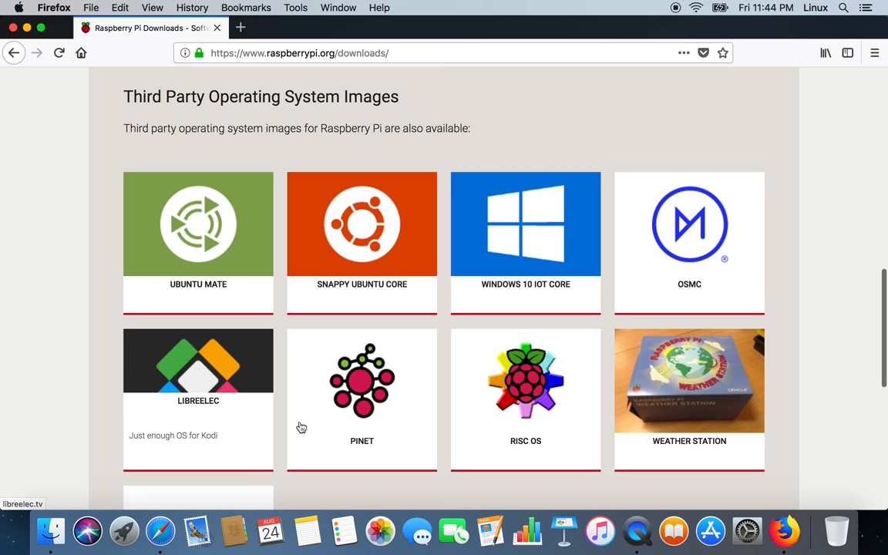
pyautogui.moveTo(216, 432)
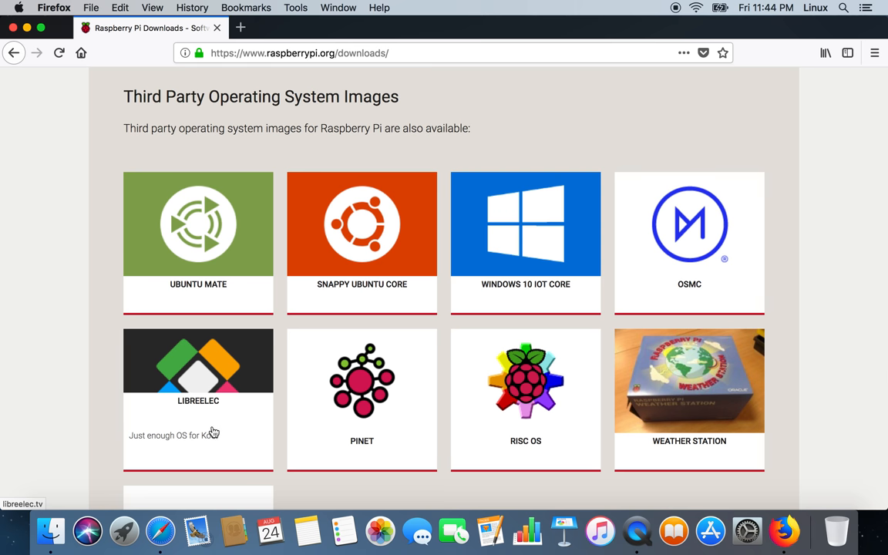
pyautogui.moveTo(291, 422)
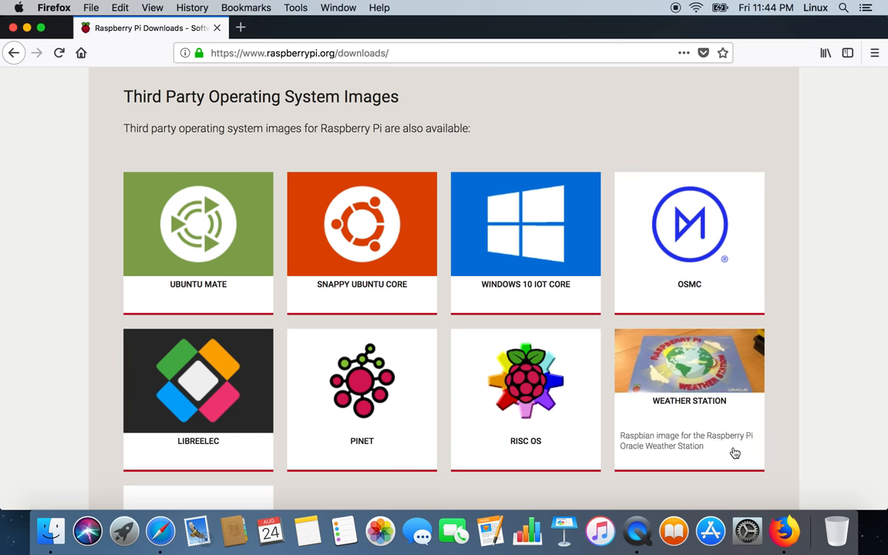
pyautogui.moveTo(700, 422)
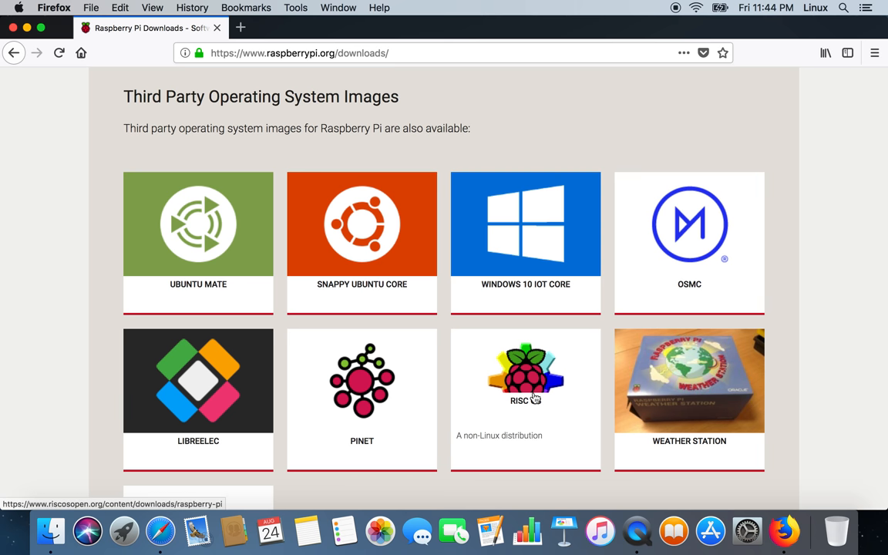
pyautogui.scroll(-3)
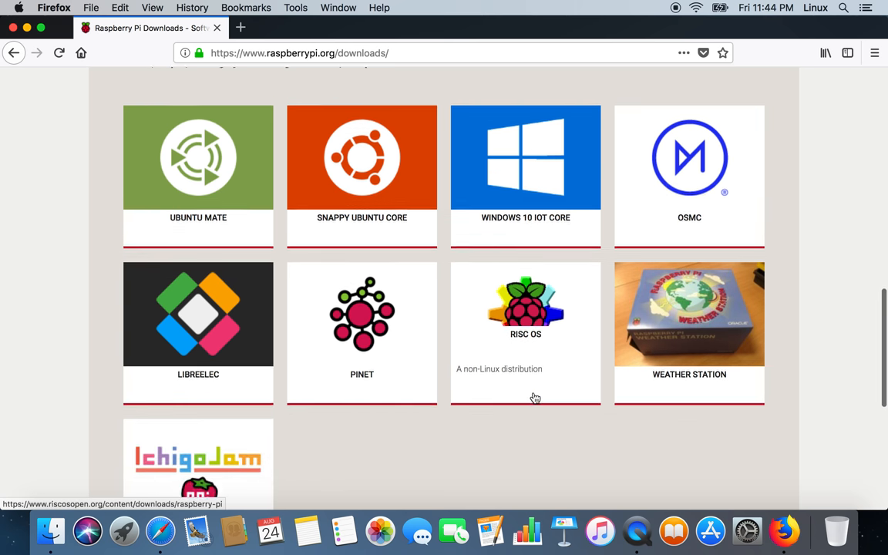
# Scroll back up the Downloads page and open the Raspbian download page
pyautogui.scroll(3)
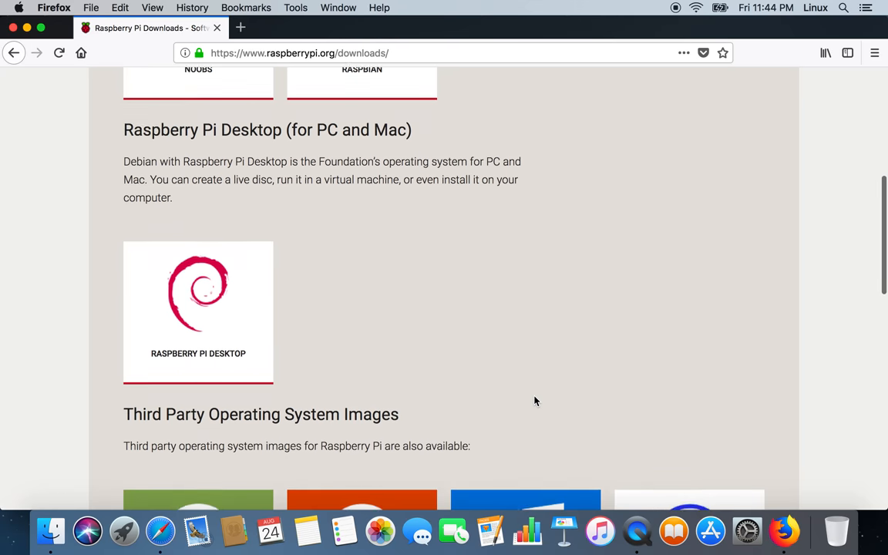
pyautogui.scroll(3)
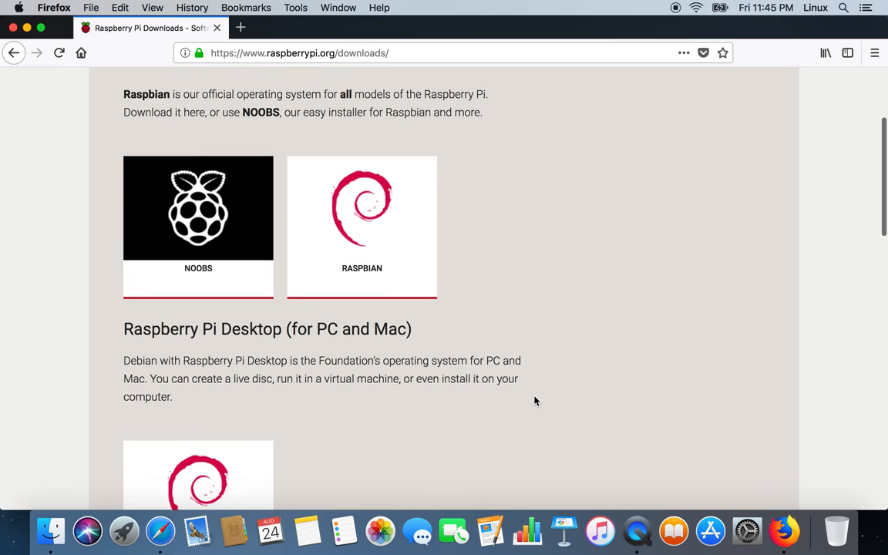
pyautogui.scroll(3)
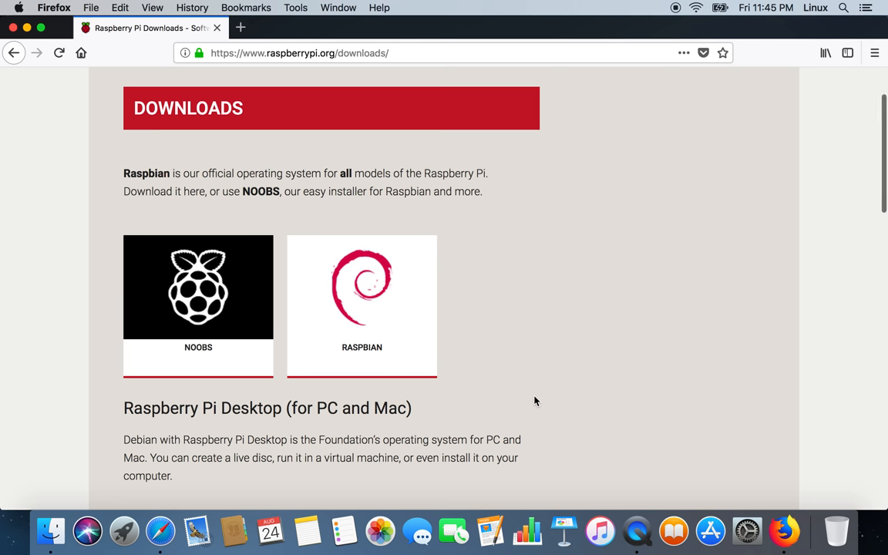
pyautogui.moveTo(393, 328)
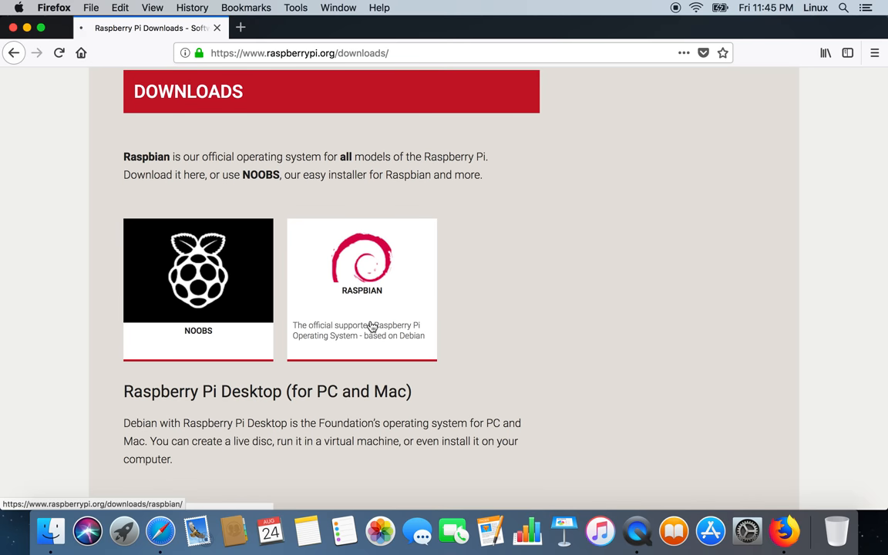
pyautogui.click(361, 289)
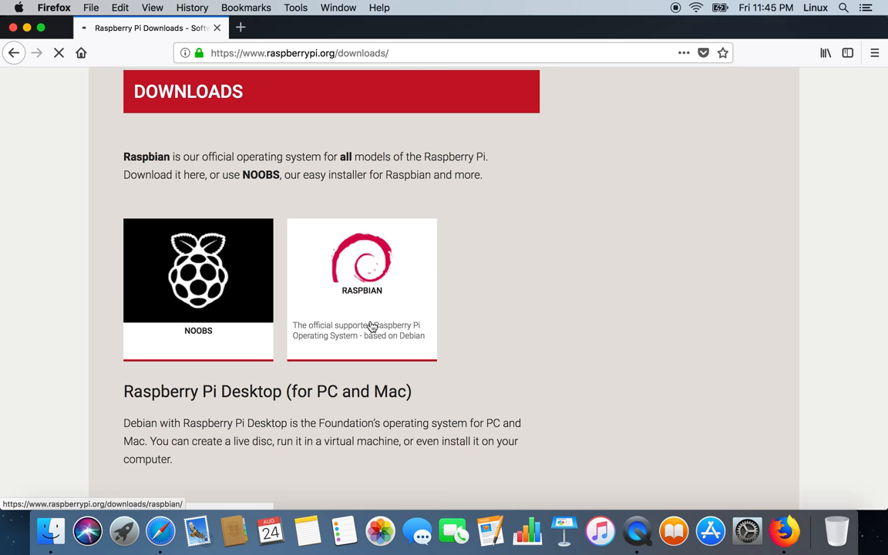
pyautogui.click(362, 289)
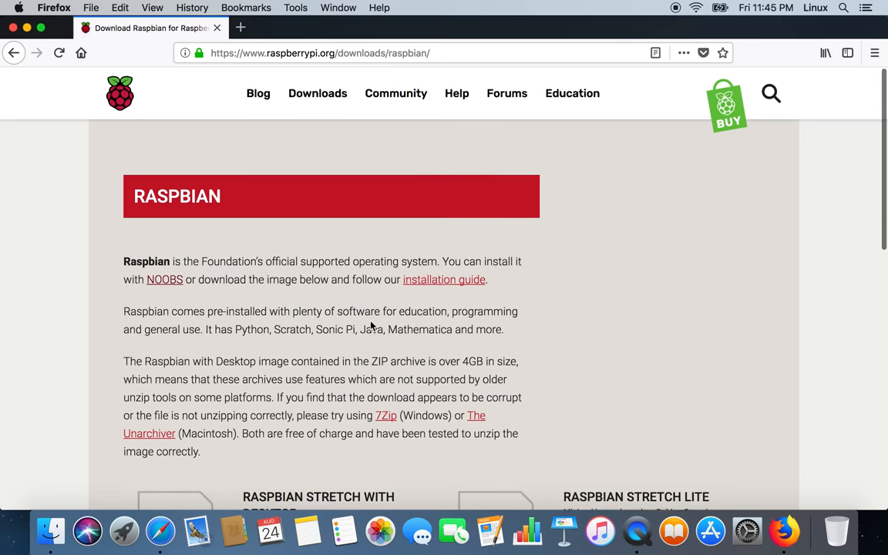
pyautogui.scroll(-3)
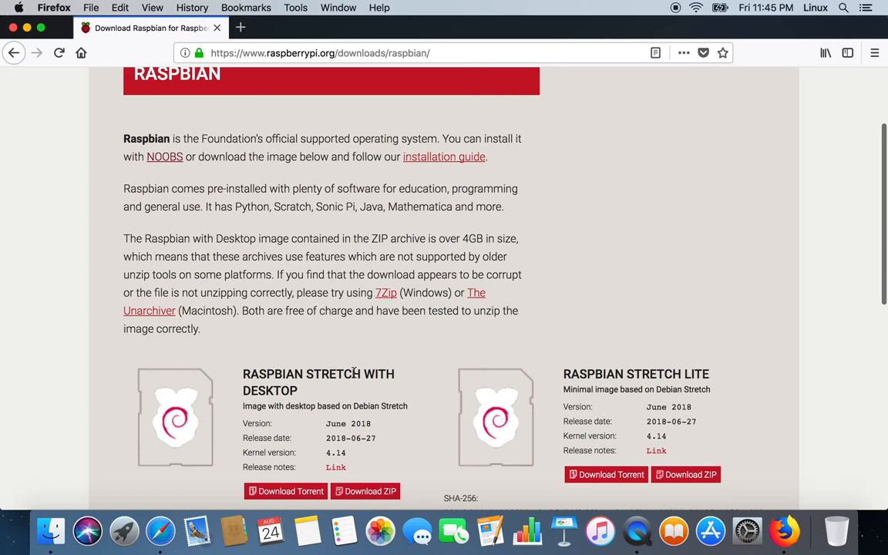
pyautogui.moveTo(501, 339)
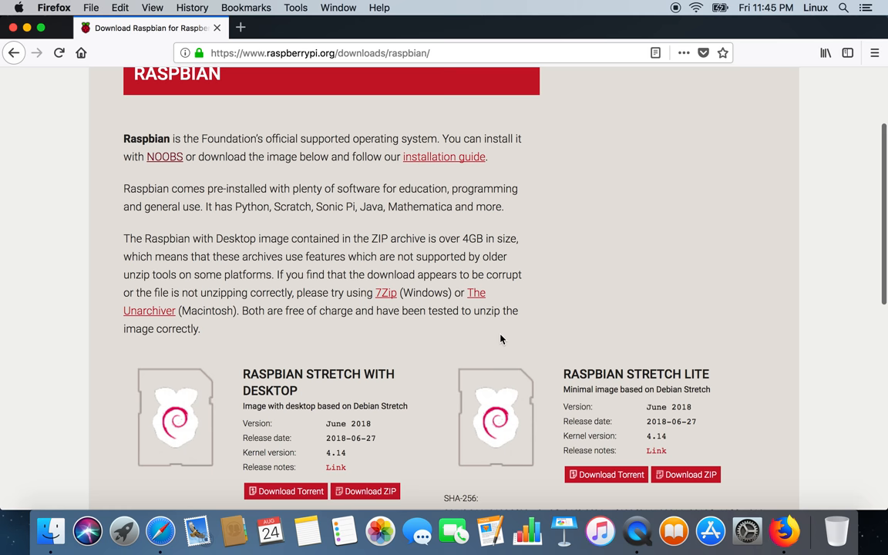
pyautogui.scroll(-3)
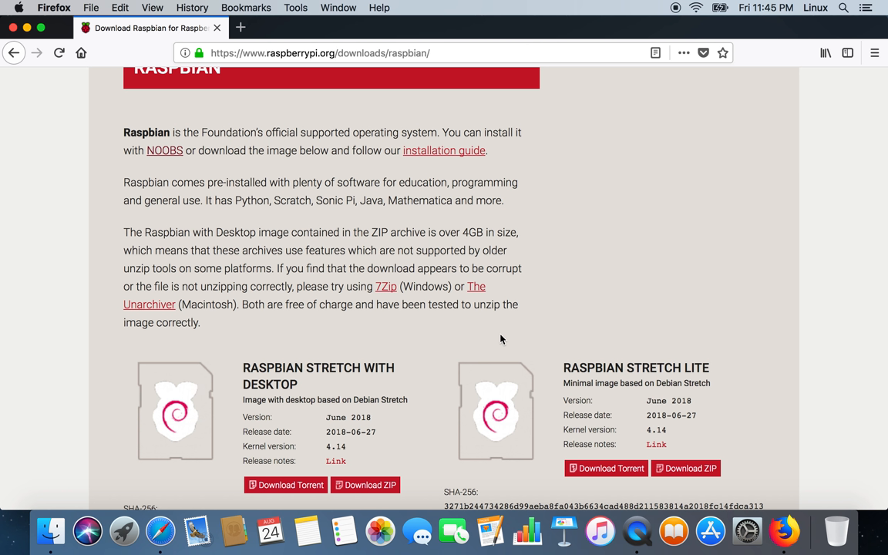
pyautogui.moveTo(625, 384)
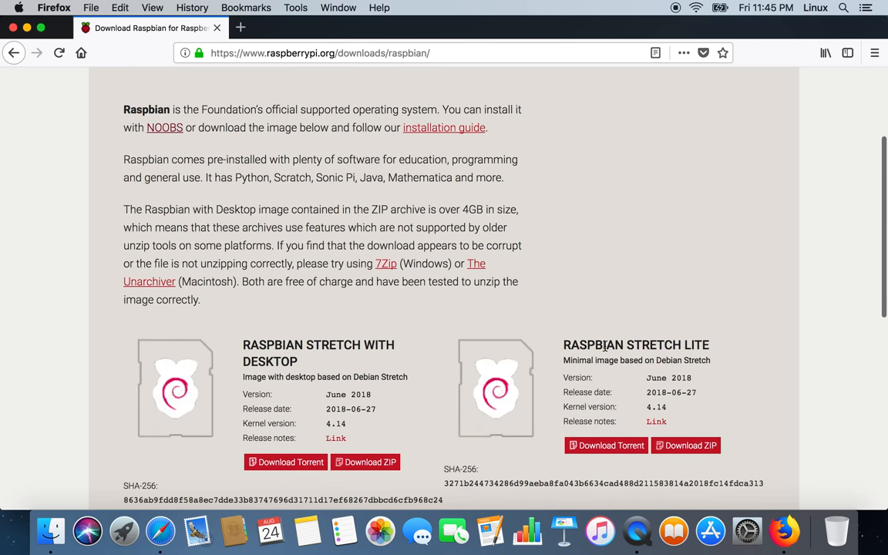
pyautogui.scroll(-3)
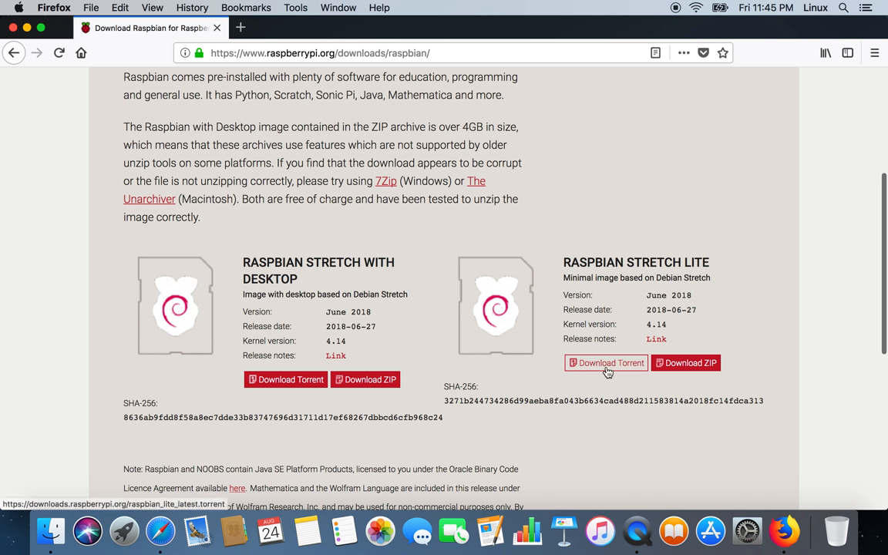
pyautogui.moveTo(582, 371)
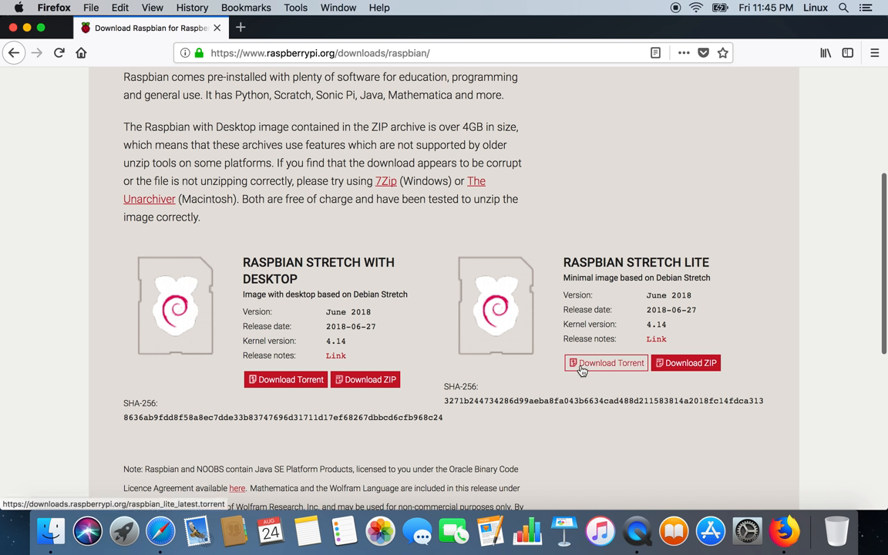
pyautogui.moveTo(686, 363)
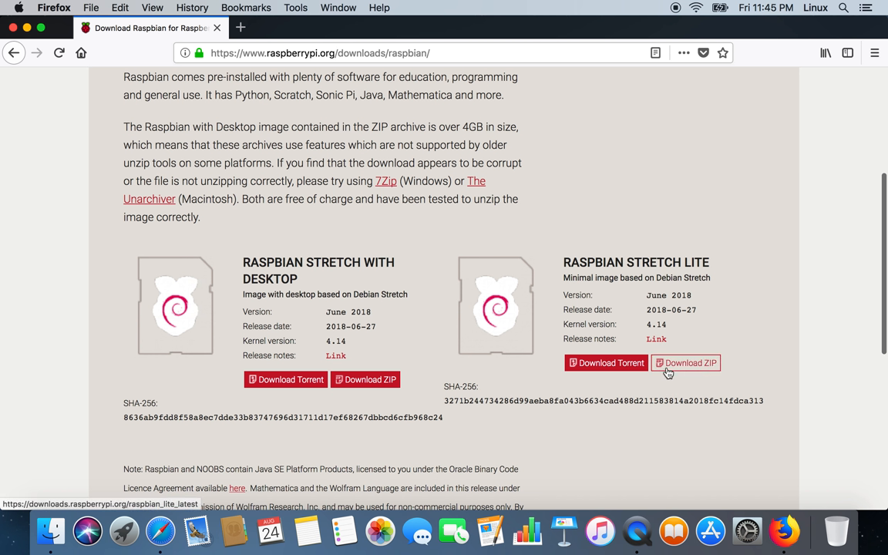
pyautogui.moveTo(650, 311)
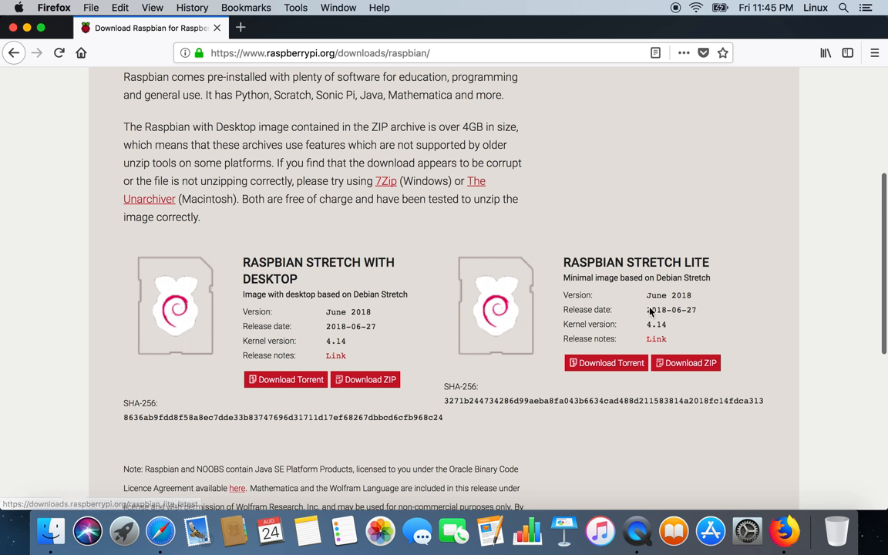
pyautogui.moveTo(770, 60)
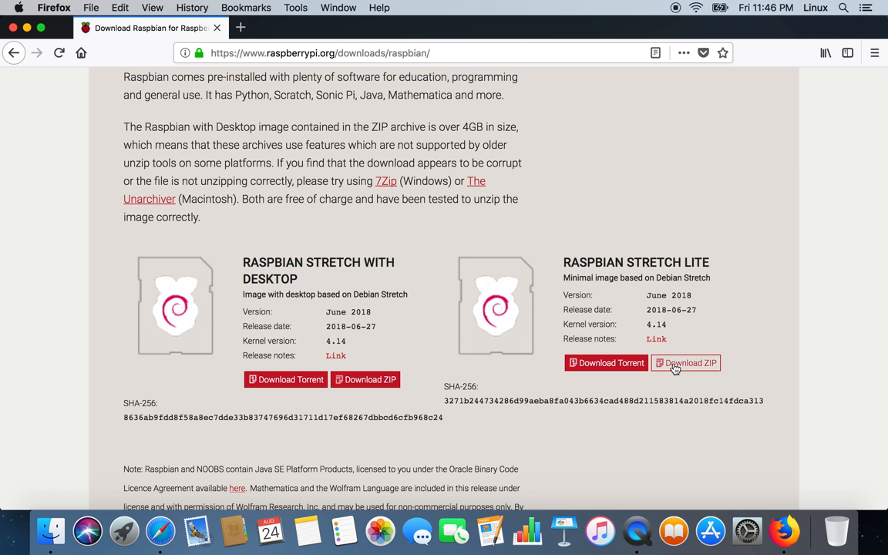
pyautogui.moveTo(87, 531)
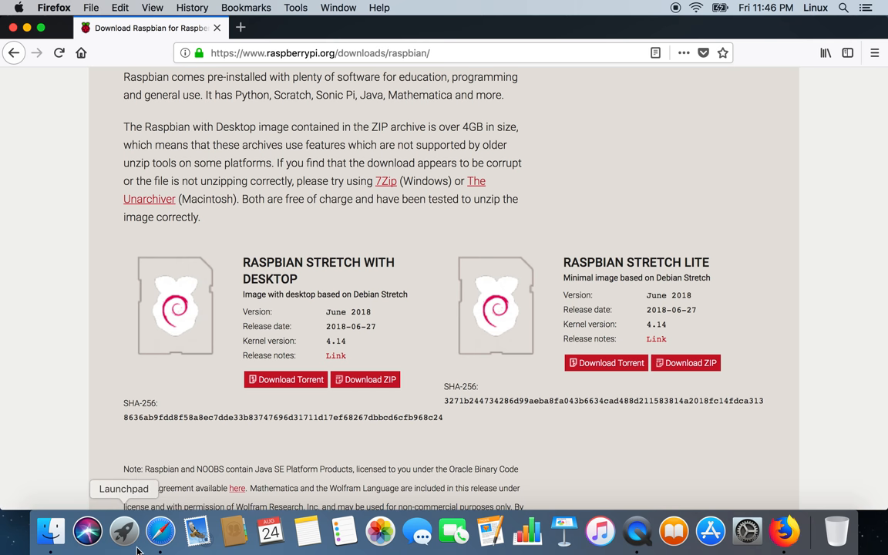
# In a widened Terminal, list Downloads to find 2018-06-27-raspbian-stretch-lite.zip
pyautogui.click(124, 530)
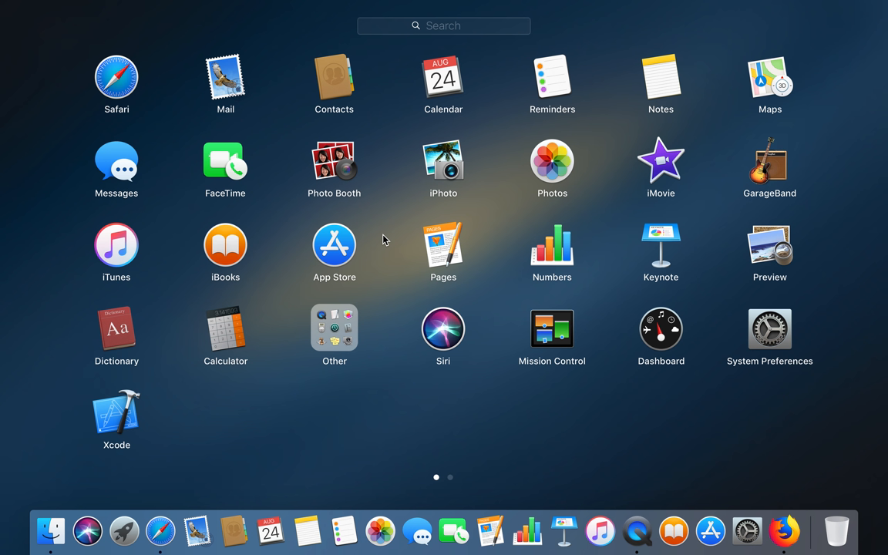
pyautogui.write('term')
pyautogui.write('cd Downloads/')
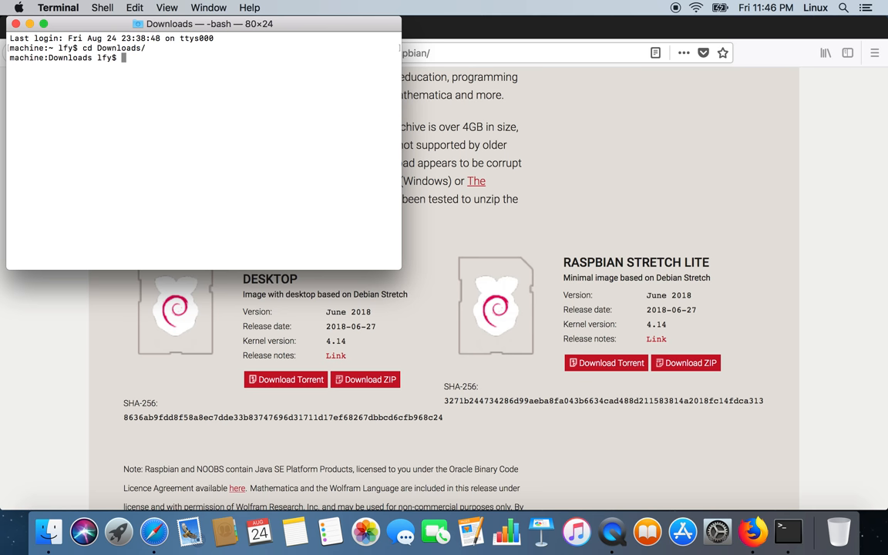
pyautogui.write('ls -ltr')
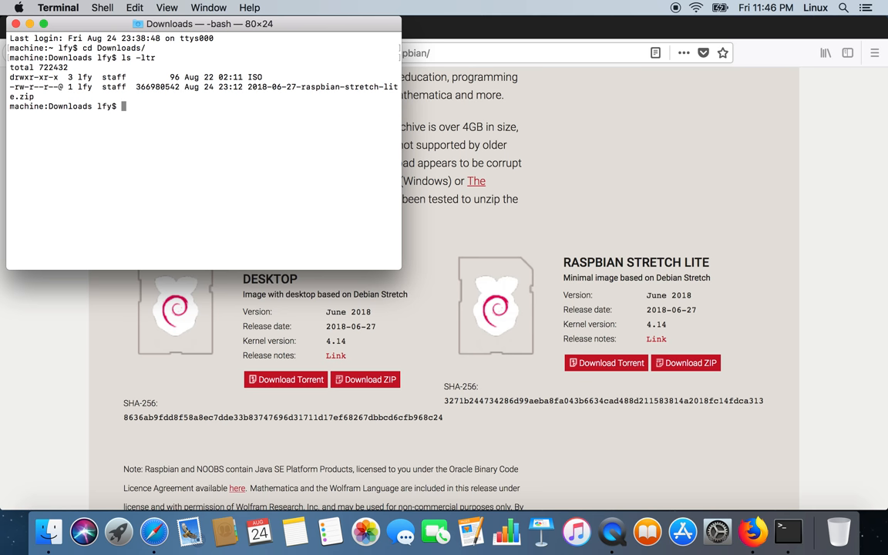
pyautogui.doubleClick(319, 86)
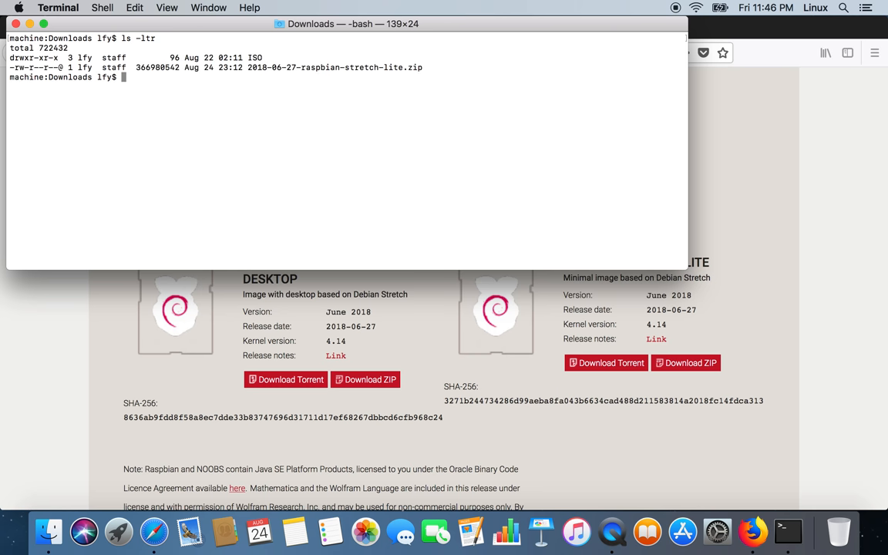
pyautogui.moveTo(387, 223)
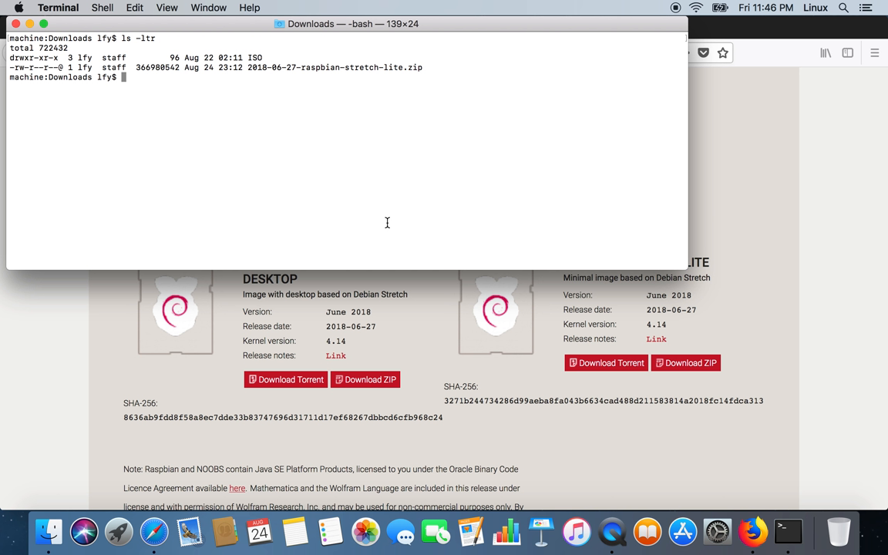
# Run shasum -a 256 on the Raspbian Stretch Lite zip and compare against the published hash
pyautogui.write('sha')
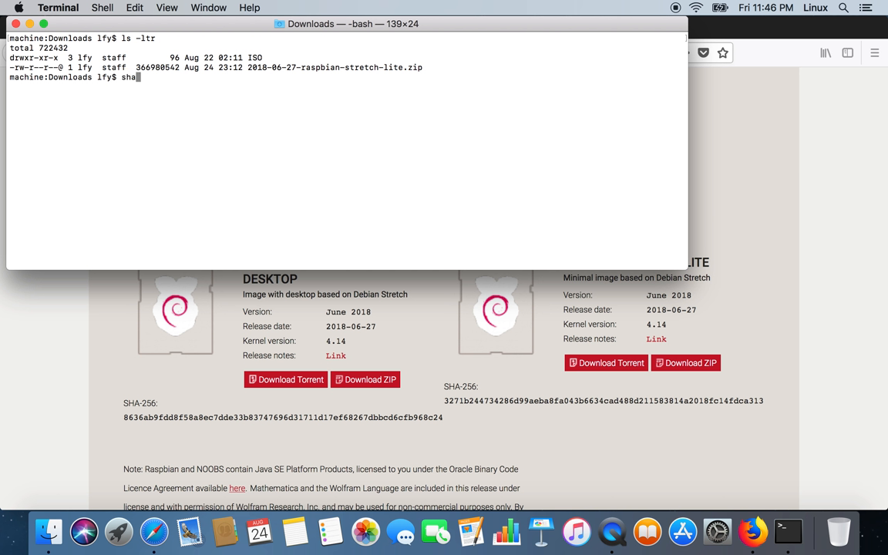
pyautogui.write('sum')
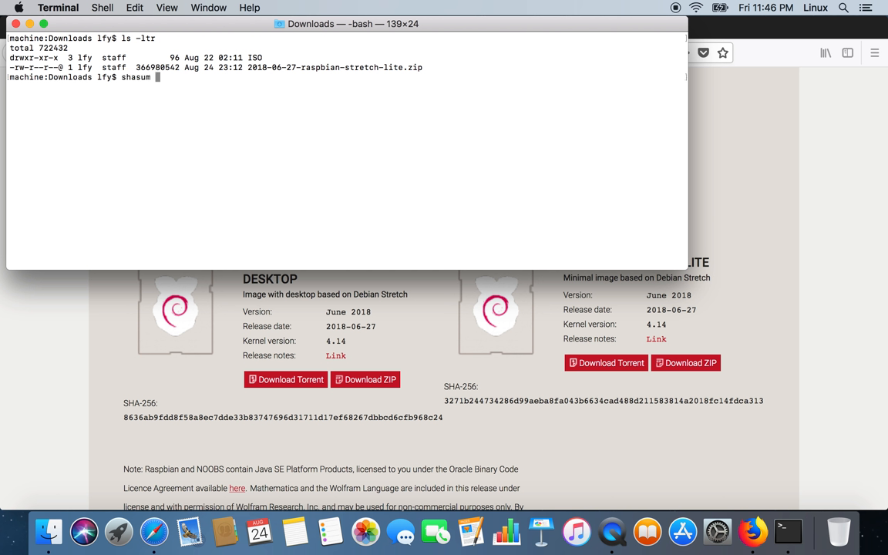
pyautogui.write('-a 256')
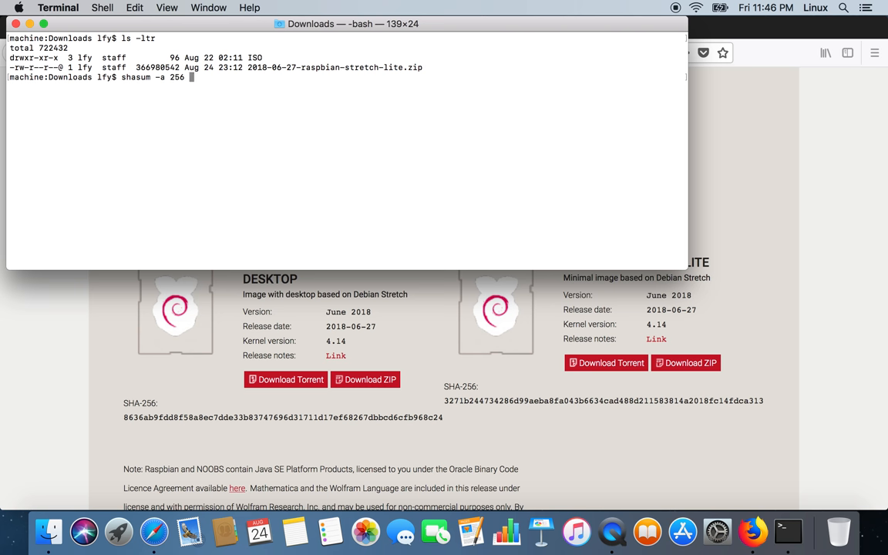
pyautogui.write('2018-06-27-raspbian-stretch-lite.zip')
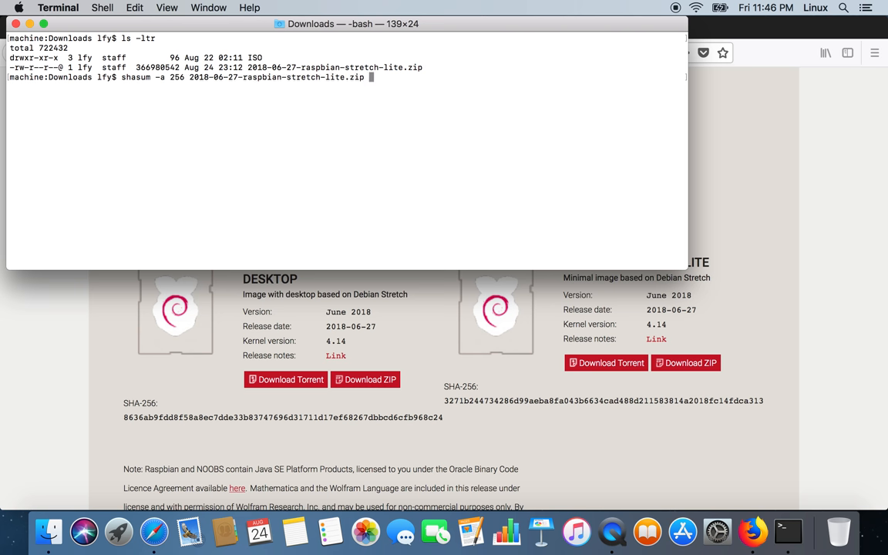
pyautogui.press('Return')
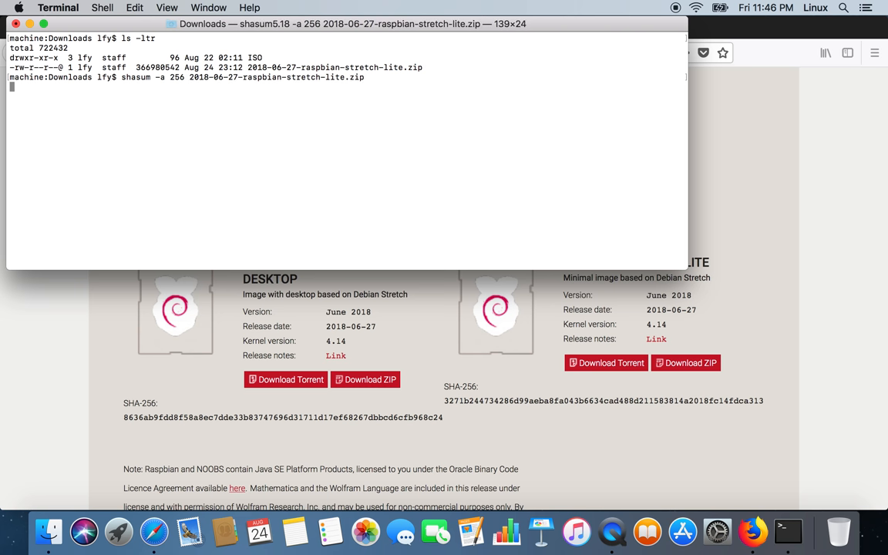
pyautogui.moveTo(294, 146)
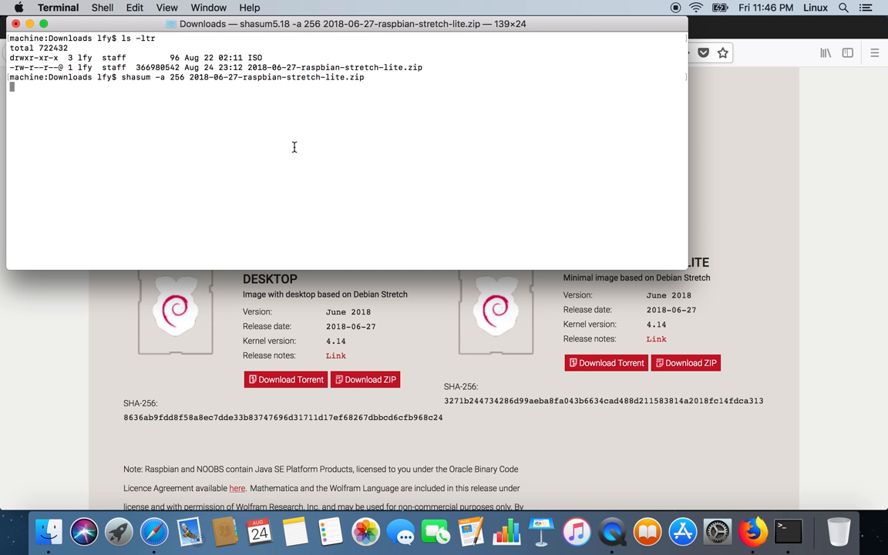
pyautogui.moveTo(456, 402)
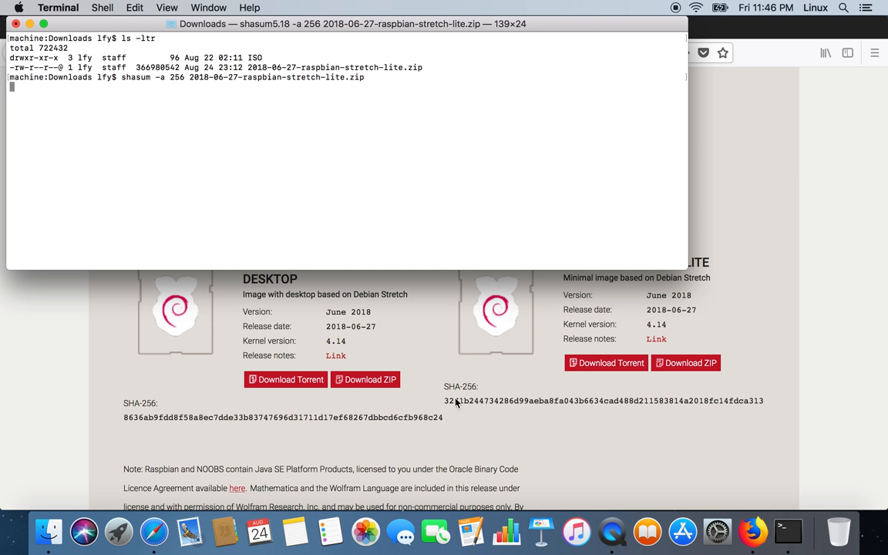
pyautogui.moveTo(457, 400)
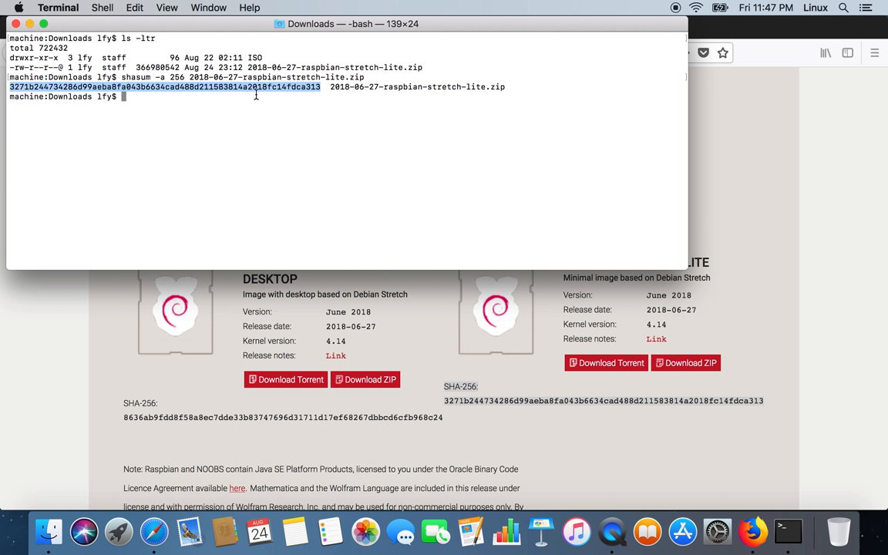
pyautogui.moveTo(358, 95)
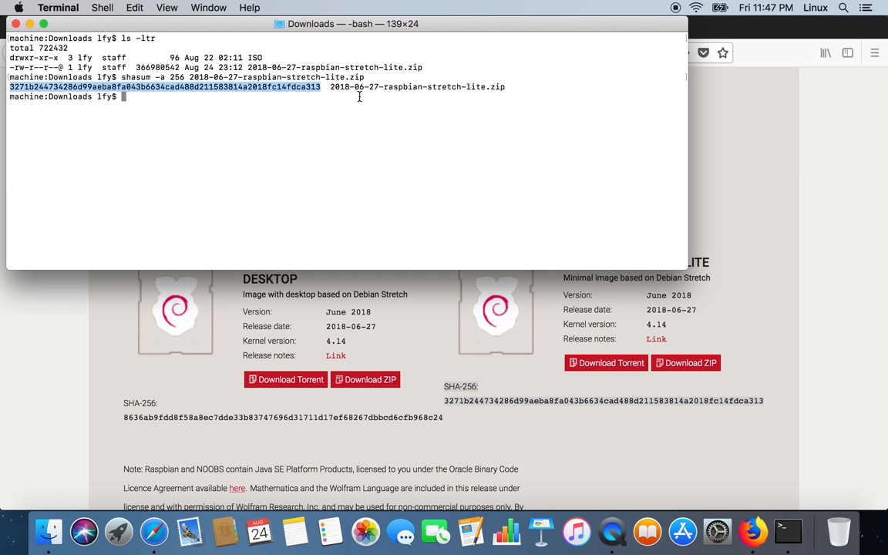
pyautogui.click(359, 92)
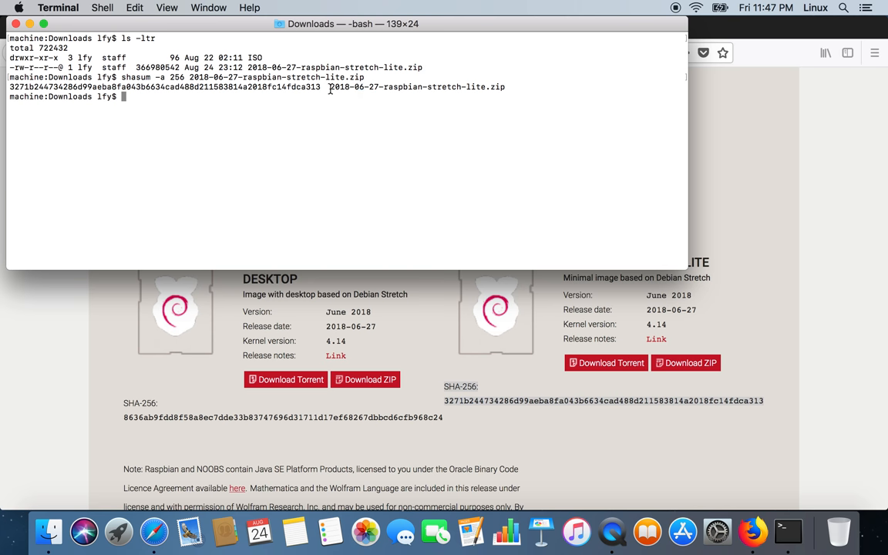
pyautogui.moveTo(397, 87)
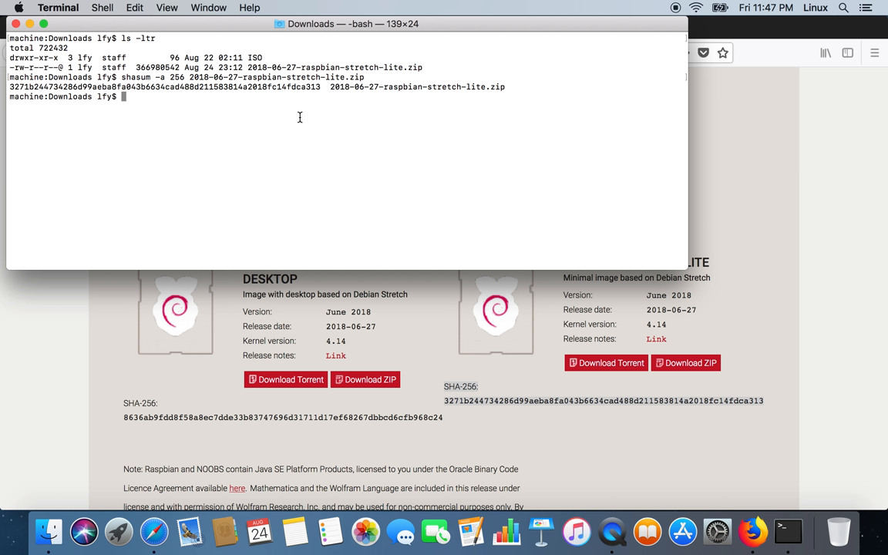
pyautogui.moveTo(334, 87)
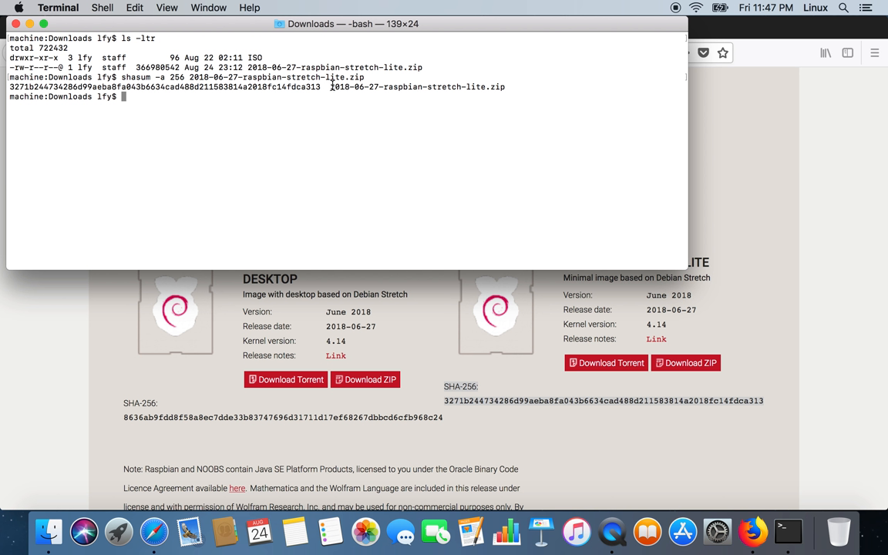
pyautogui.doubleClick(339, 86)
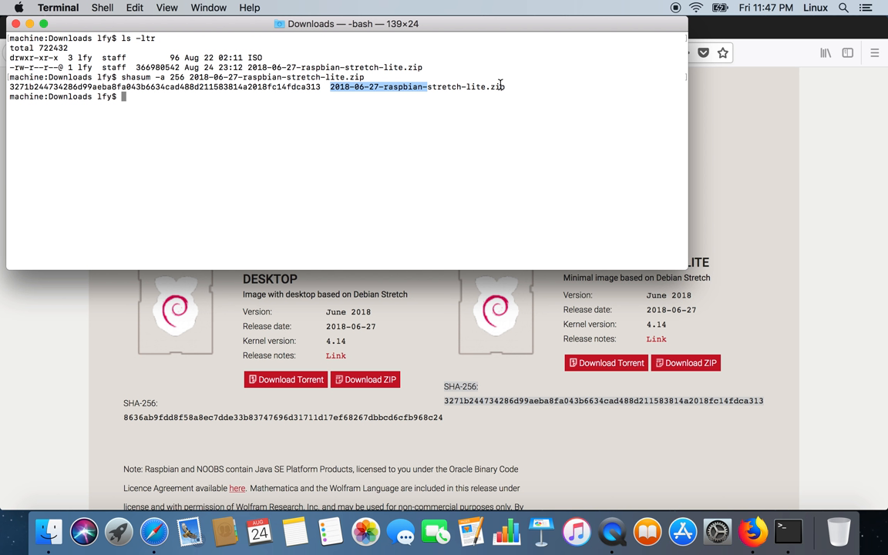
pyautogui.moveTo(365, 124)
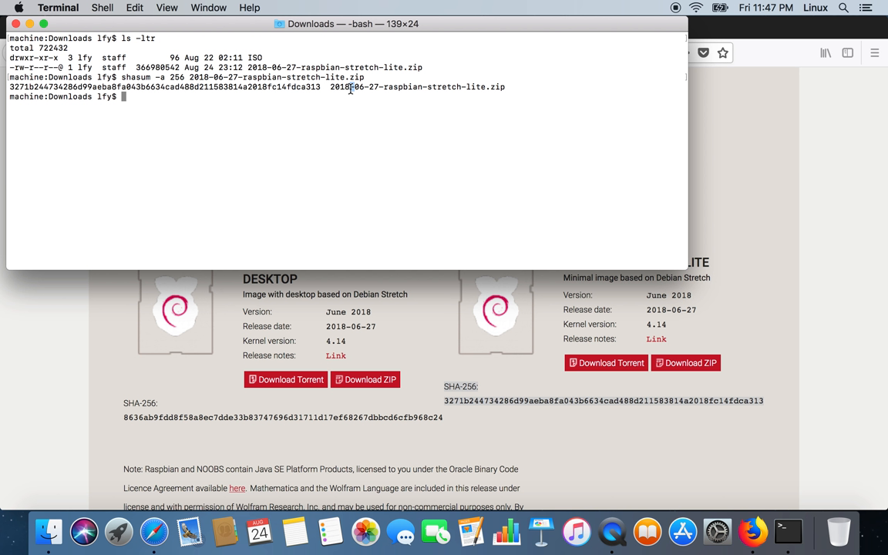
# Unzip 2018-06-27-raspbian-stretch-lite.zip to extract the Raspbian .img
pyautogui.write('unzip')
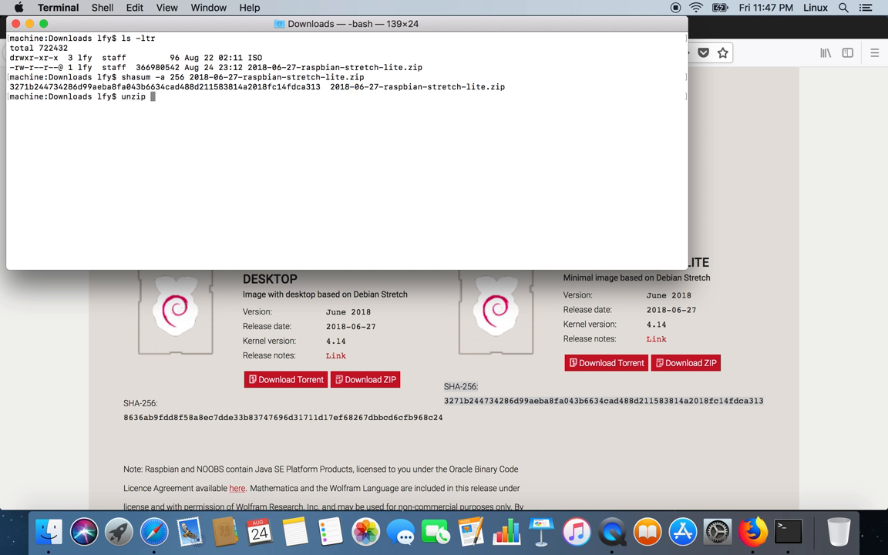
pyautogui.write('29')
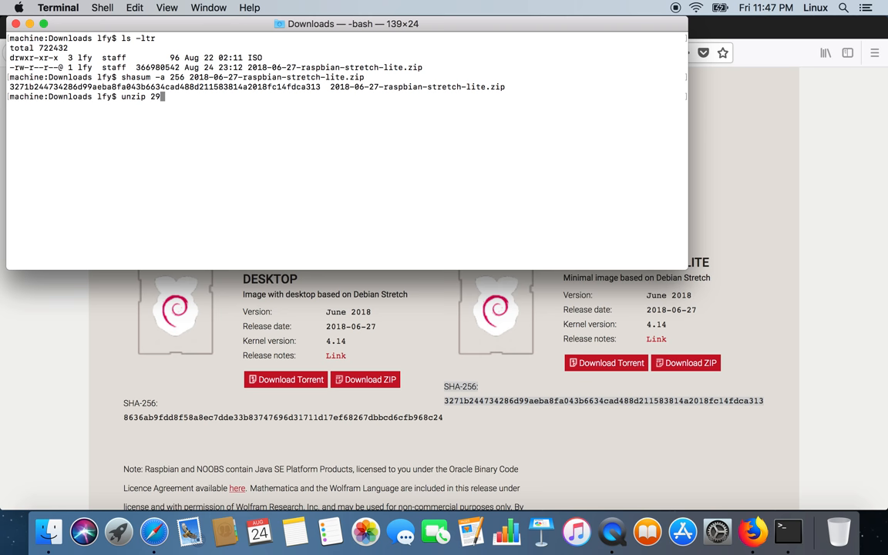
pyautogui.press('Return')
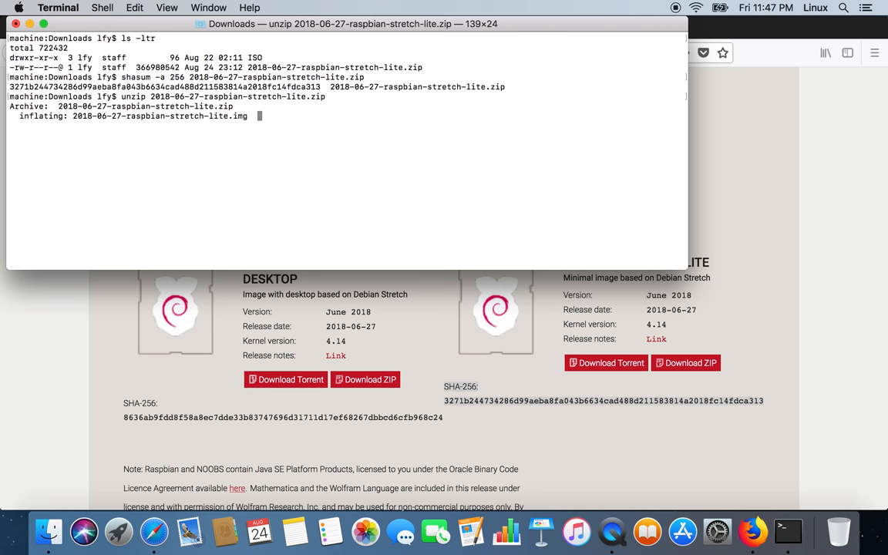
pyautogui.moveTo(70, 179)
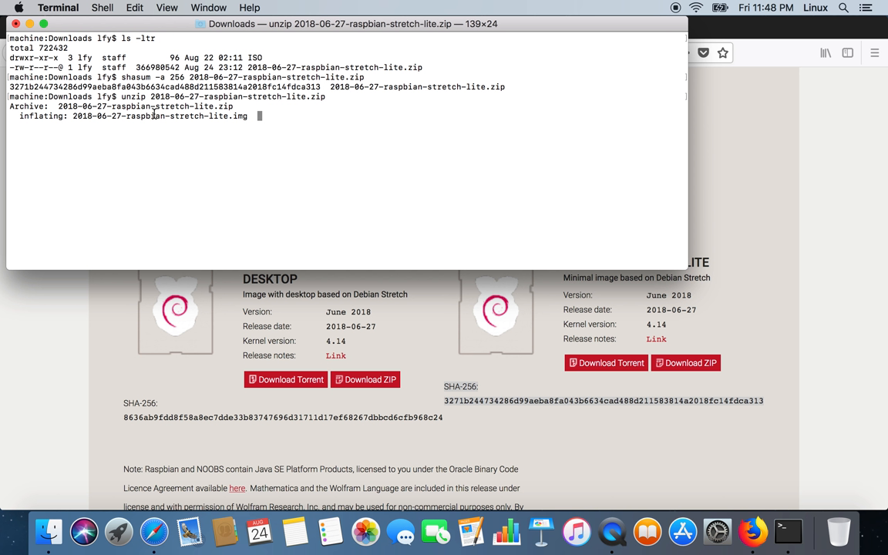
pyautogui.moveTo(189, 532)
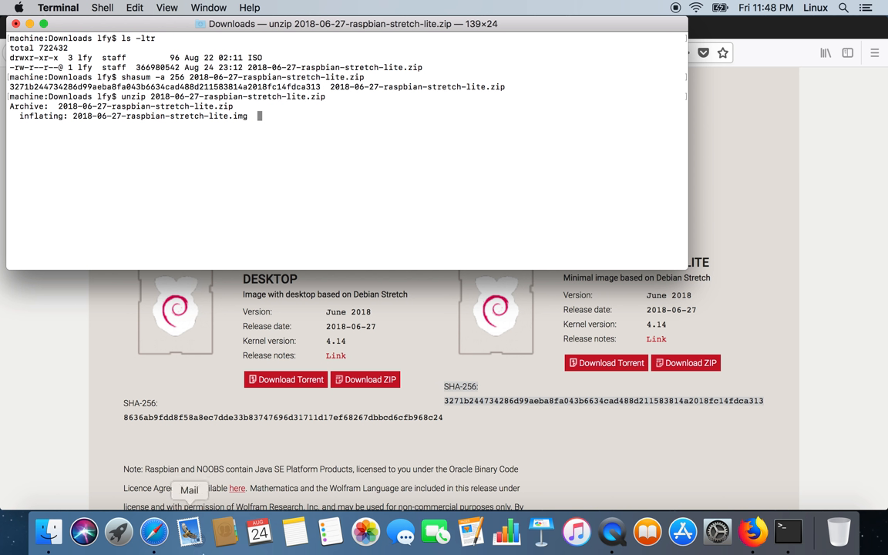
pyautogui.moveTo(119, 532)
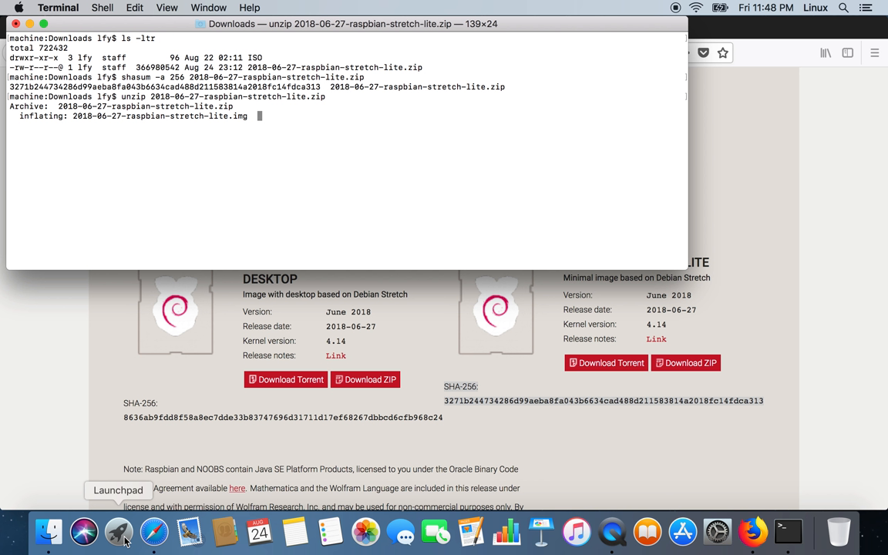
pyautogui.moveTo(254, 239)
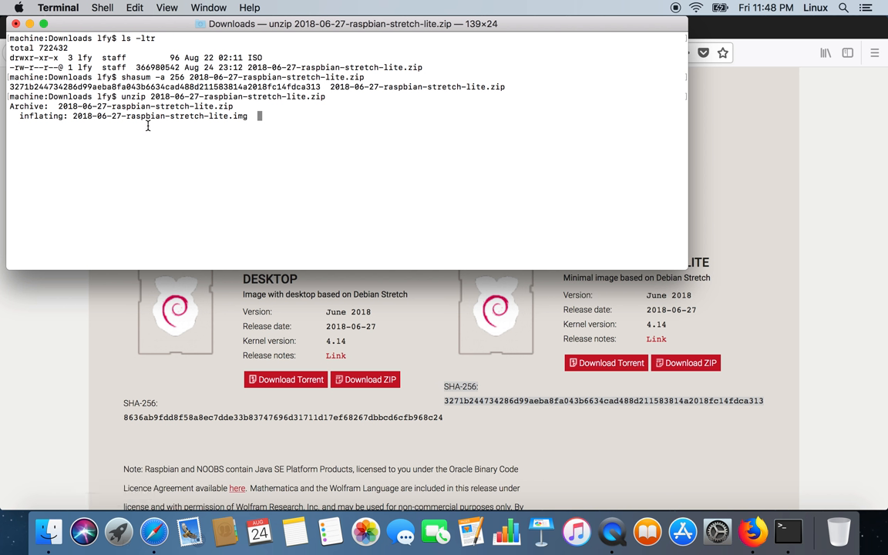
pyautogui.moveTo(186, 145)
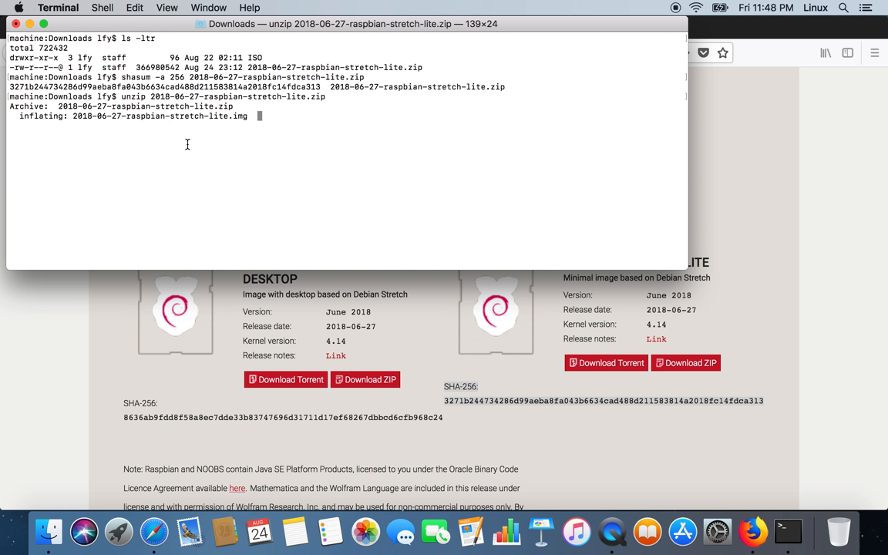
pyautogui.moveTo(185, 164)
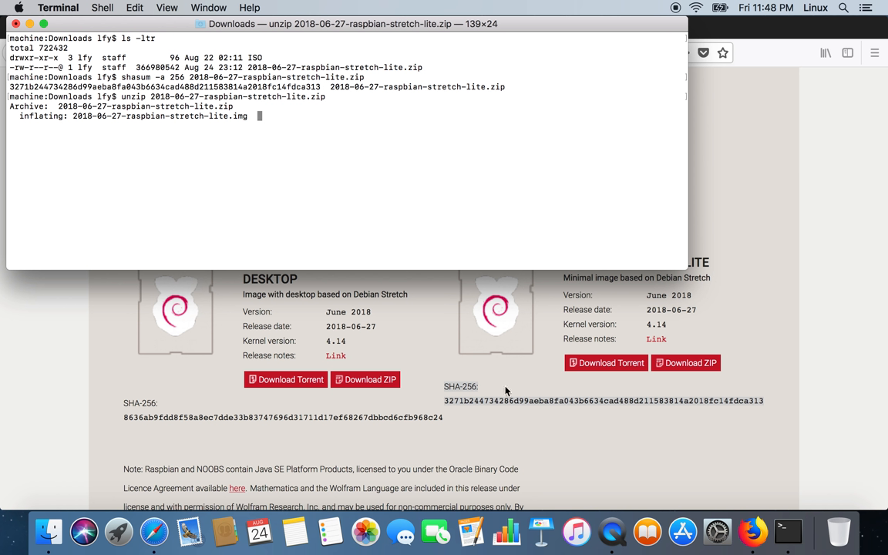
pyautogui.moveTo(328, 484)
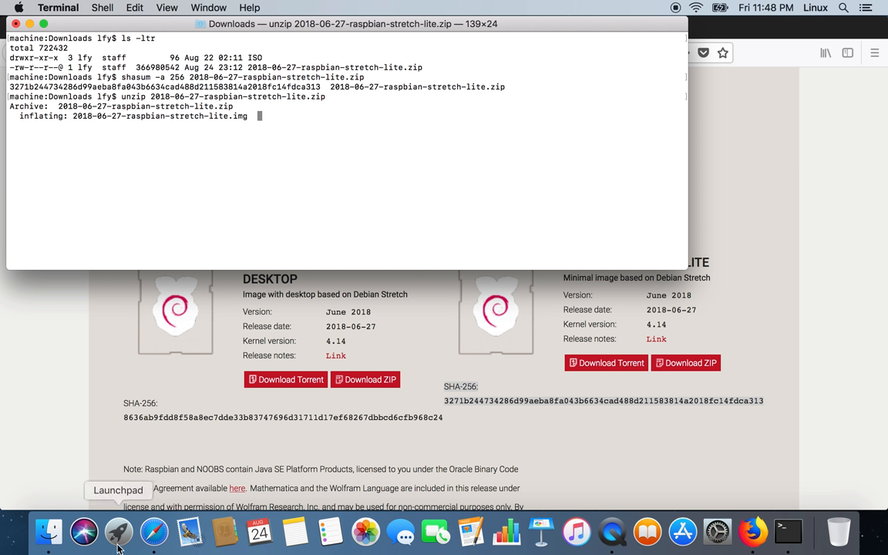
# Launch Etcher from Launchpad
pyautogui.click(118, 531)
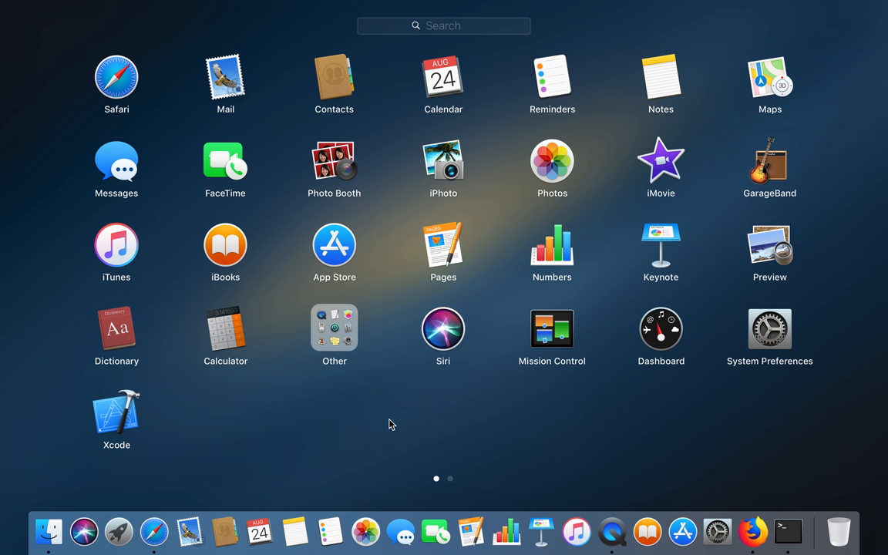
pyautogui.write('etch-lite.zip')
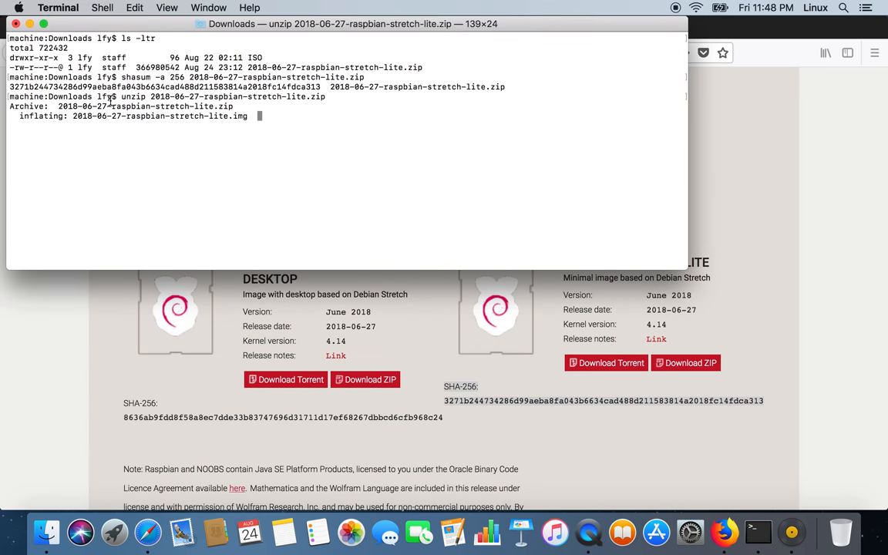
pyautogui.doubleClick(120, 106)
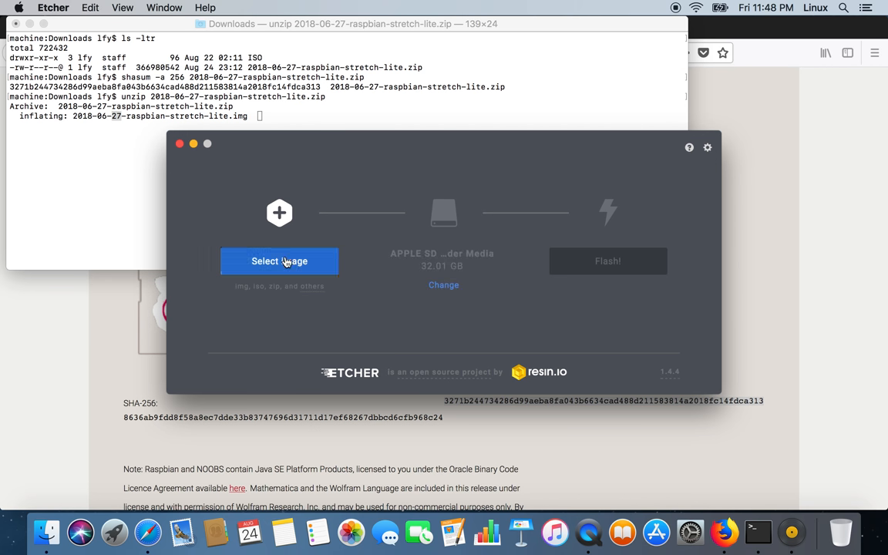
pyautogui.moveTo(267, 172)
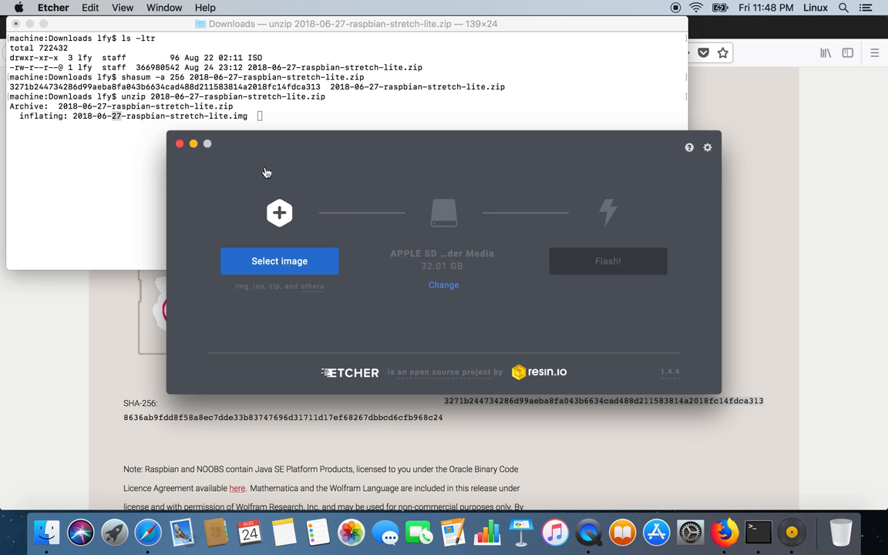
pyautogui.moveTo(278, 199)
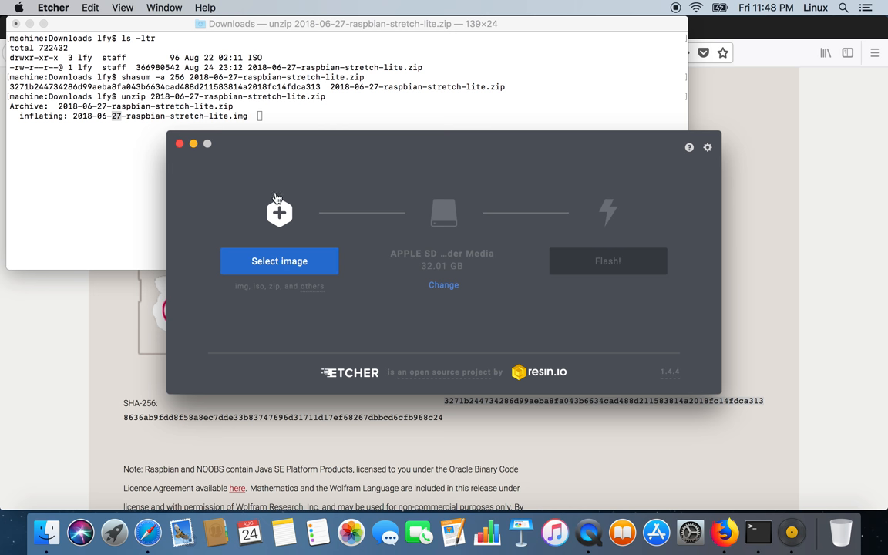
# Choose 2018-06-27-raspbian-stretch-lite.img from Downloads as Etcher's source image
pyautogui.click(279, 260)
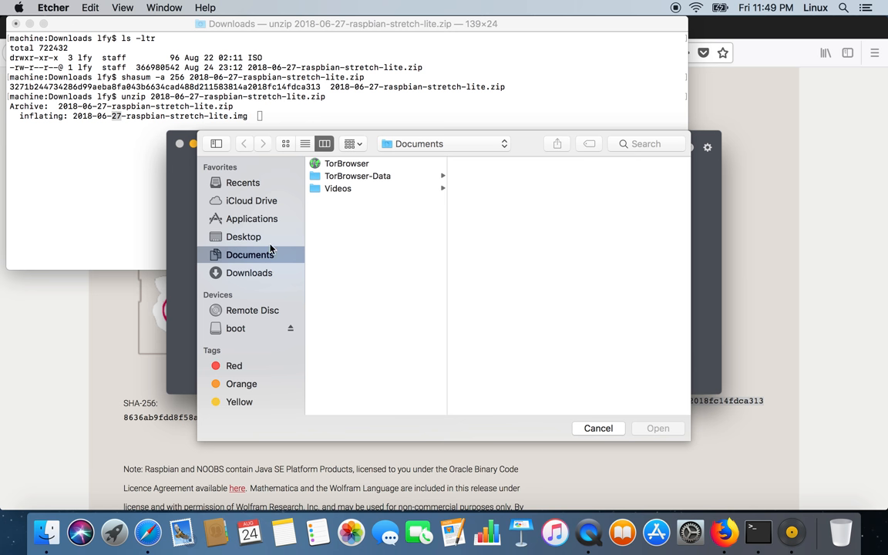
pyautogui.moveTo(270, 273)
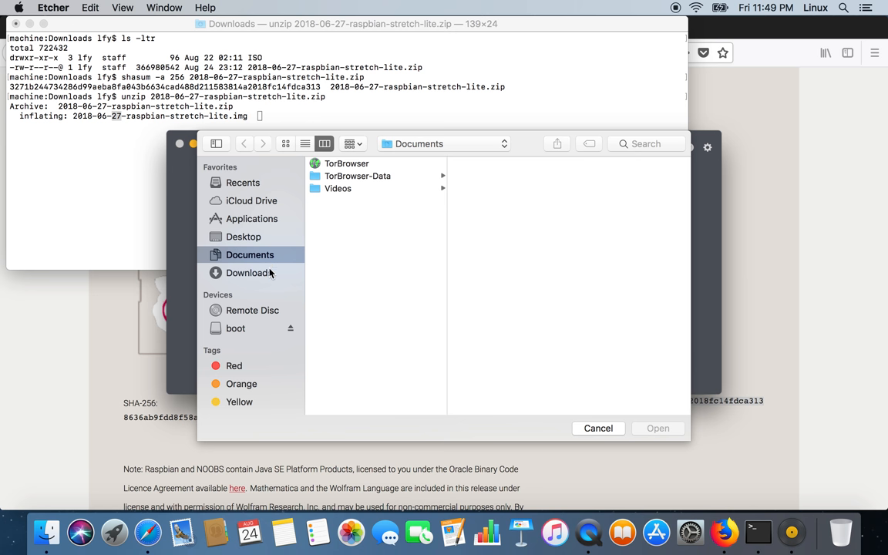
pyautogui.click(249, 272)
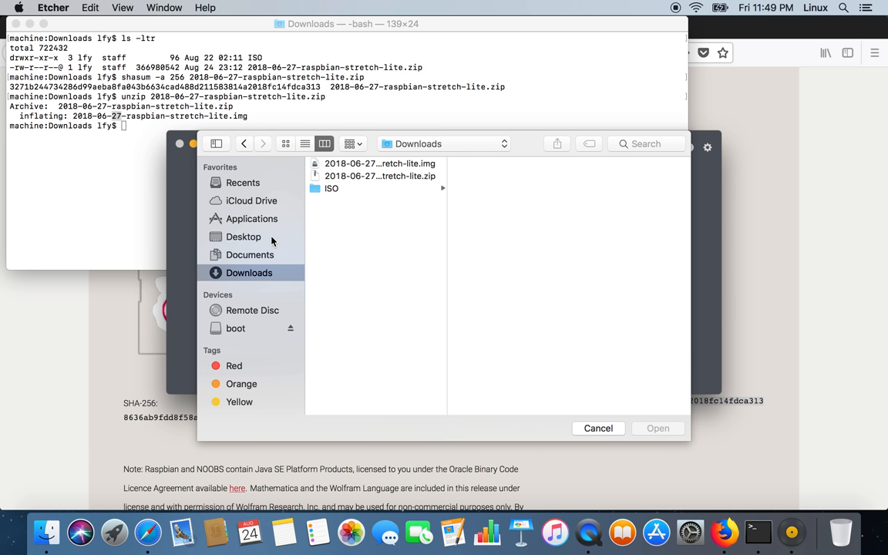
pyautogui.moveTo(155, 126)
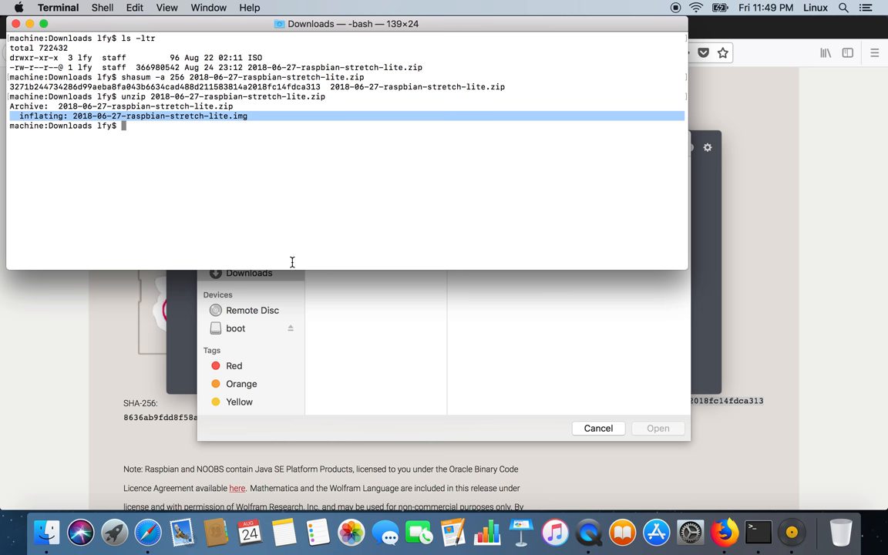
pyautogui.moveTo(357, 298)
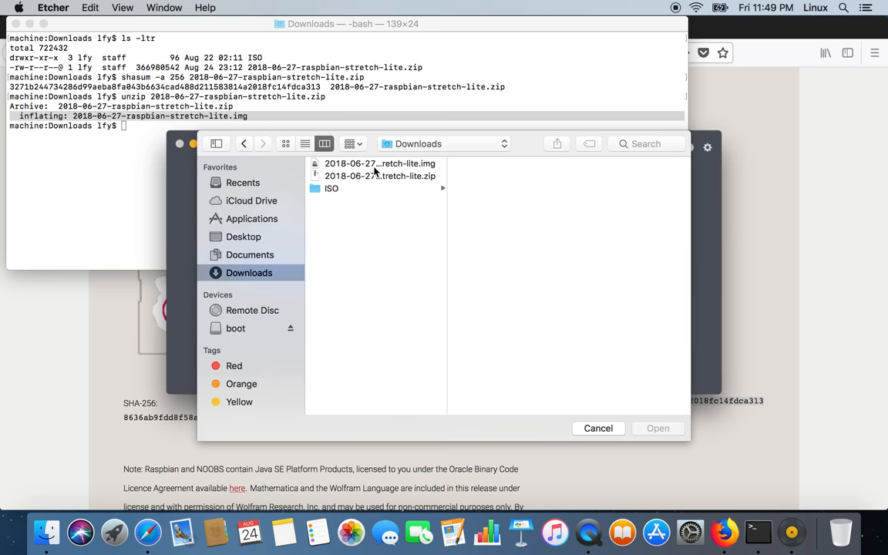
pyautogui.click(379, 164)
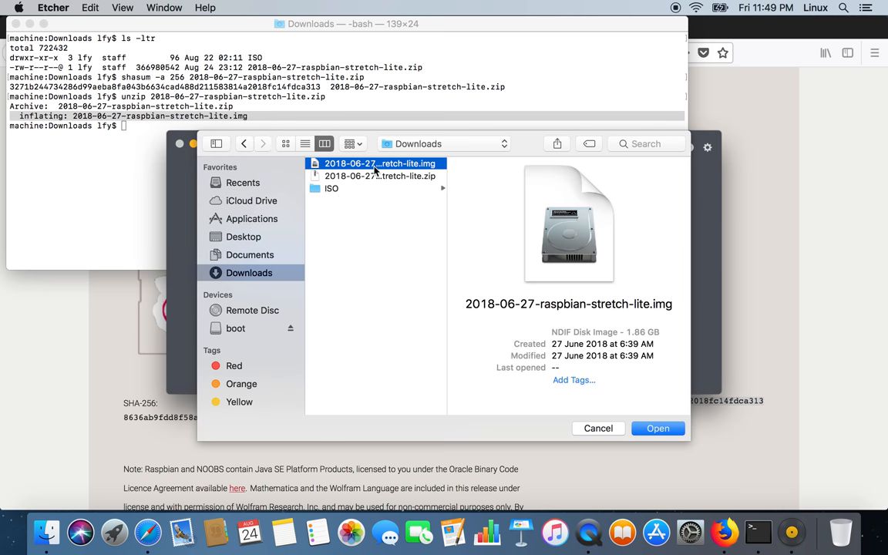
pyautogui.click(657, 428)
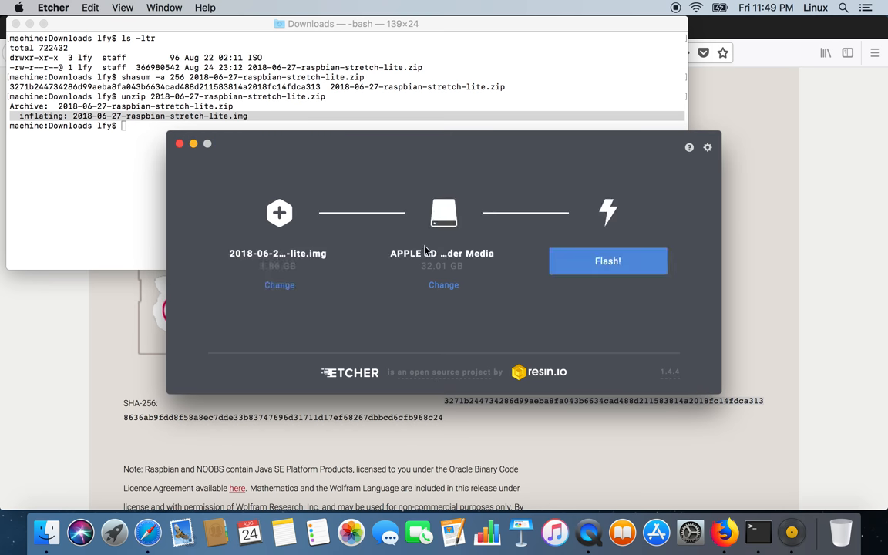
pyautogui.moveTo(455, 233)
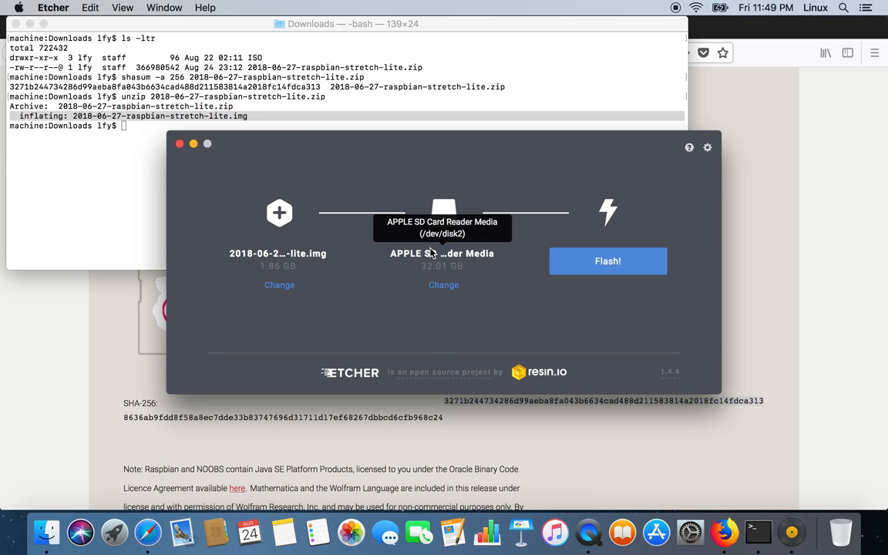
pyautogui.moveTo(443, 257)
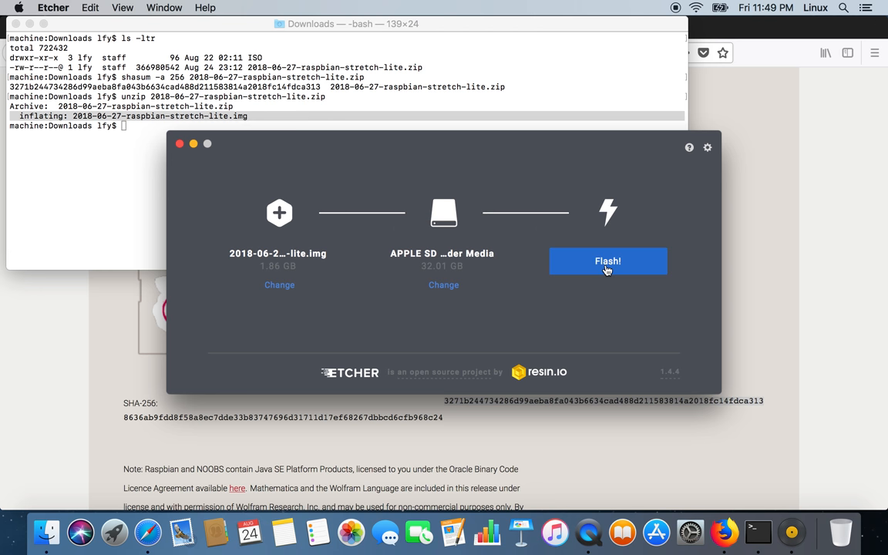
# Start flashing the image to the 32.01 GB SD card, granting administrator access
pyautogui.click(607, 260)
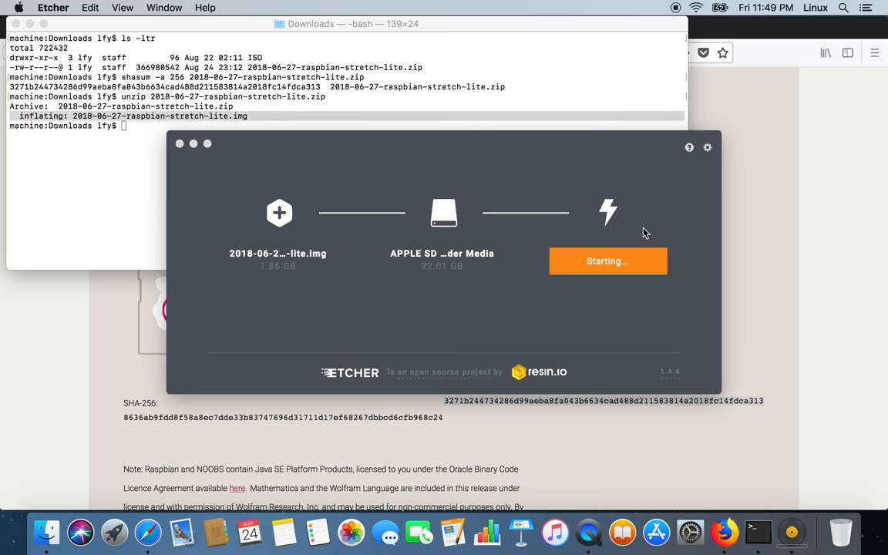
pyautogui.click(607, 260)
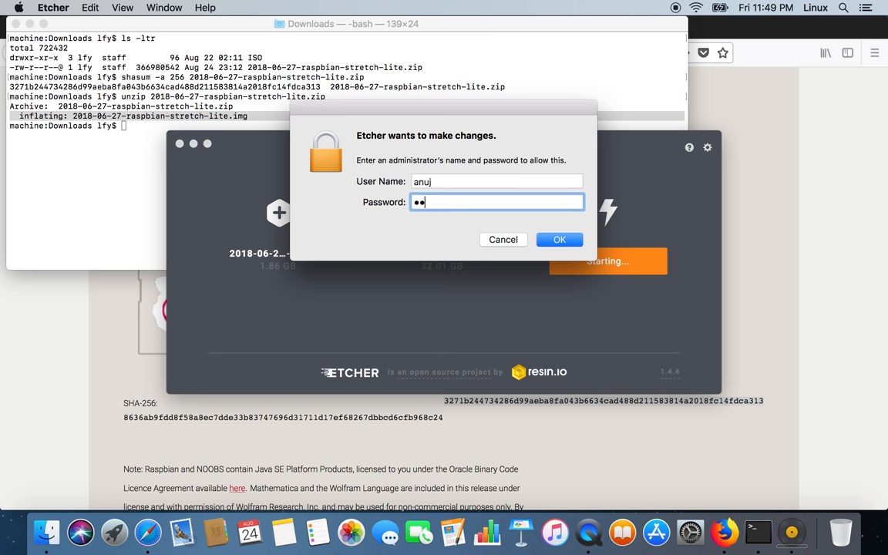
pyautogui.click(560, 239)
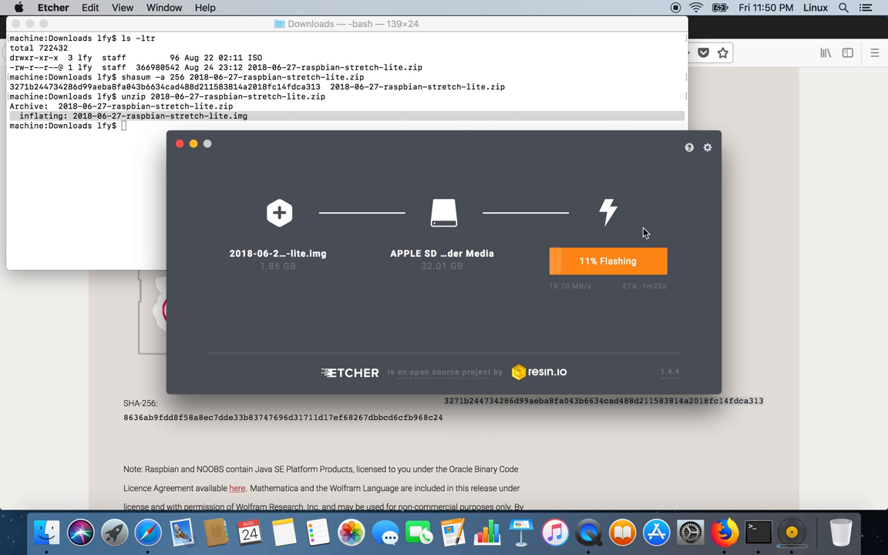
pyautogui.moveTo(606, 321)
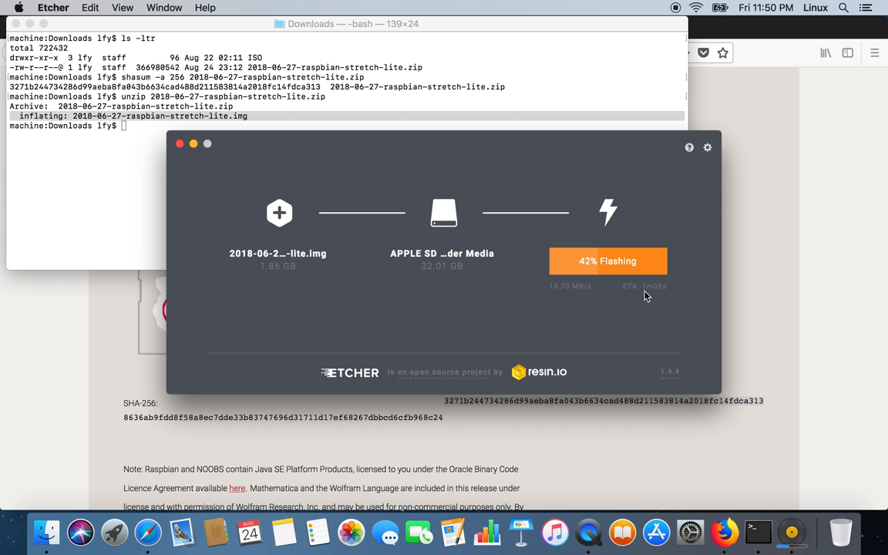
pyautogui.moveTo(738, 276)
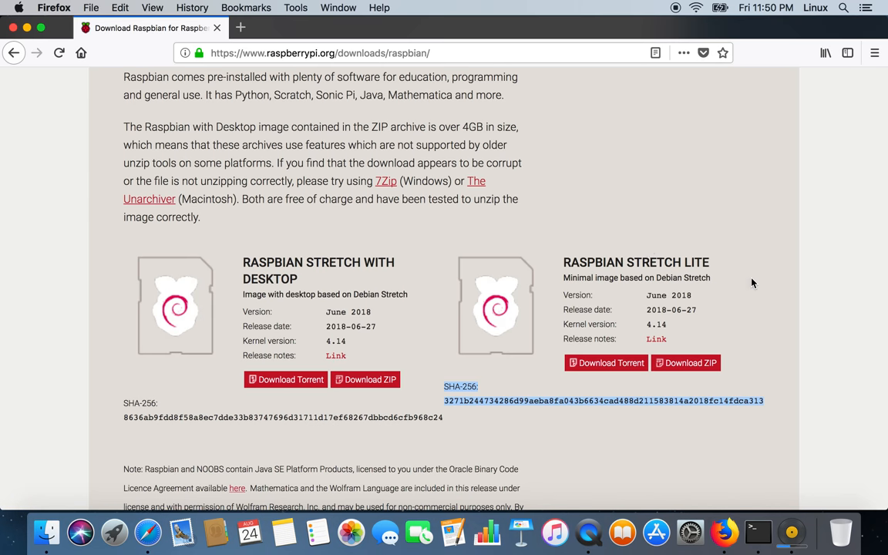
# Go to the Raspberry Pi Downloads page from the site header
pyautogui.scroll(3)
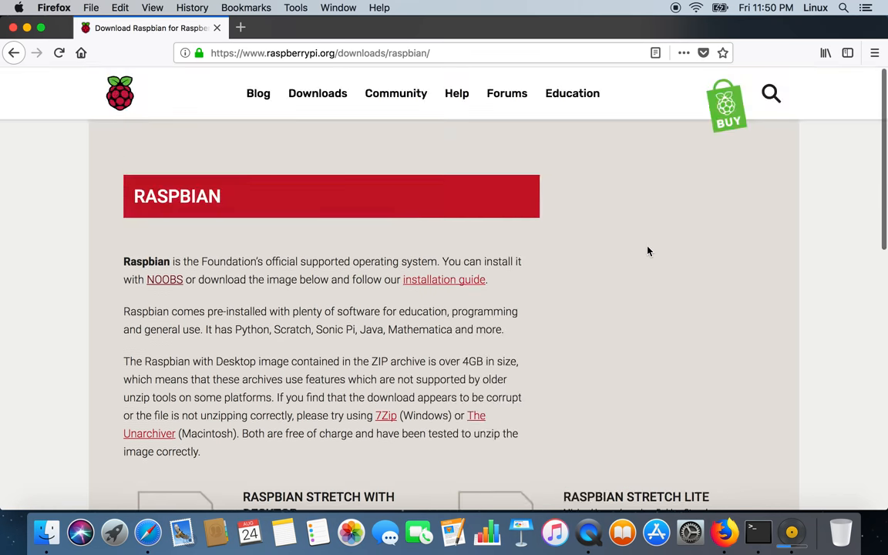
pyautogui.scroll(-3)
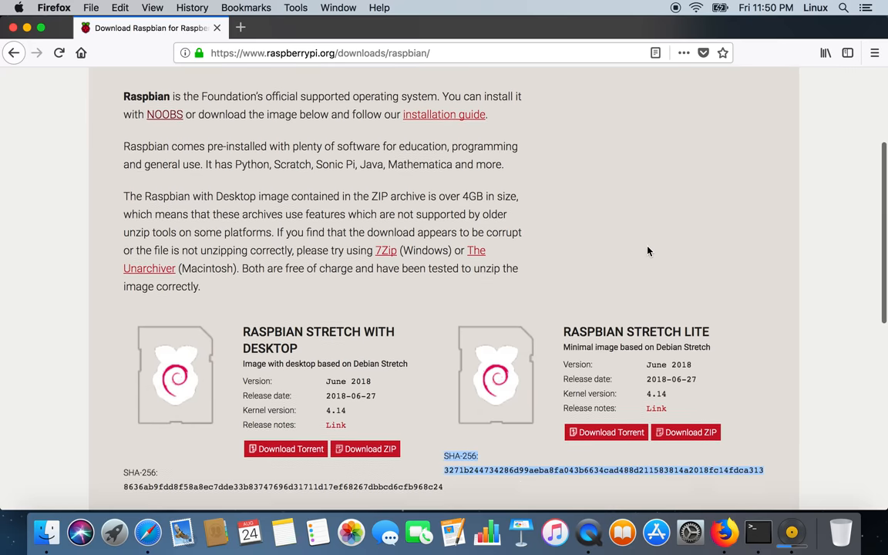
pyautogui.scroll(-3)
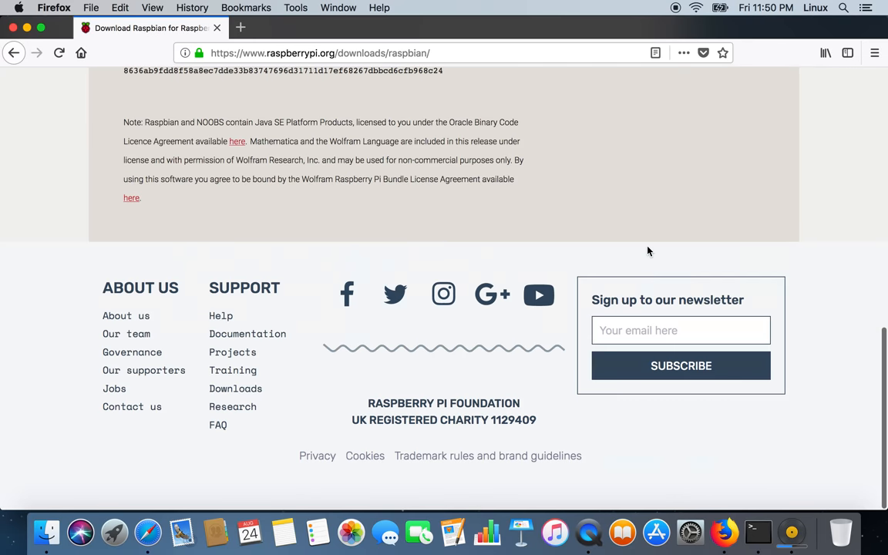
pyautogui.scroll(3)
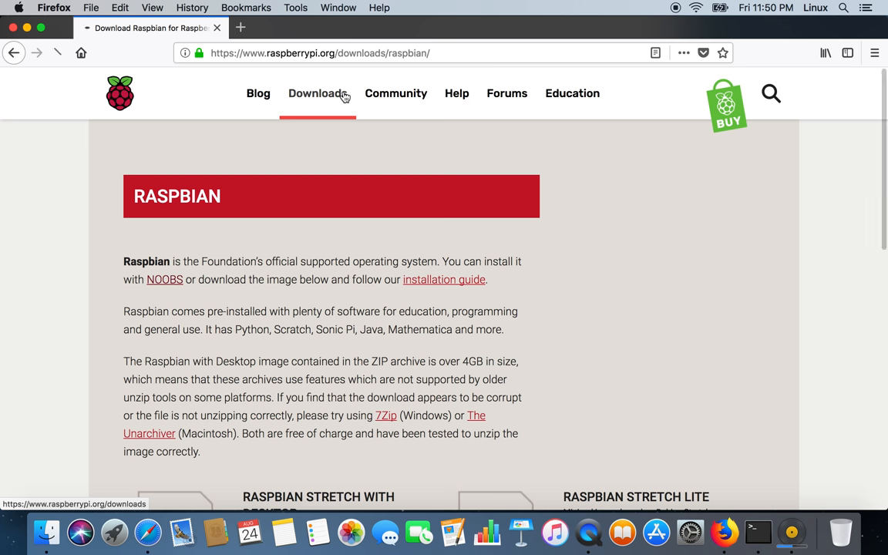
pyautogui.click(317, 94)
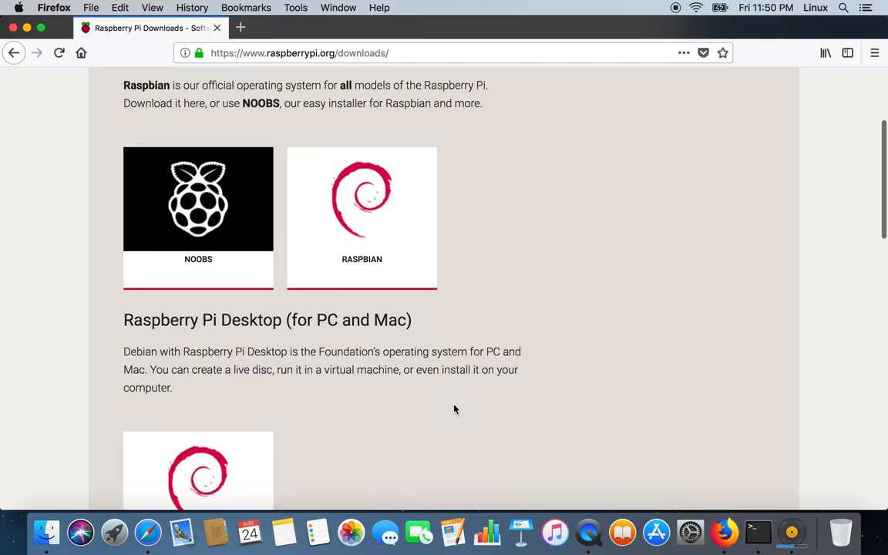
# Browse the NOOBS, Raspbian and third-party image listings, then open Documentation from the footer
pyautogui.scroll(-3)
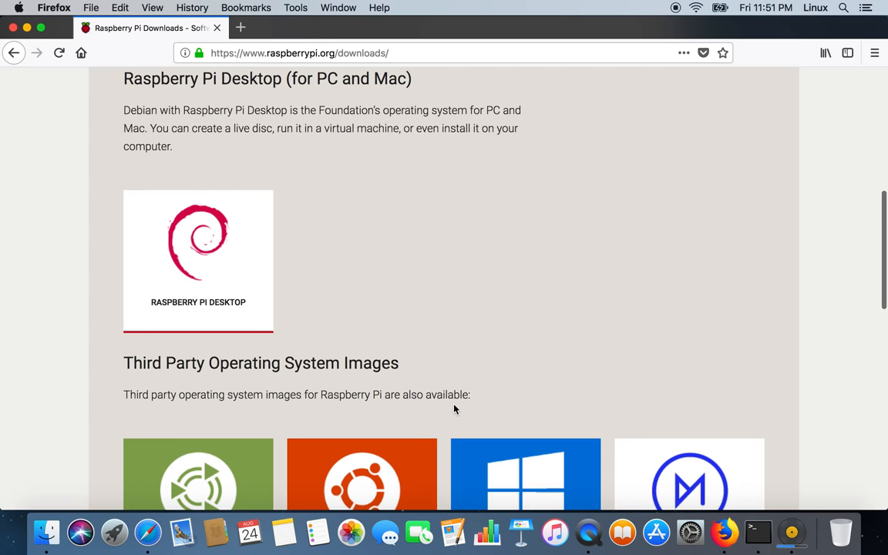
pyautogui.scroll(-3)
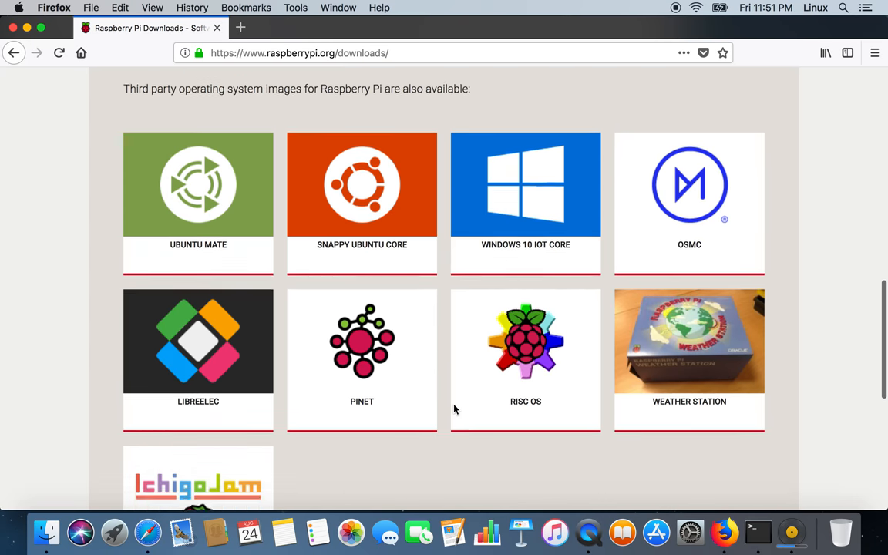
pyautogui.scroll(-3)
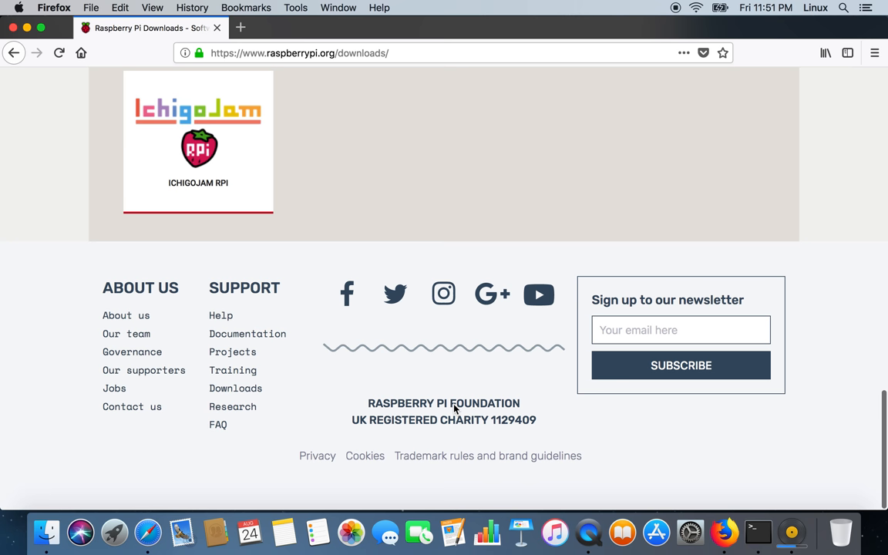
pyautogui.moveTo(247, 334)
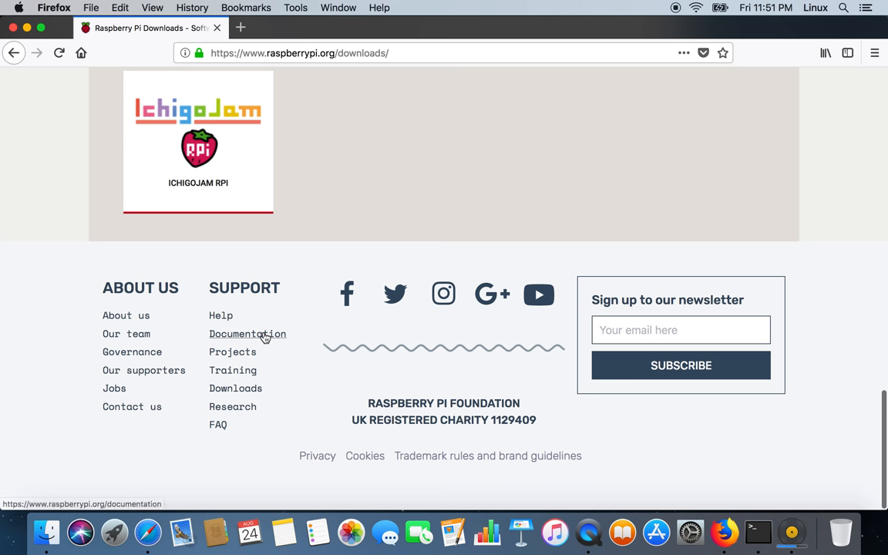
pyautogui.click(248, 334)
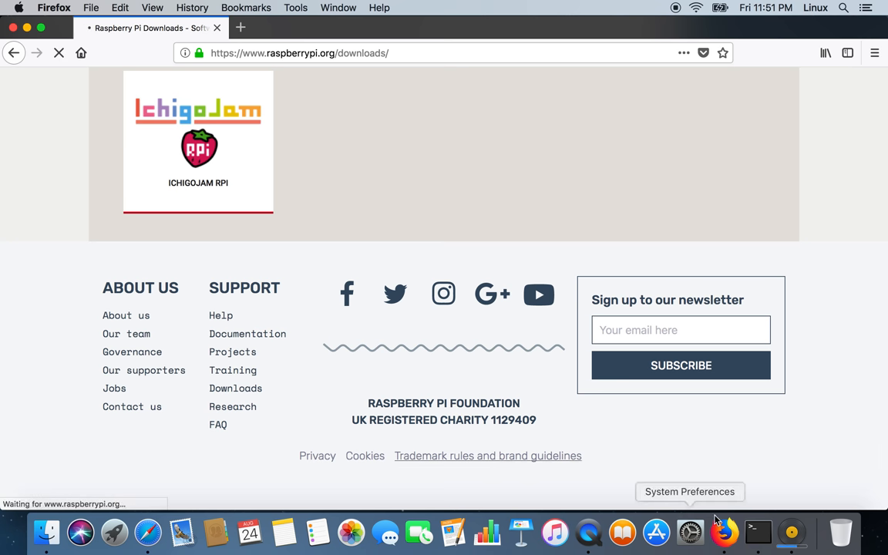
pyautogui.click(247, 333)
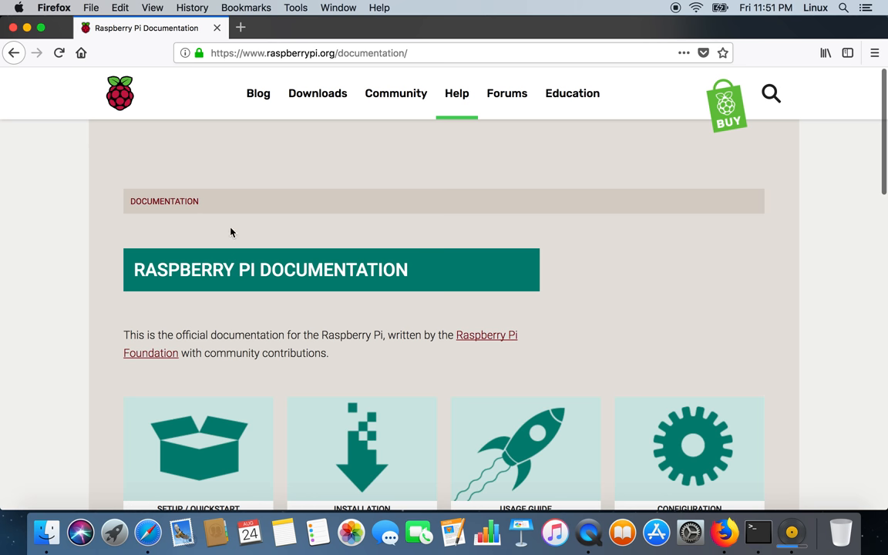
pyautogui.moveTo(231, 237)
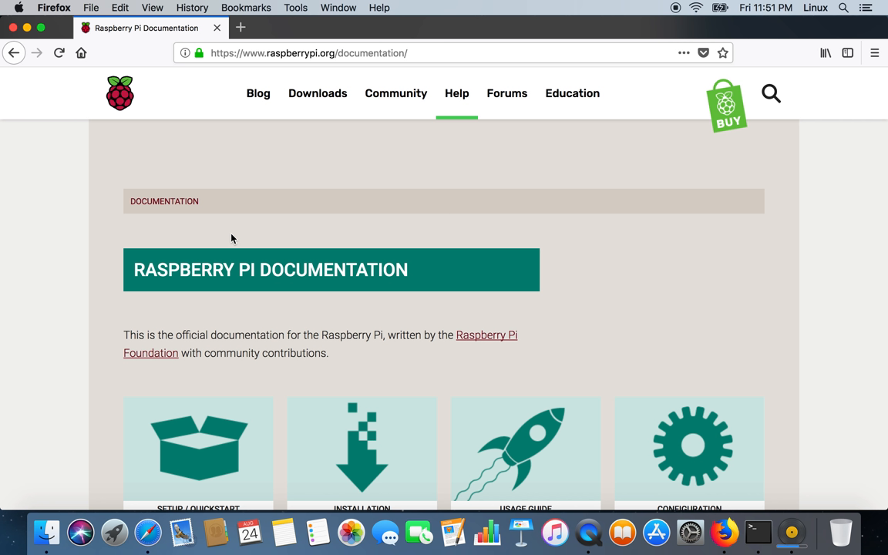
pyautogui.moveTo(265, 286)
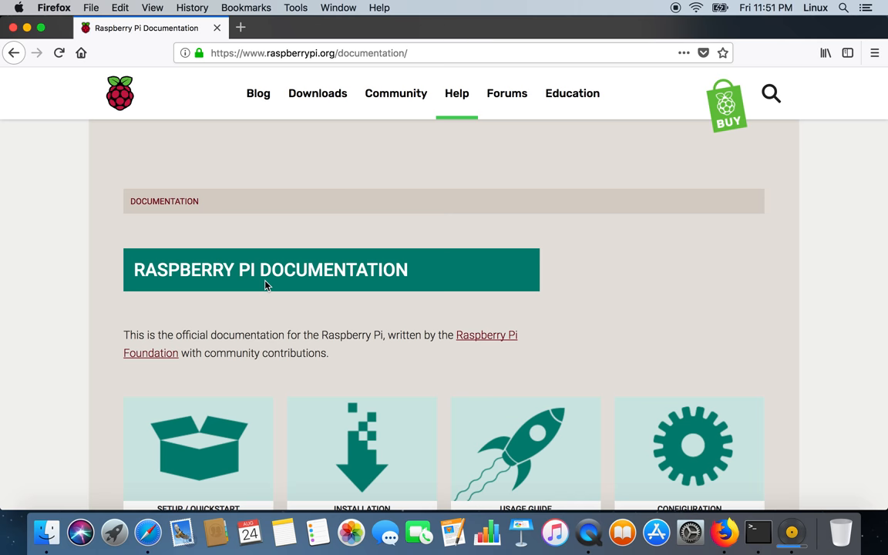
# Open the SD Cards installation guide from the documentation page
pyautogui.scroll(-3)
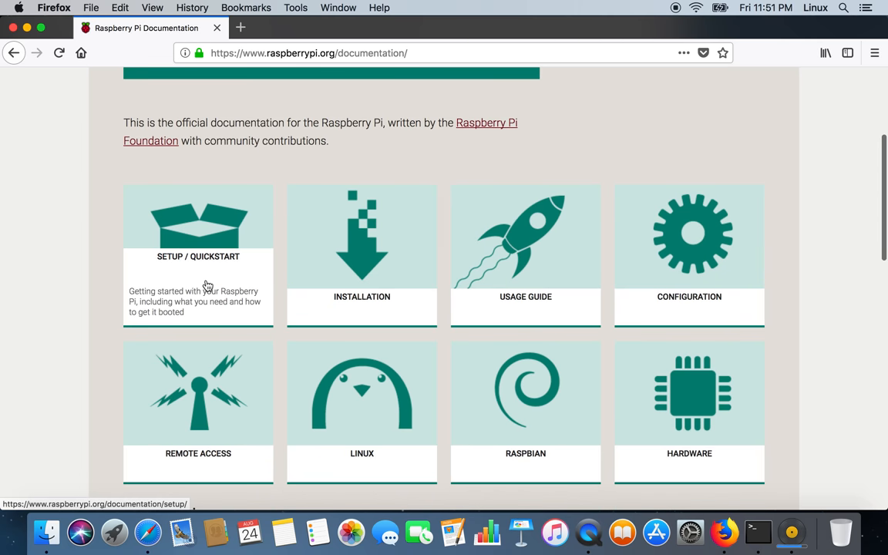
pyautogui.moveTo(237, 268)
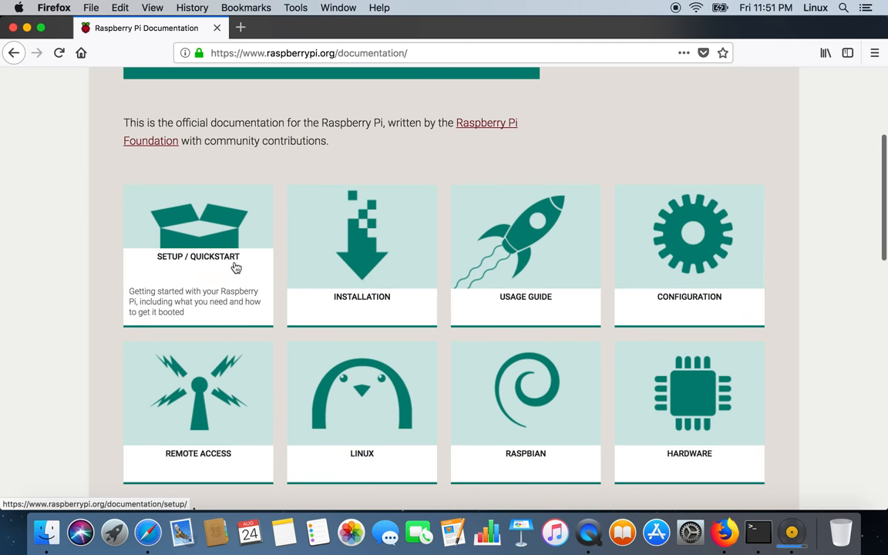
pyautogui.moveTo(378, 262)
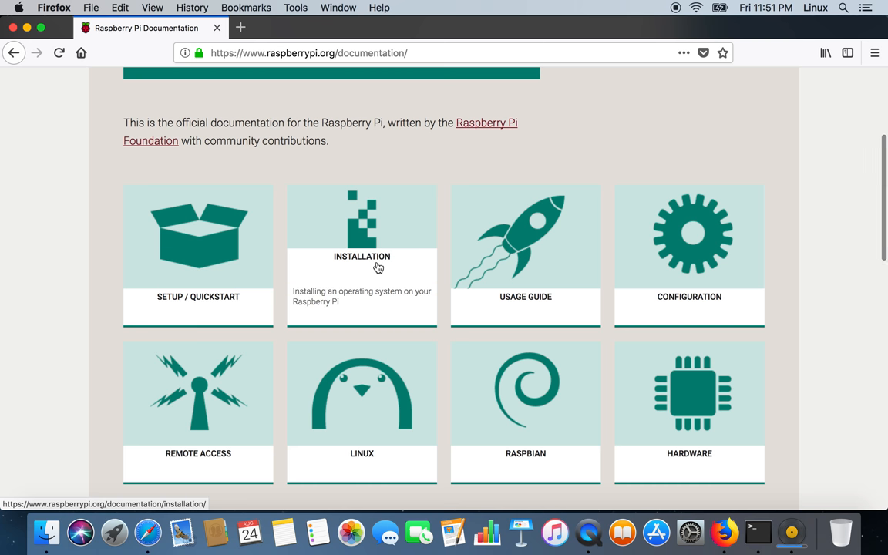
pyautogui.moveTo(505, 276)
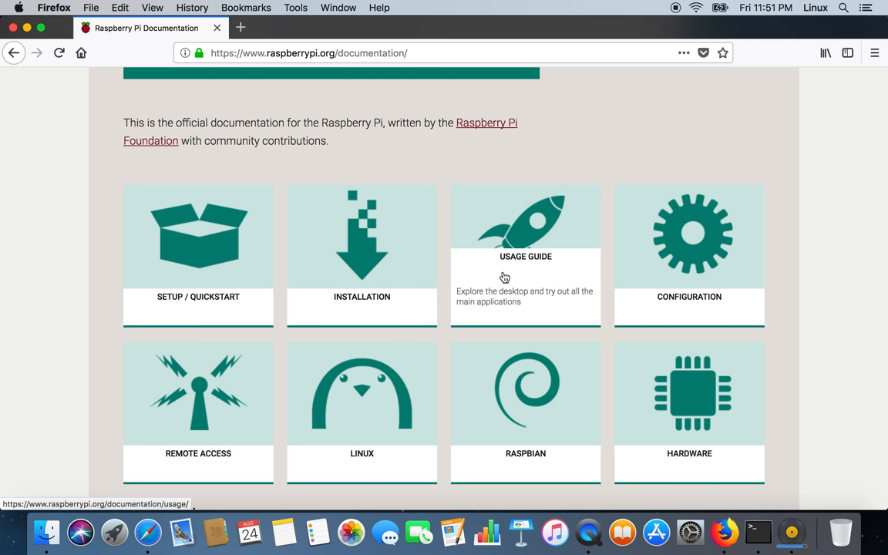
pyautogui.moveTo(429, 316)
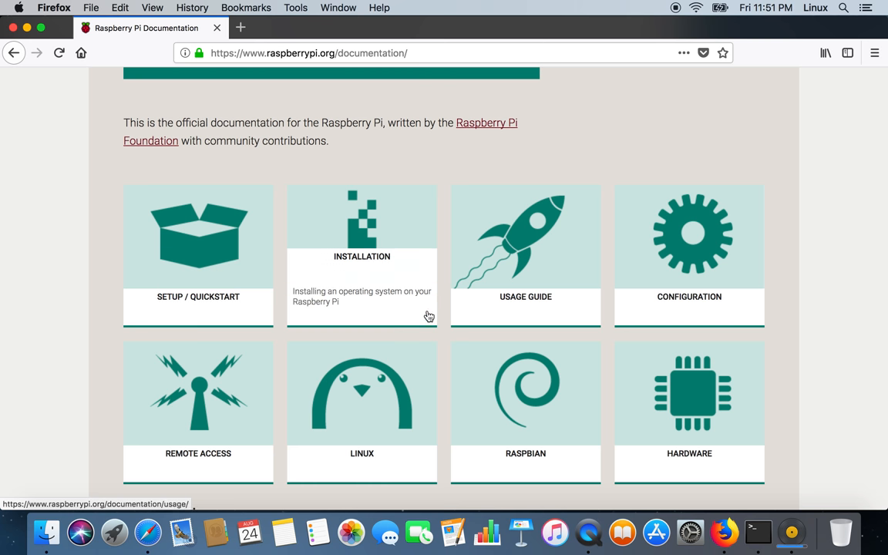
pyautogui.moveTo(244, 427)
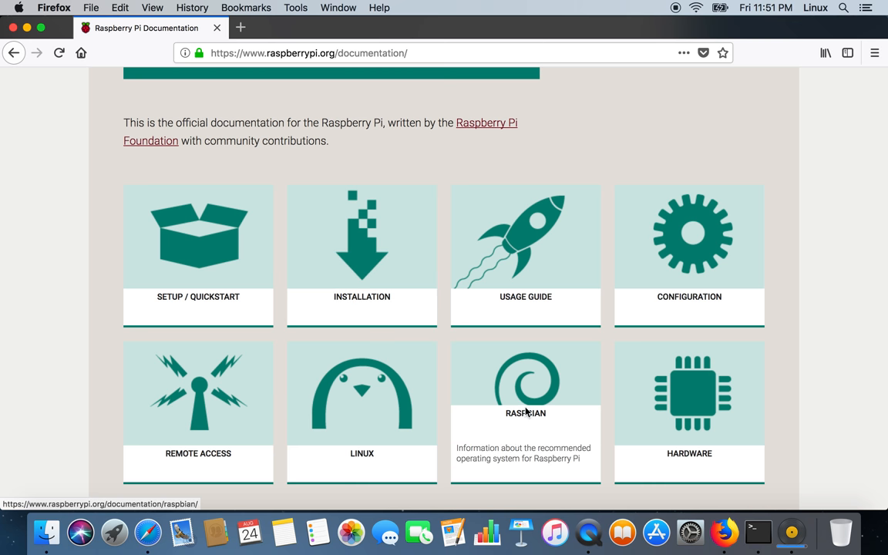
pyautogui.scroll(-3)
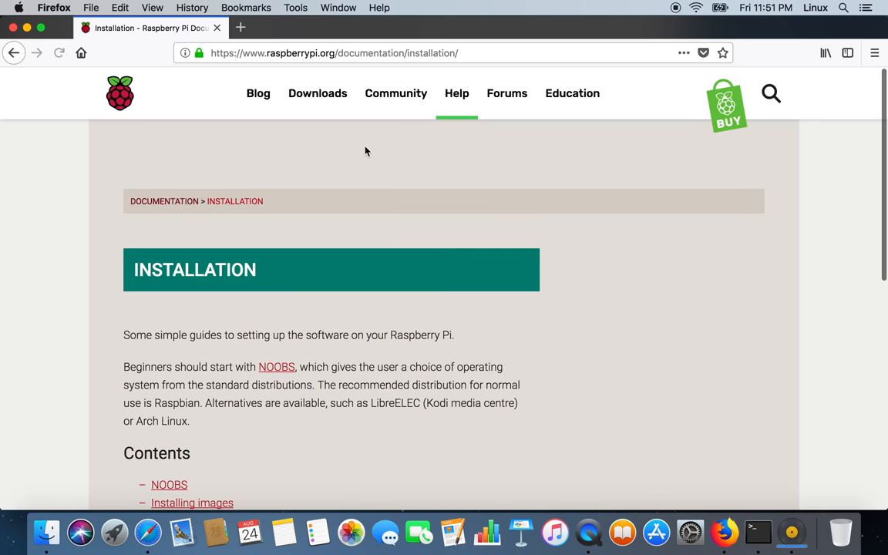
pyautogui.scroll(-3)
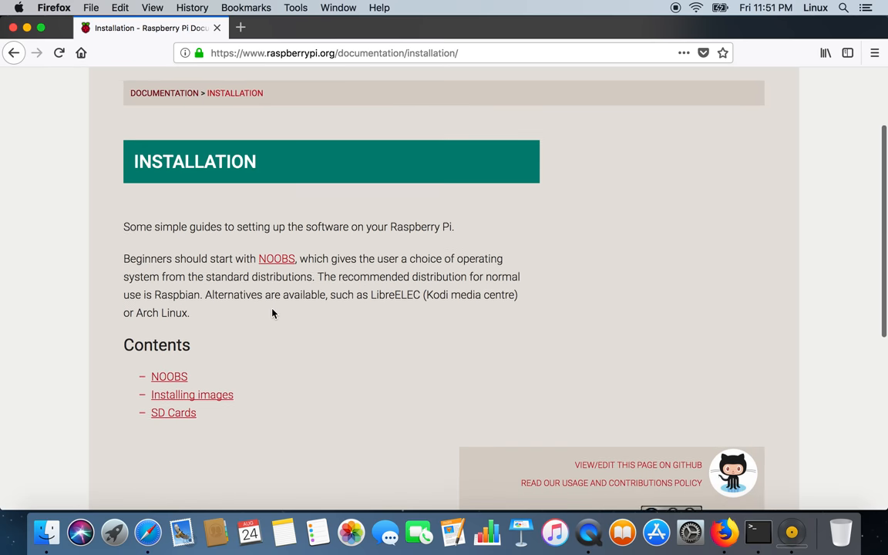
pyautogui.scroll(-3)
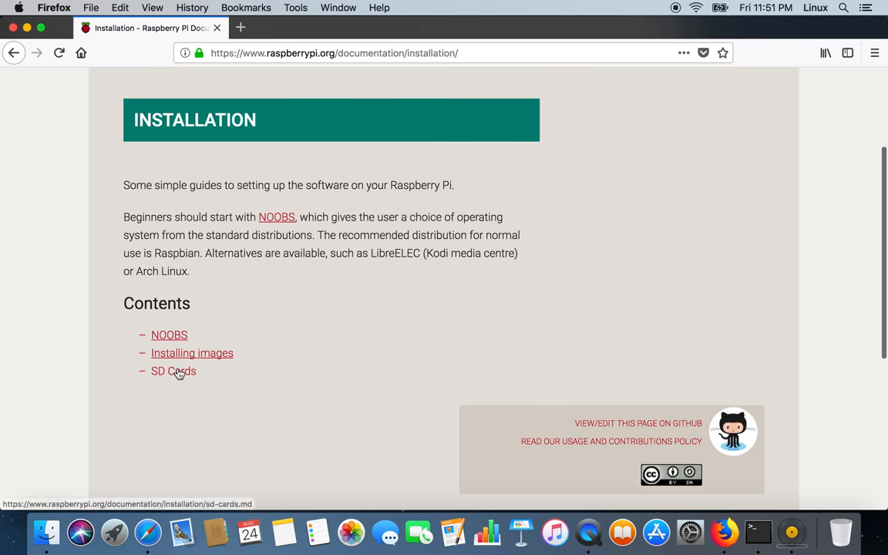
pyautogui.click(174, 371)
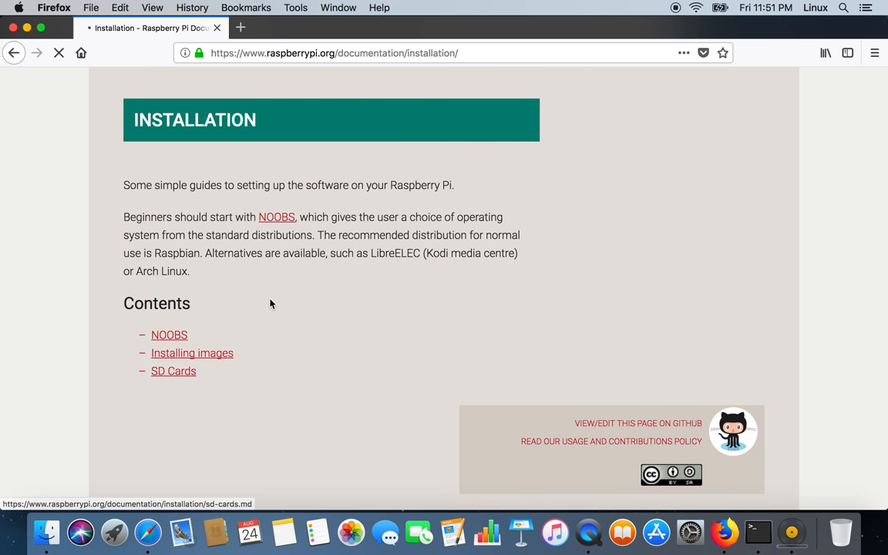
pyautogui.click(173, 371)
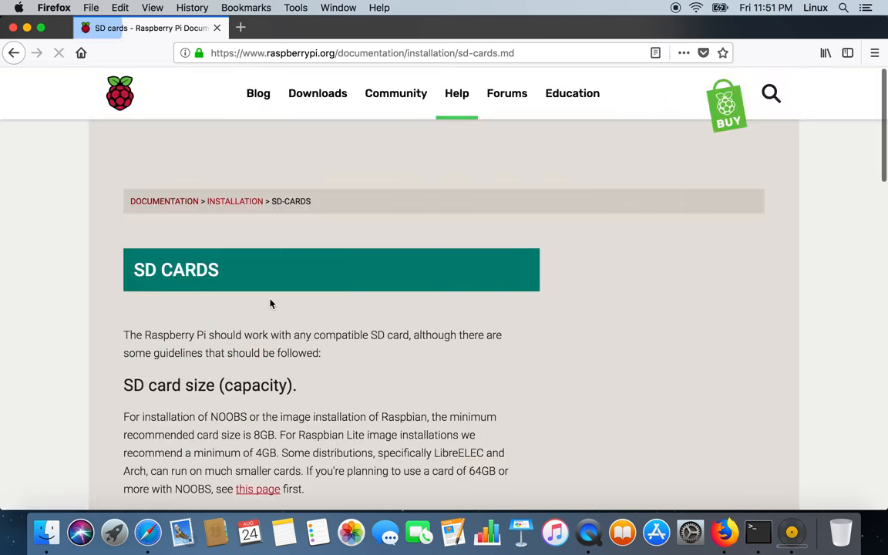
# Read the SD card capacity, class and troubleshooting guidance, then return to the top
pyautogui.scroll(-3)
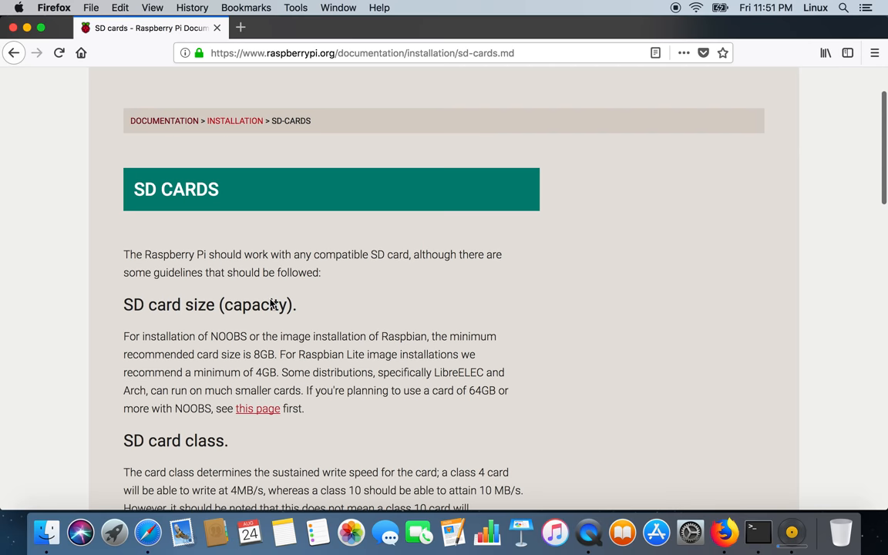
pyautogui.scroll(-3)
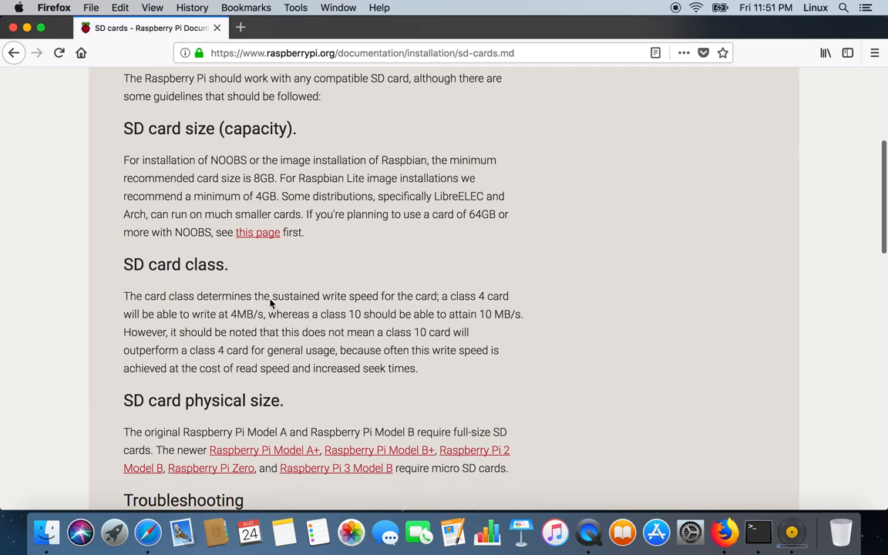
pyautogui.scroll(-3)
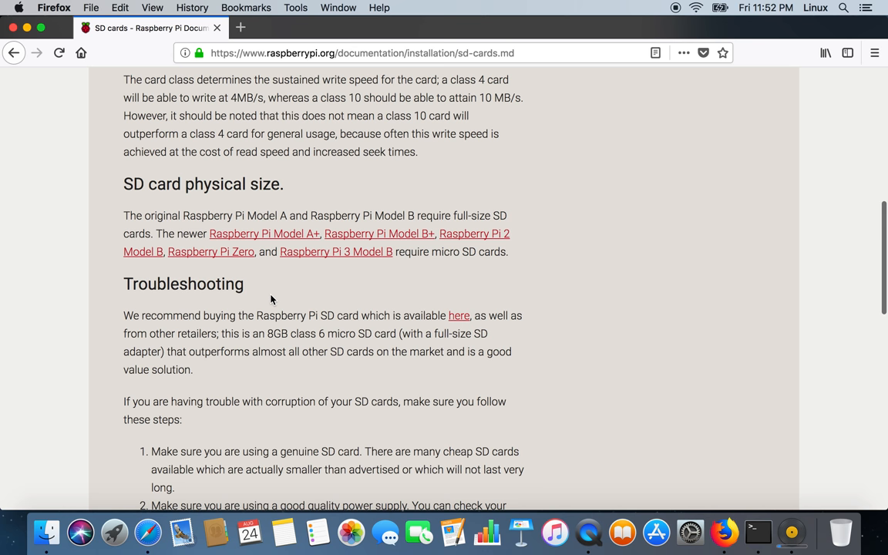
pyautogui.scroll(3)
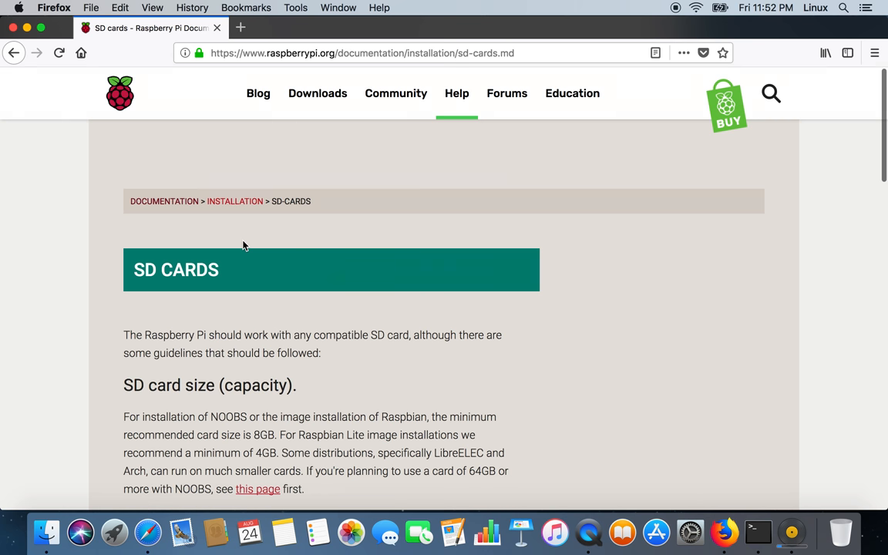
pyautogui.moveTo(841, 532)
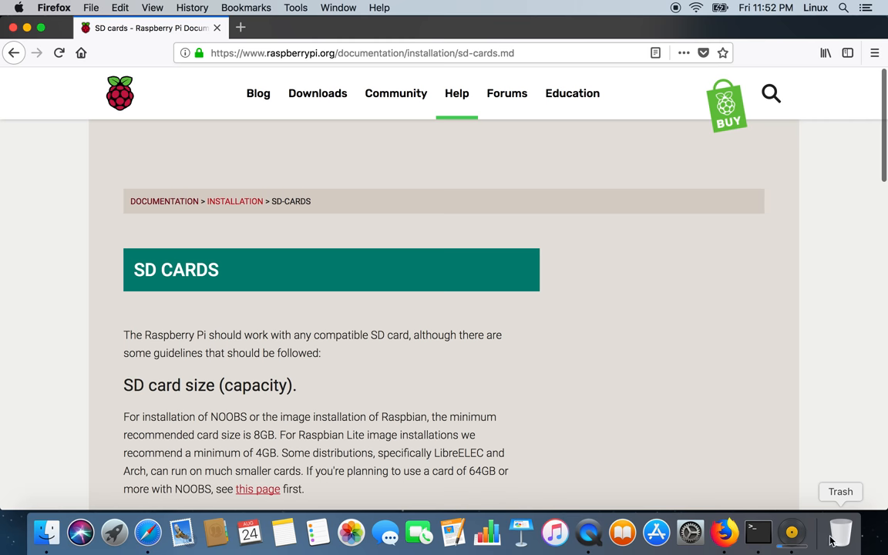
# Bring the Etcher window forward to watch the SD card validation progress
pyautogui.click(792, 532)
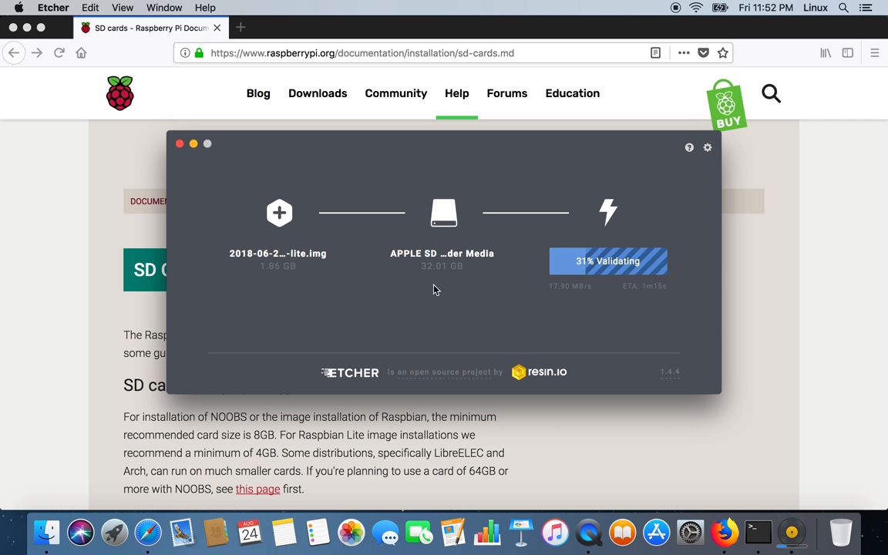
pyautogui.moveTo(346, 382)
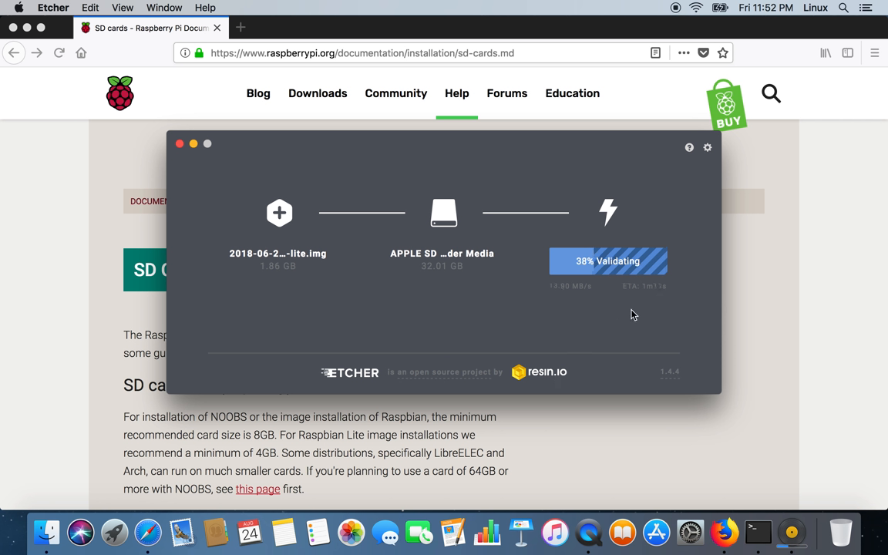
pyautogui.moveTo(351, 379)
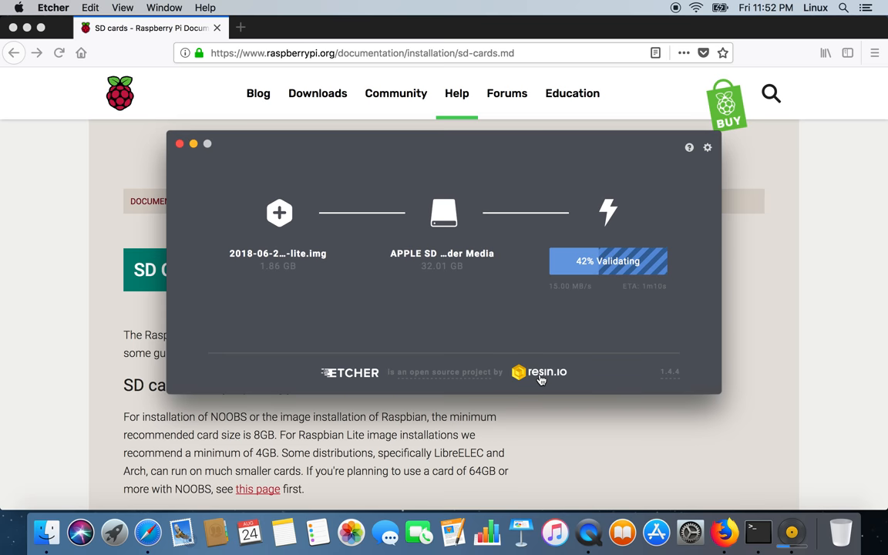
# Open the resin.io website from Etcher
pyautogui.click(547, 373)
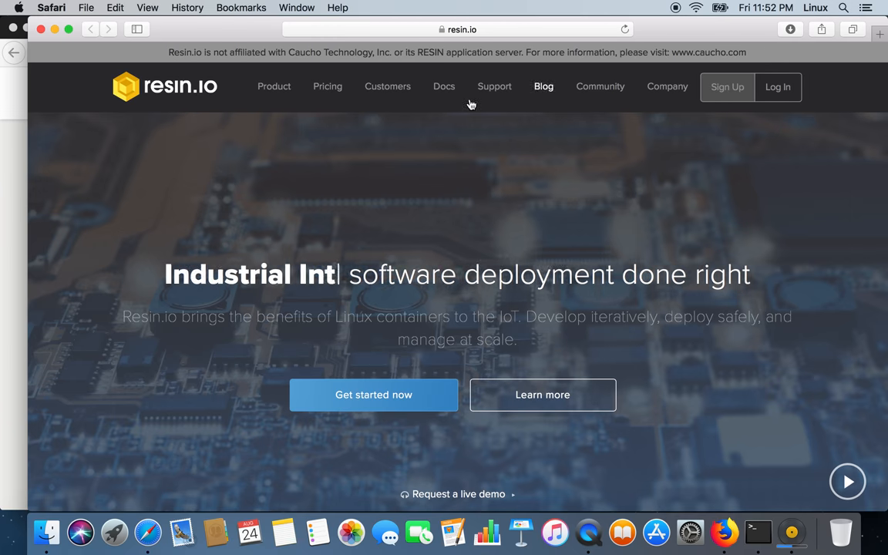
pyautogui.moveTo(338, 105)
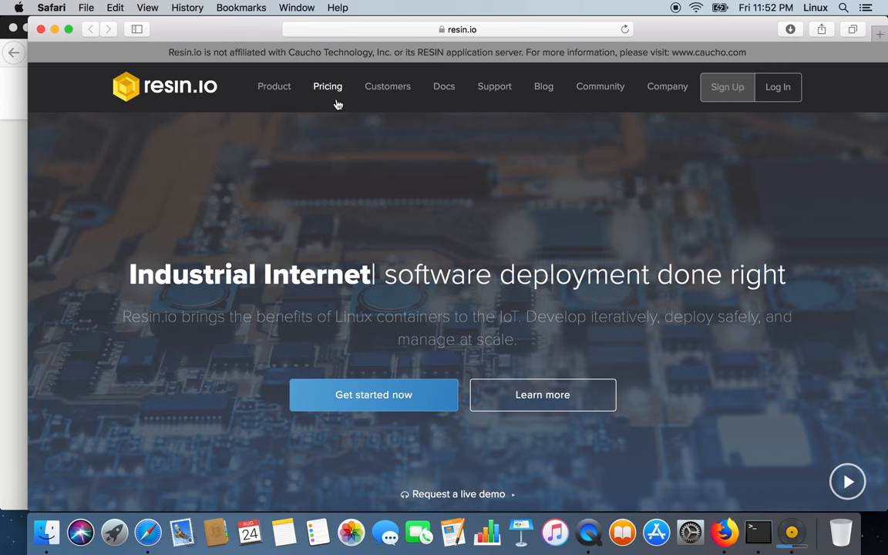
pyautogui.moveTo(284, 92)
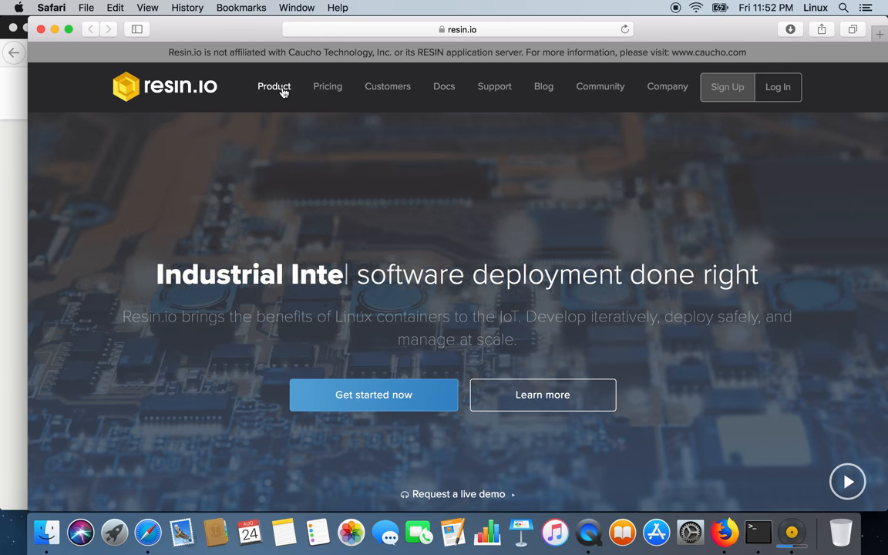
pyautogui.click(274, 87)
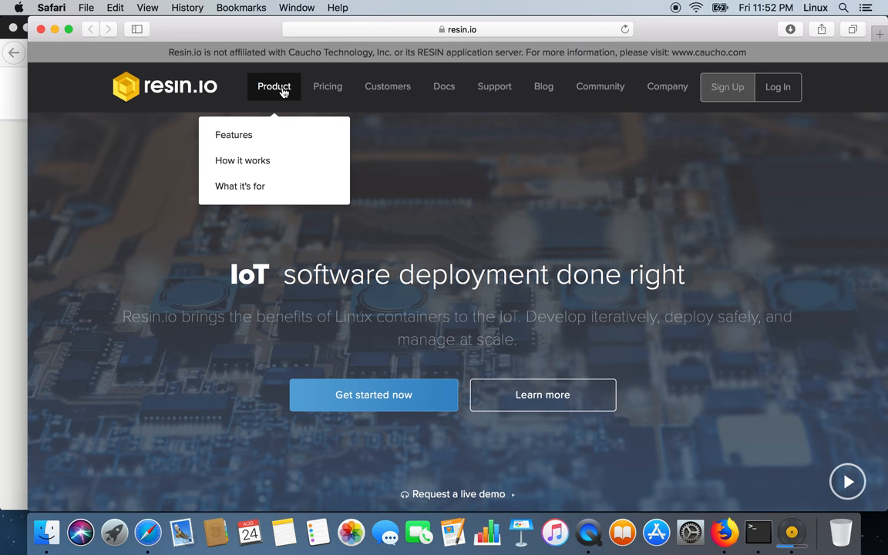
pyautogui.moveTo(327, 91)
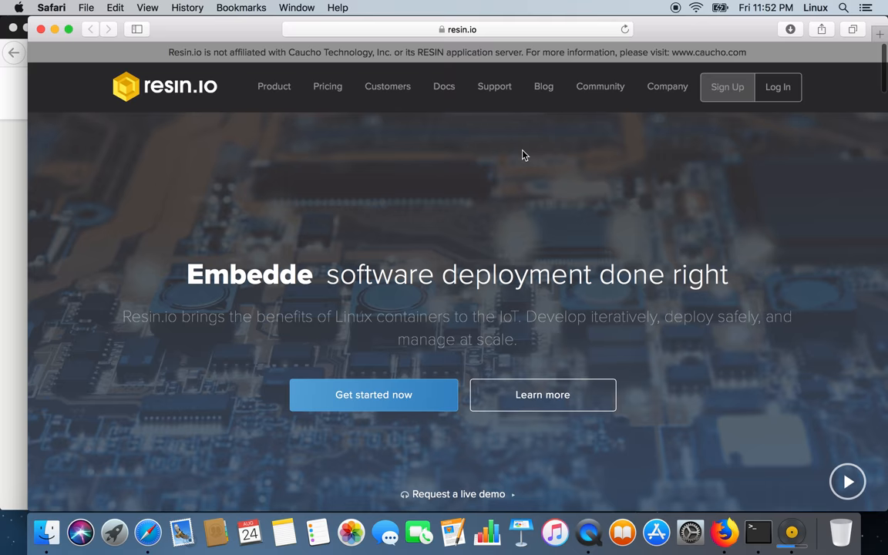
pyautogui.scroll(-3)
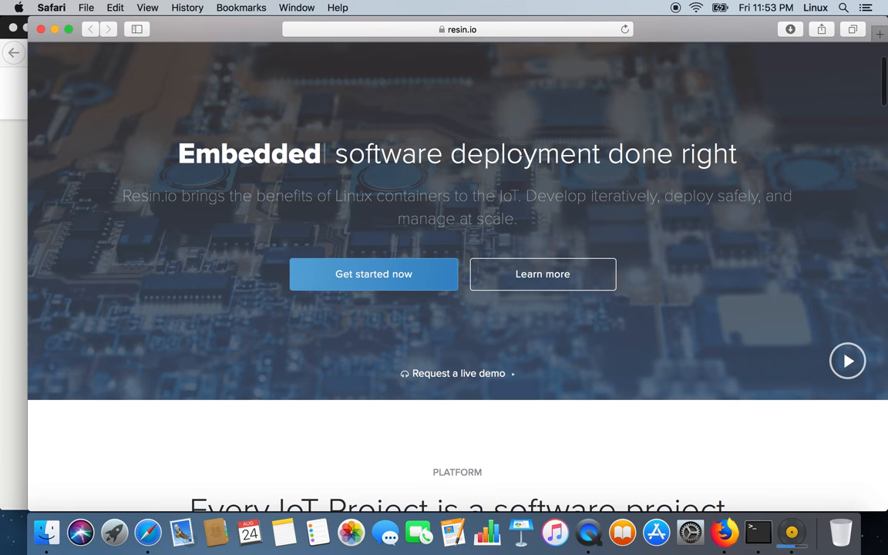
pyautogui.scroll(-3)
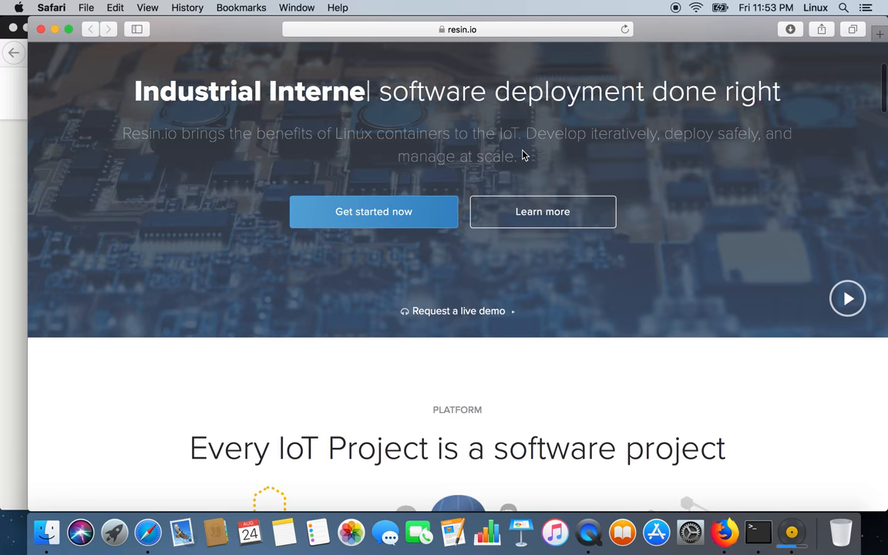
pyautogui.scroll(-3)
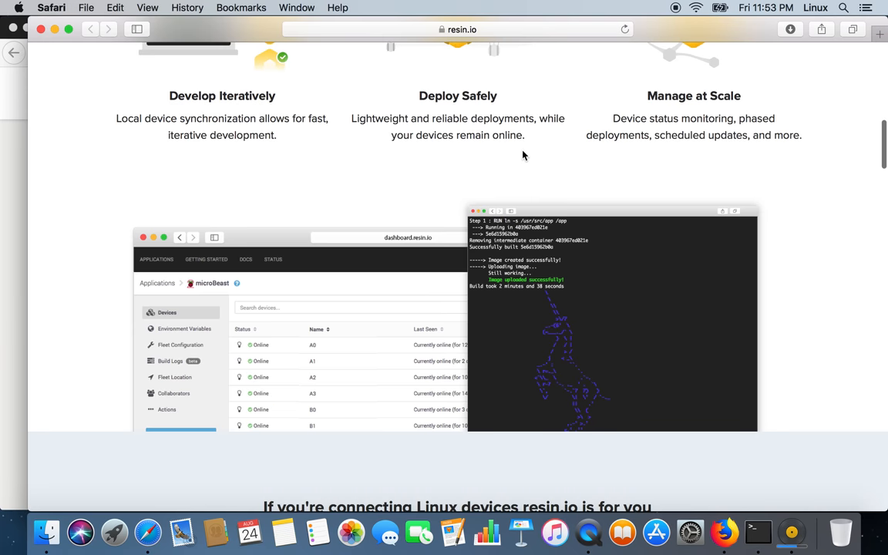
pyautogui.scroll(-3)
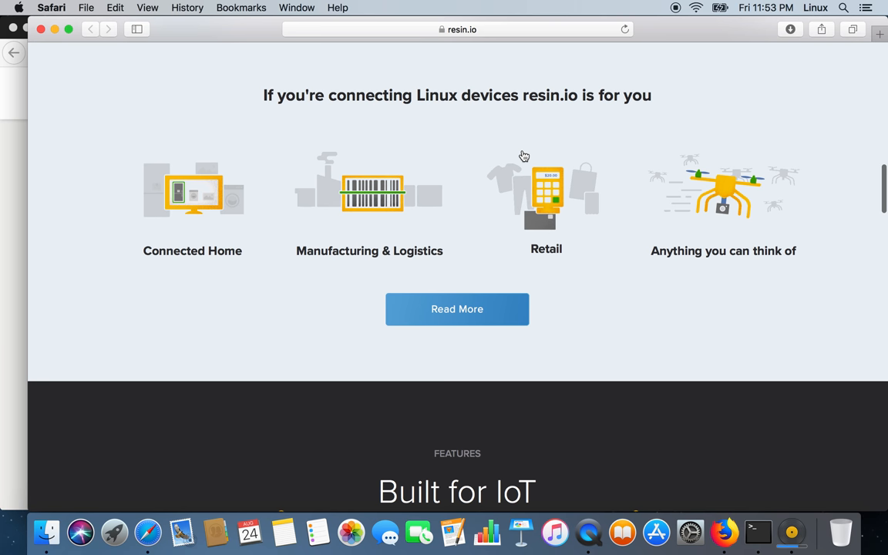
pyautogui.scroll(3)
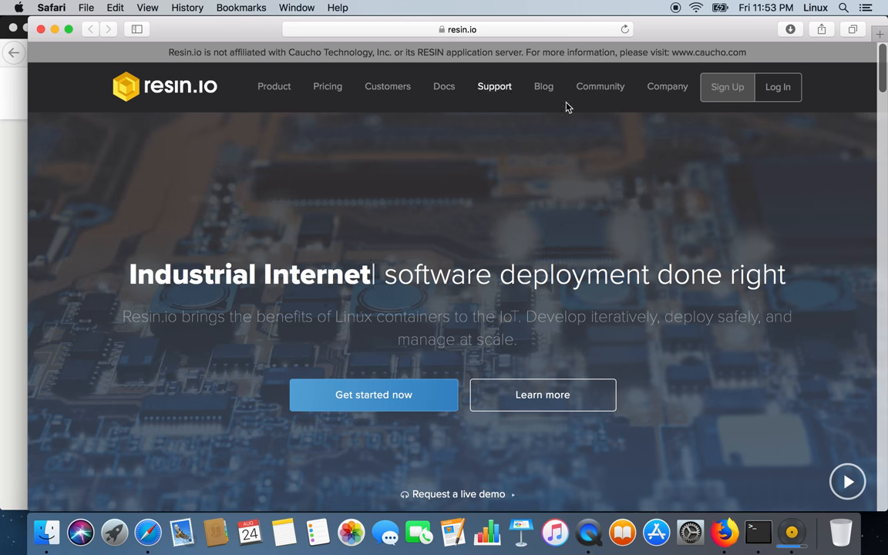
pyautogui.moveTo(87, 8)
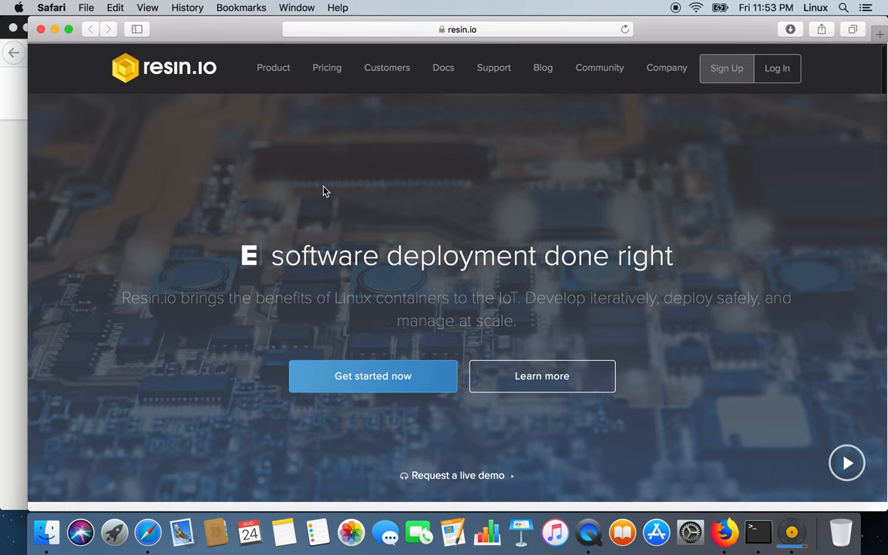
pyautogui.scroll(-3)
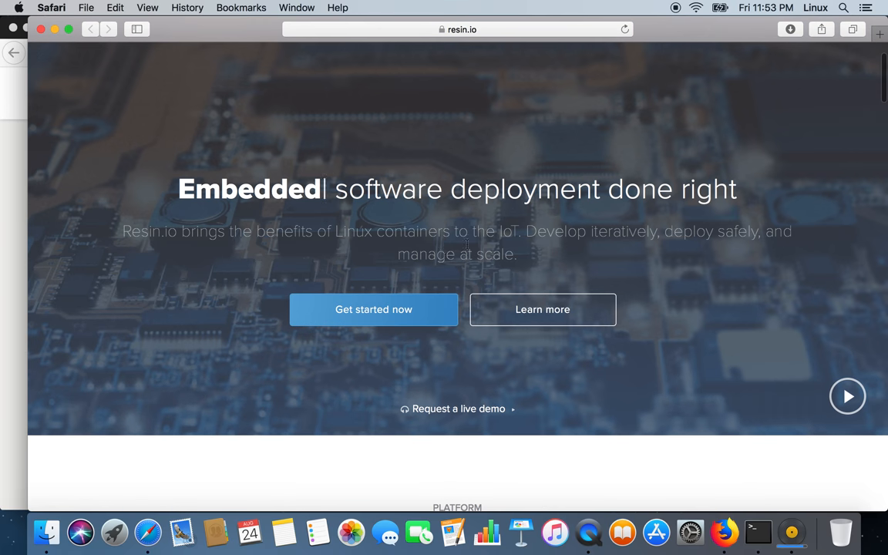
pyautogui.scroll(-3)
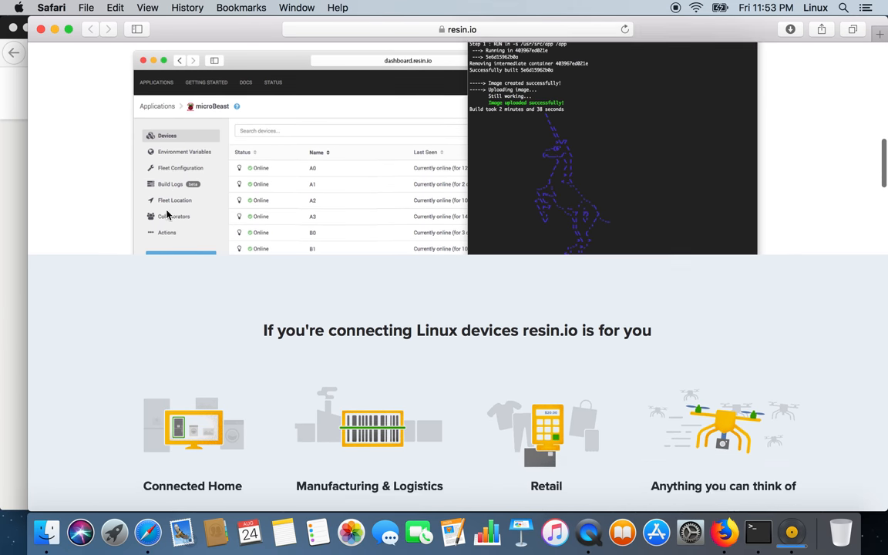
pyautogui.scroll(-3)
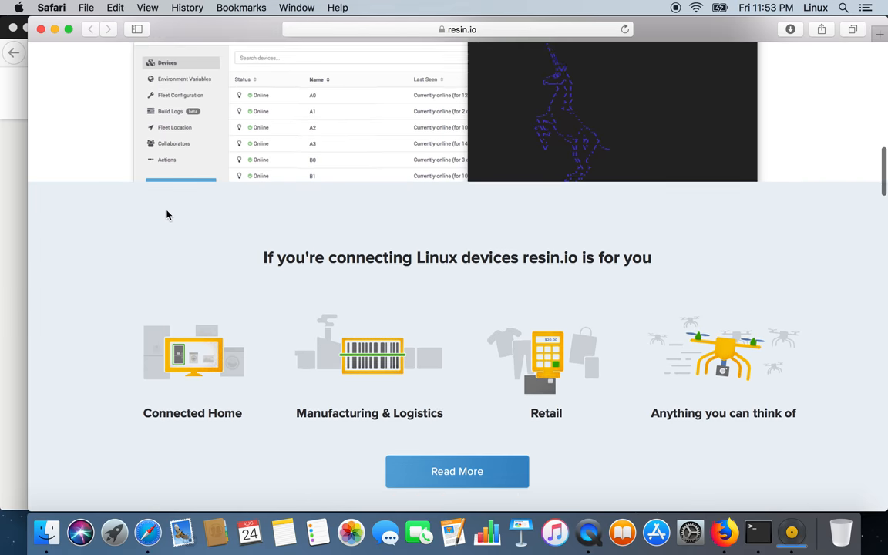
pyautogui.scroll(-3)
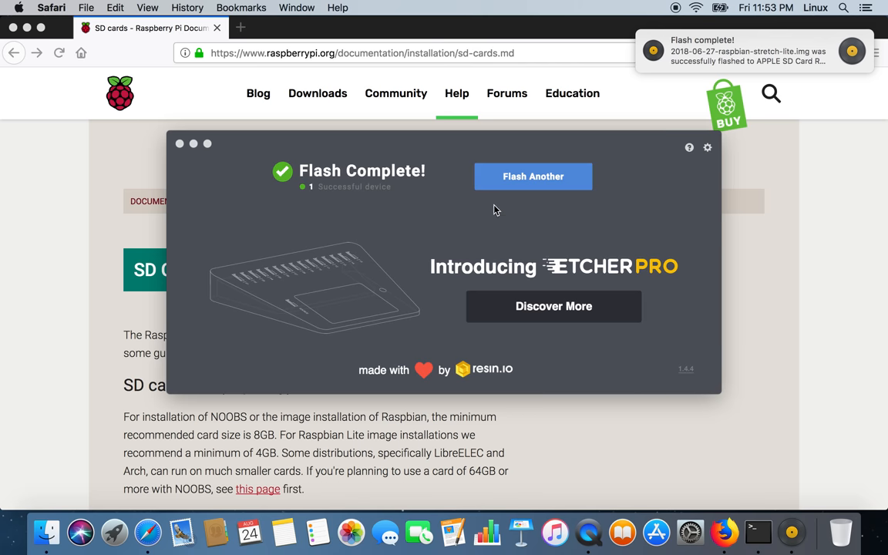
pyautogui.moveTo(543, 214)
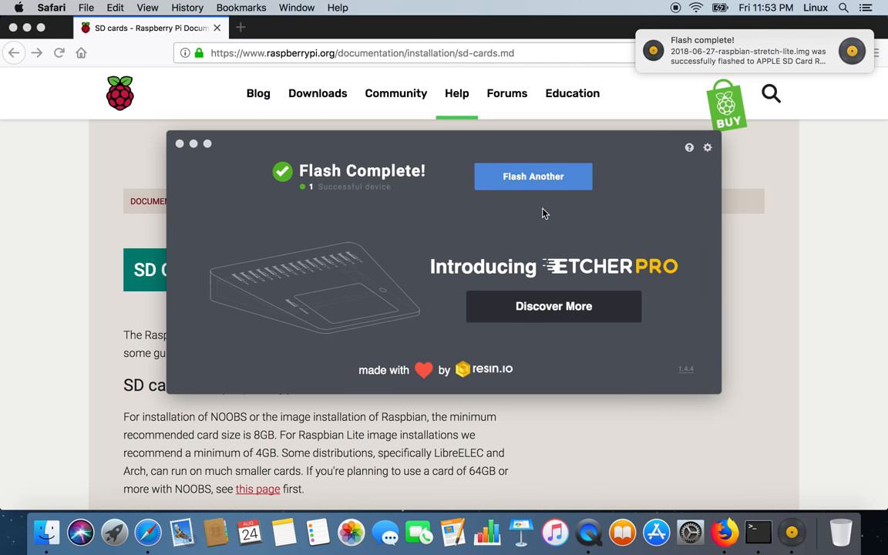
pyautogui.moveTo(394, 385)
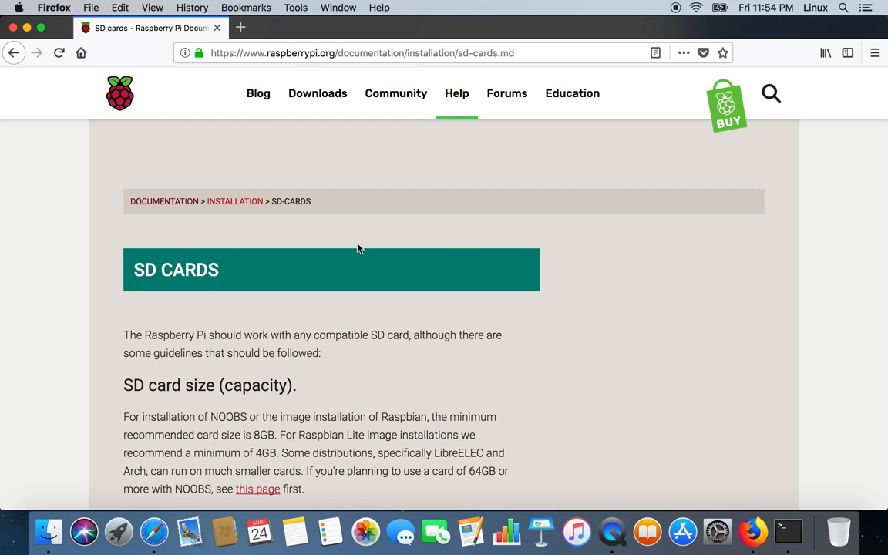
pyautogui.moveTo(223, 348)
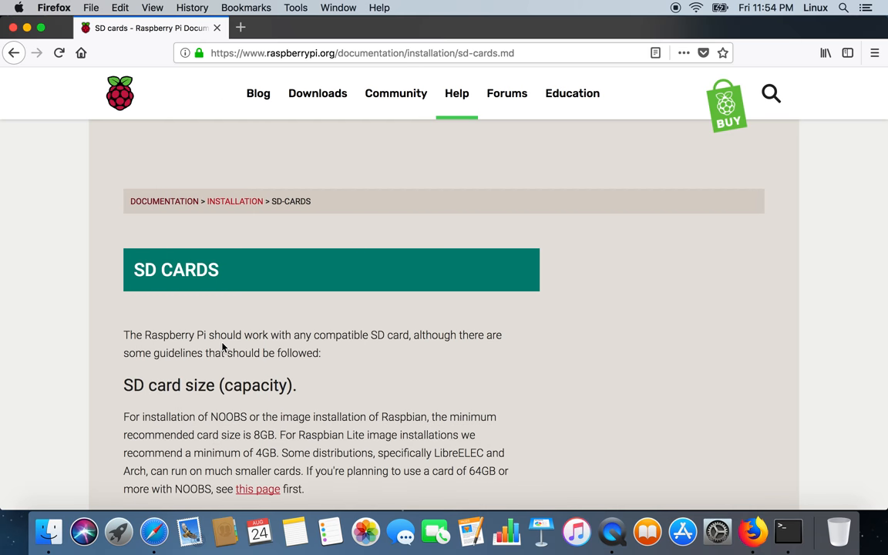
# Quit Firefox and close the Finder Recents window, leaving the empty desktop
pyautogui.click(783, 531)
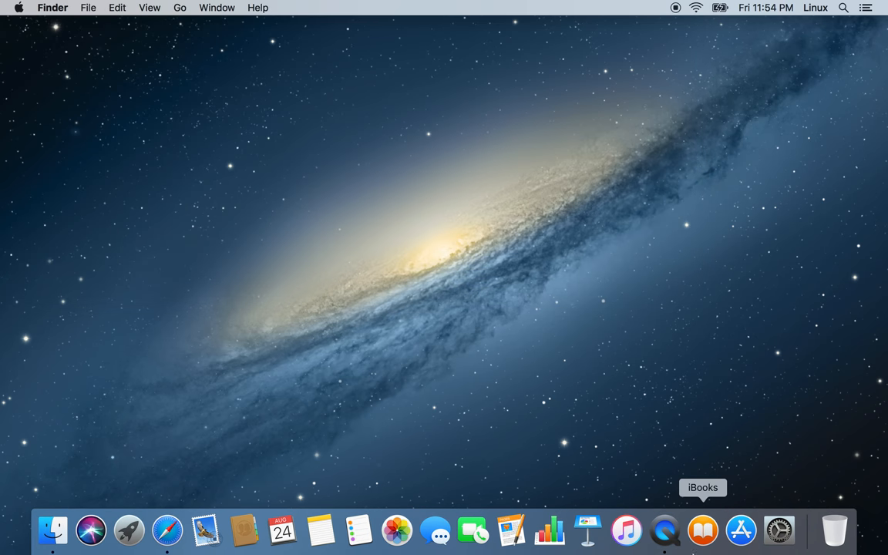
pyautogui.moveTo(52, 530)
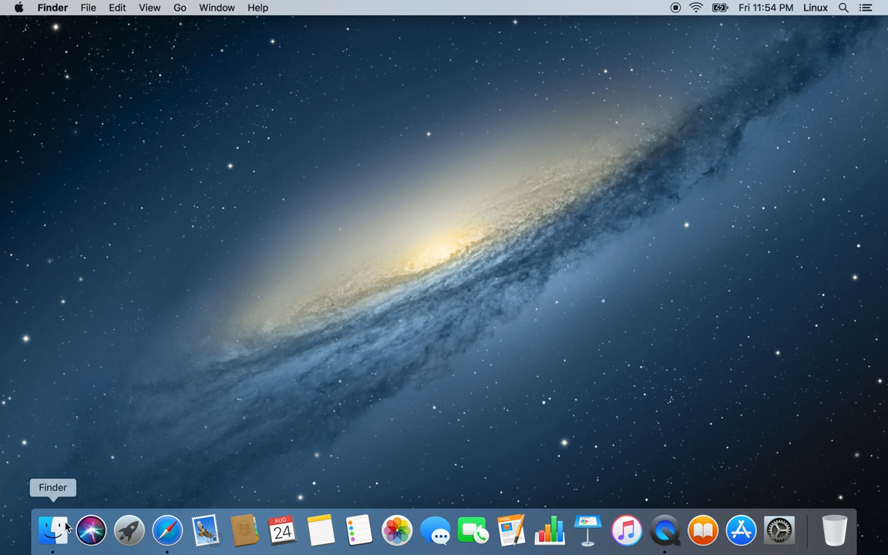
pyautogui.moveTo(105, 353)
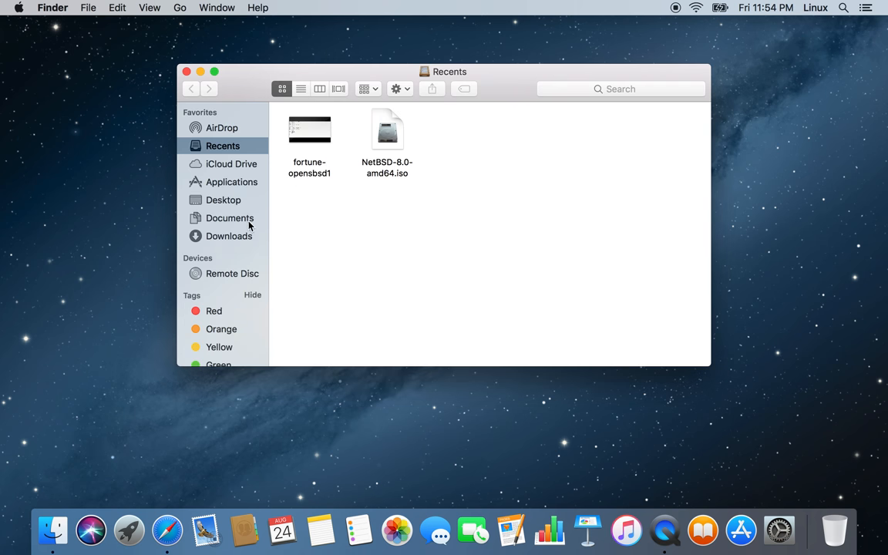
pyautogui.moveTo(307, 128)
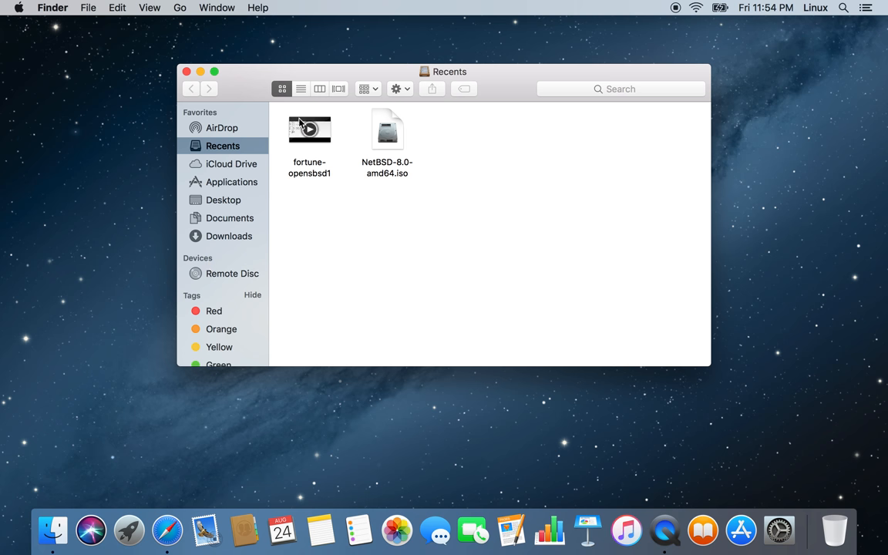
pyautogui.moveTo(187, 72)
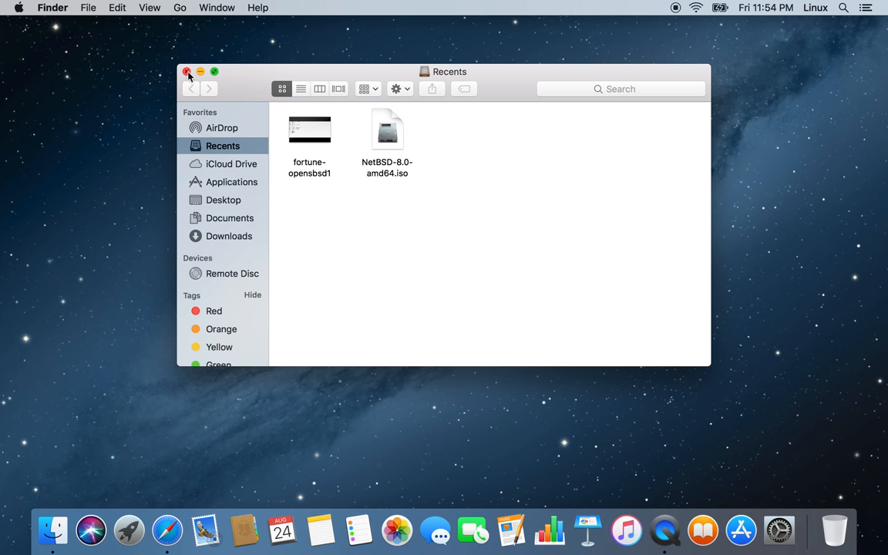
pyautogui.click(187, 72)
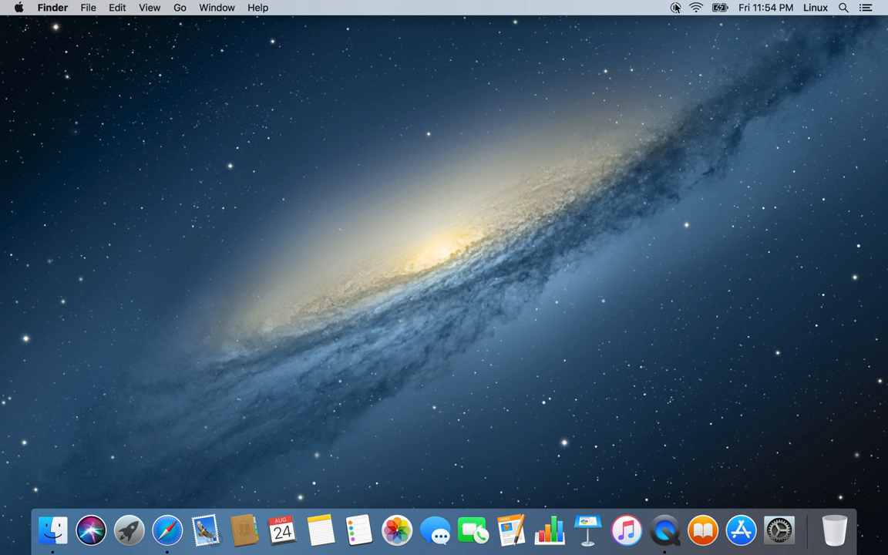
pyautogui.moveTo(676, 10)
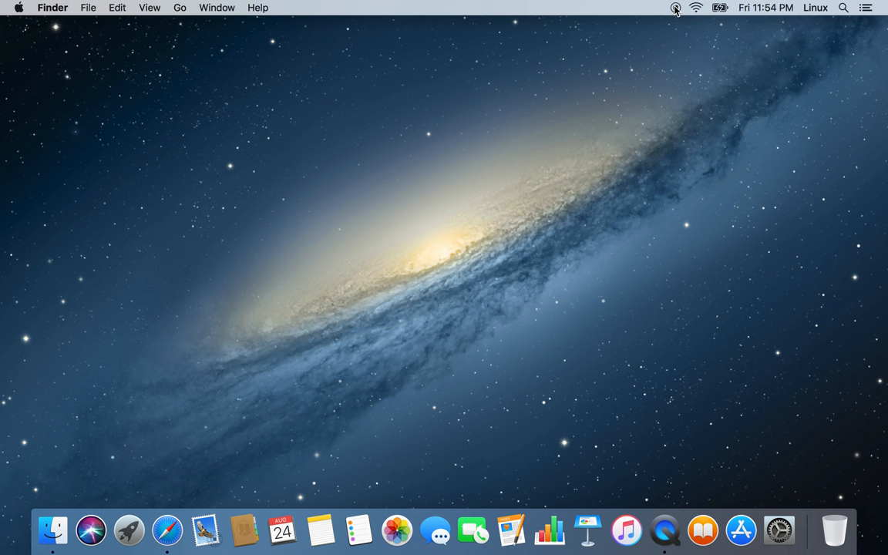